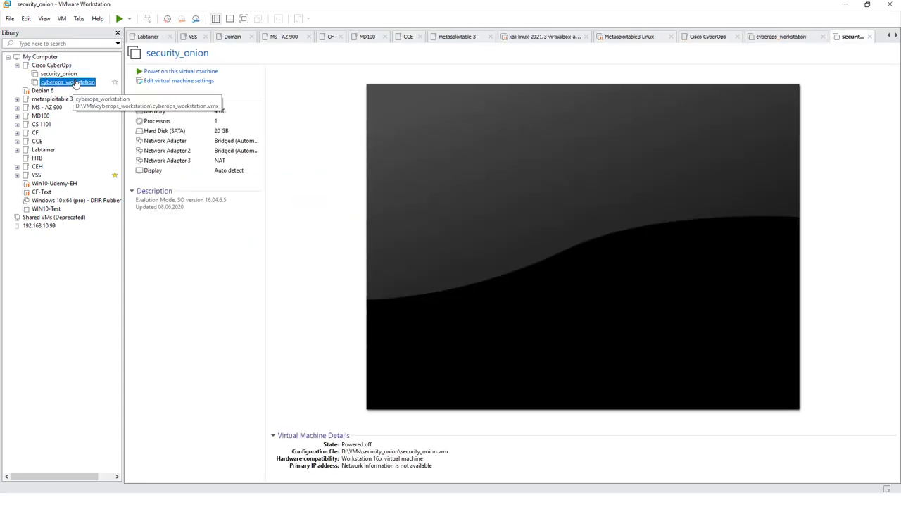
Select the cyberops_workstation virtual machine in the Library tree
left_click(68, 82)
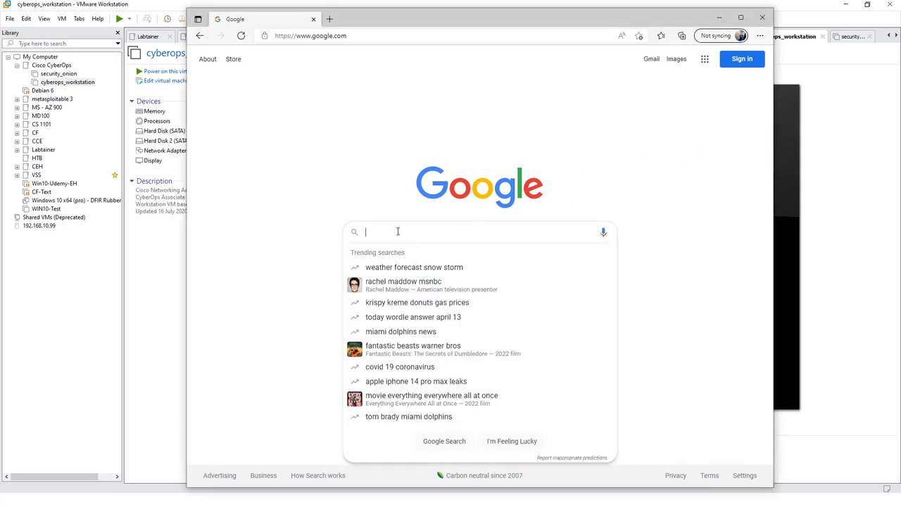
Search Google for 'windows 10 iso', get Microsoft's media creation tool and keep the download
type("windows 10 iso")
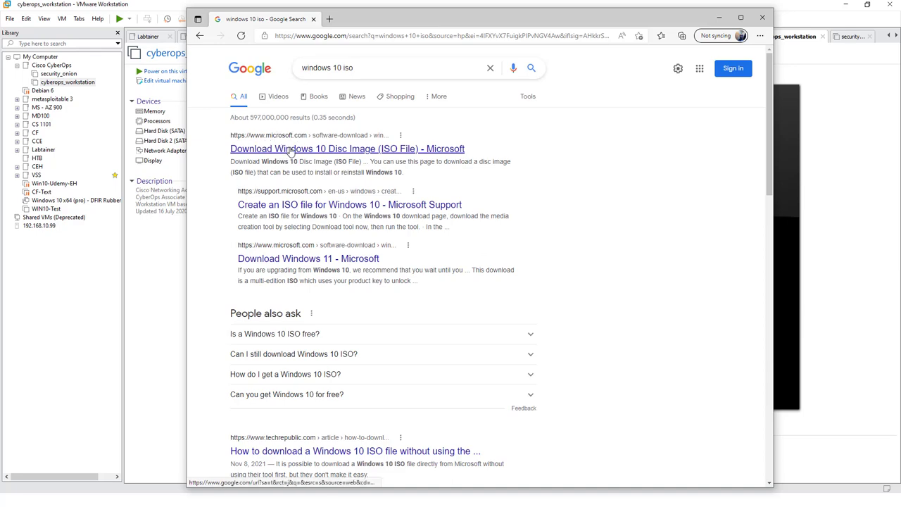
left_click(347, 149)
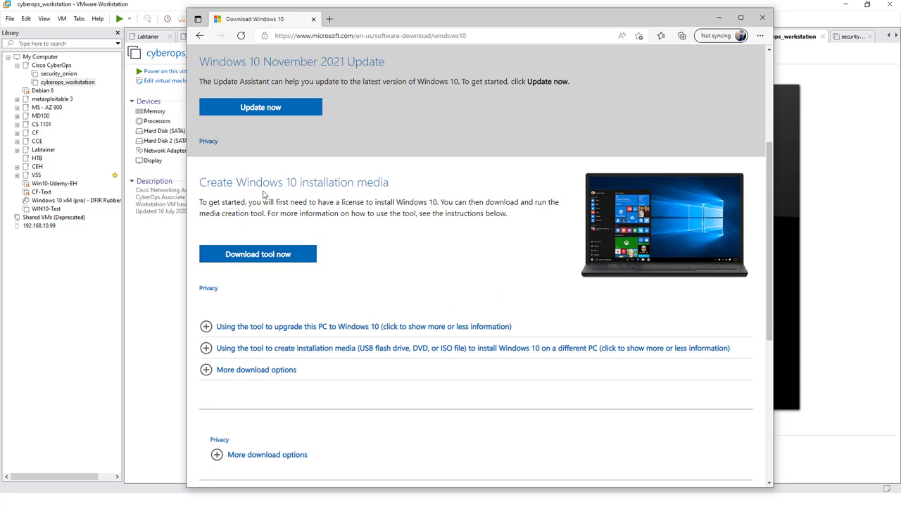
mouse_move(258, 253)
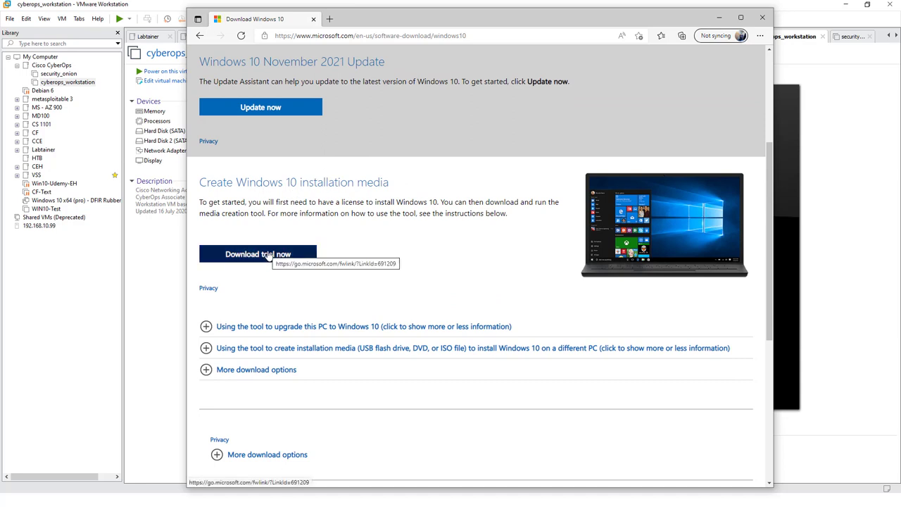
left_click(258, 254)
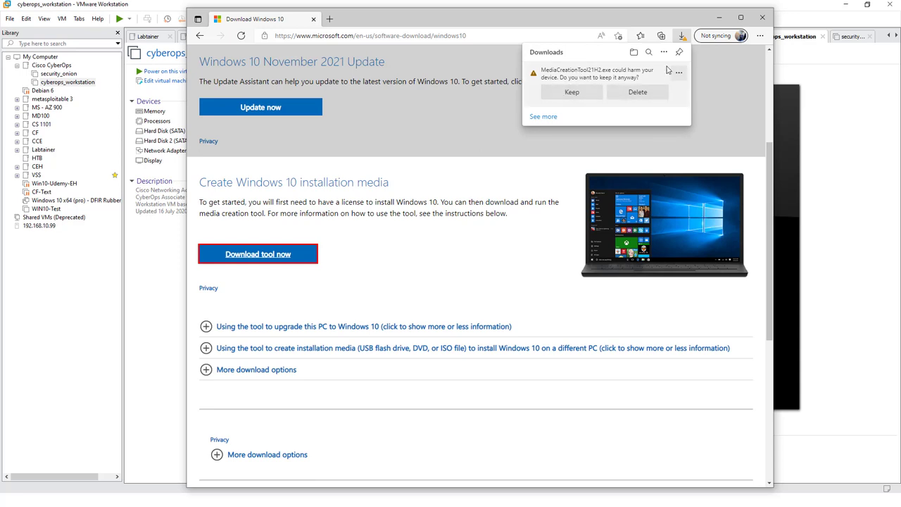
left_click(572, 92)
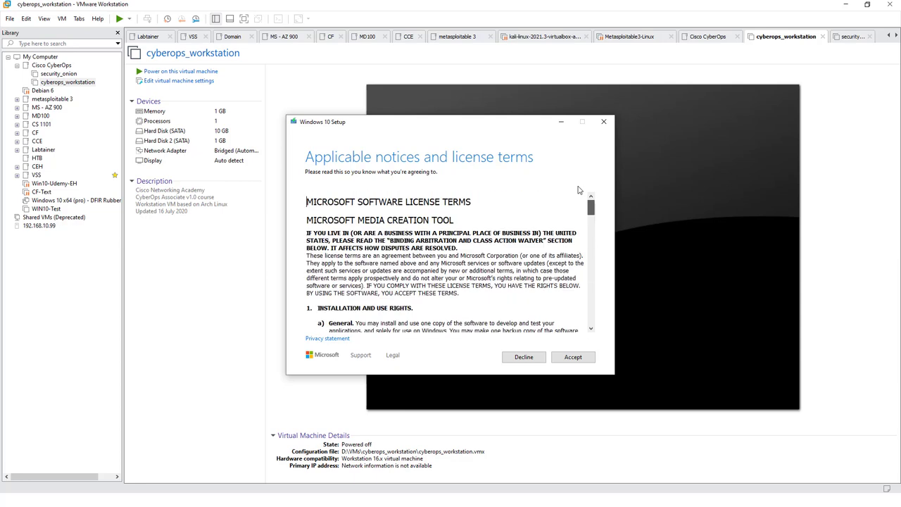
Accept the license terms and choose to create installation media for another PC
left_click(574, 357)
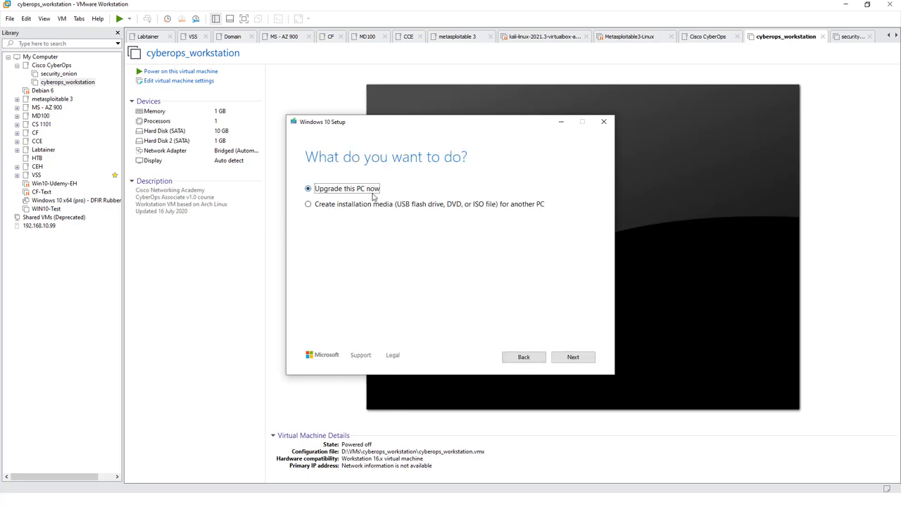
mouse_move(386, 214)
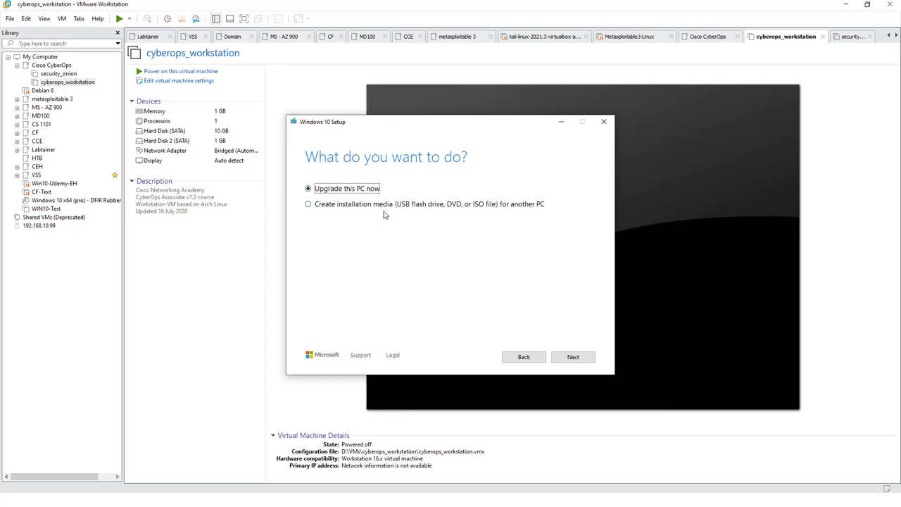
mouse_move(421, 209)
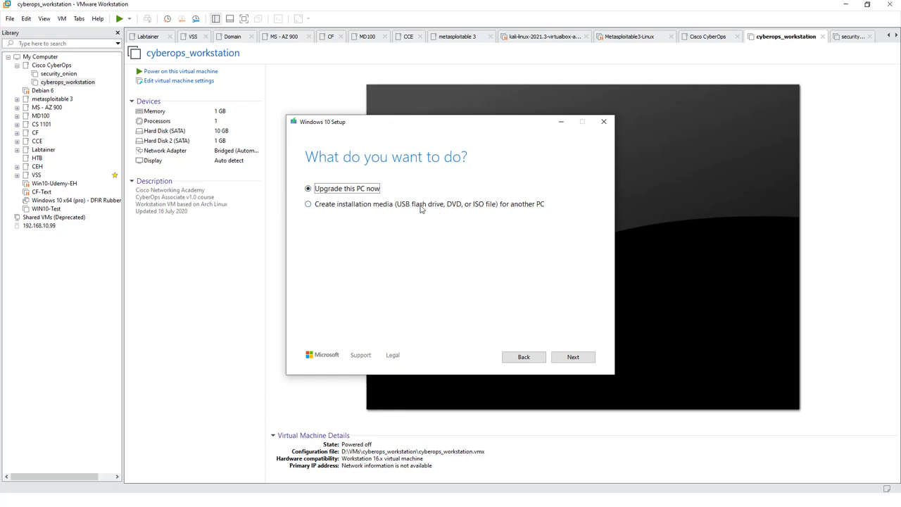
left_click(308, 205)
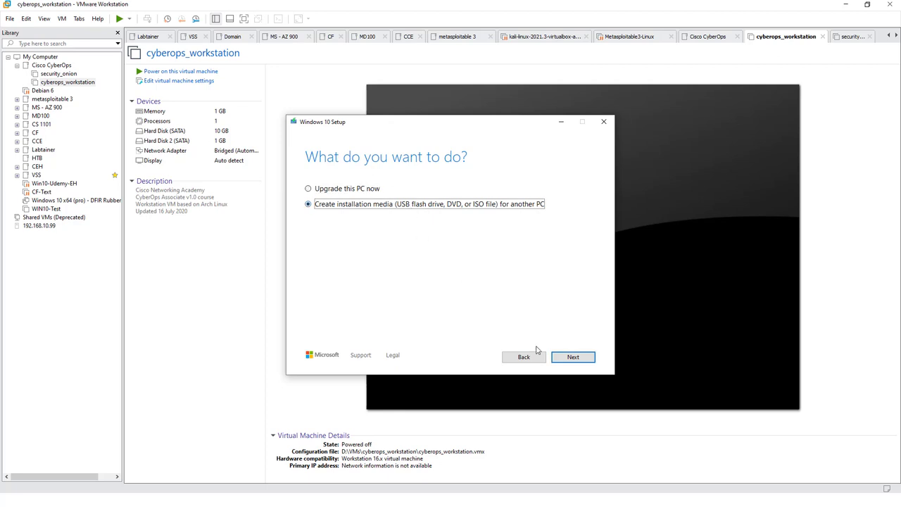
left_click(574, 357)
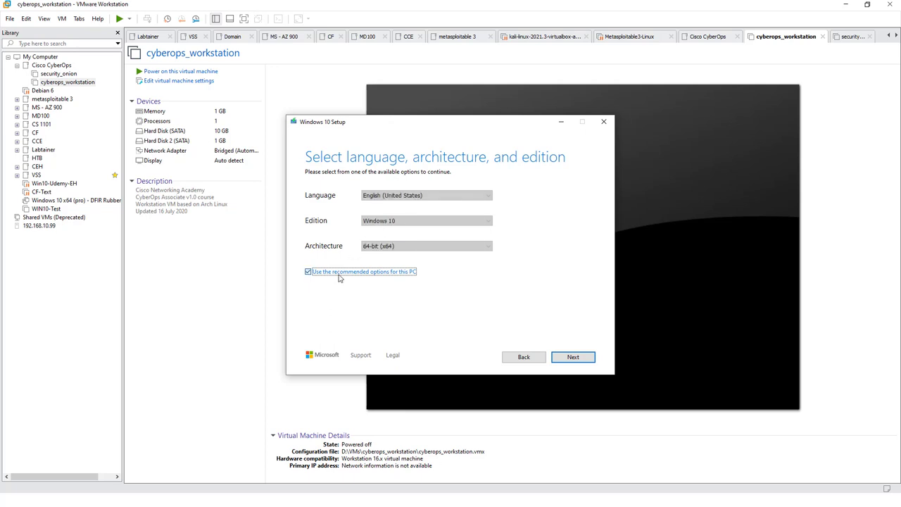
Keep the recommended language and edition and choose an ISO file as the media
left_click(307, 271)
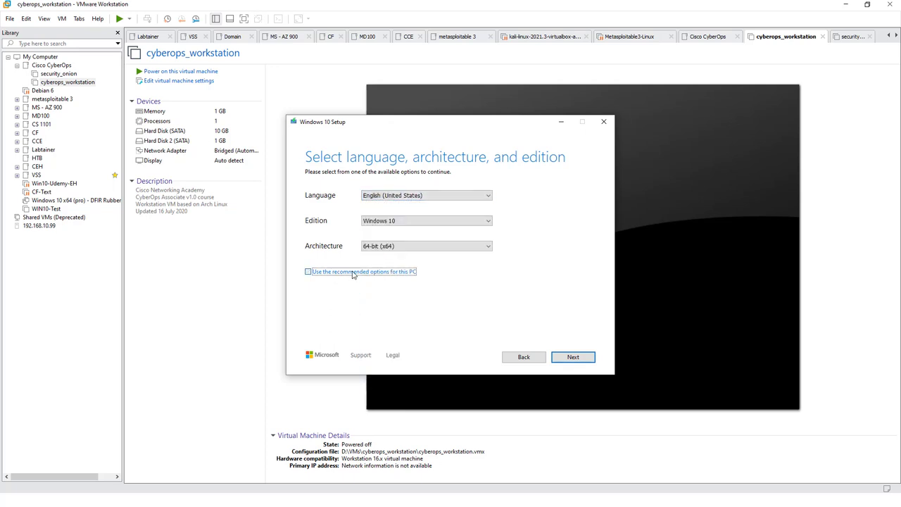
left_click(307, 270)
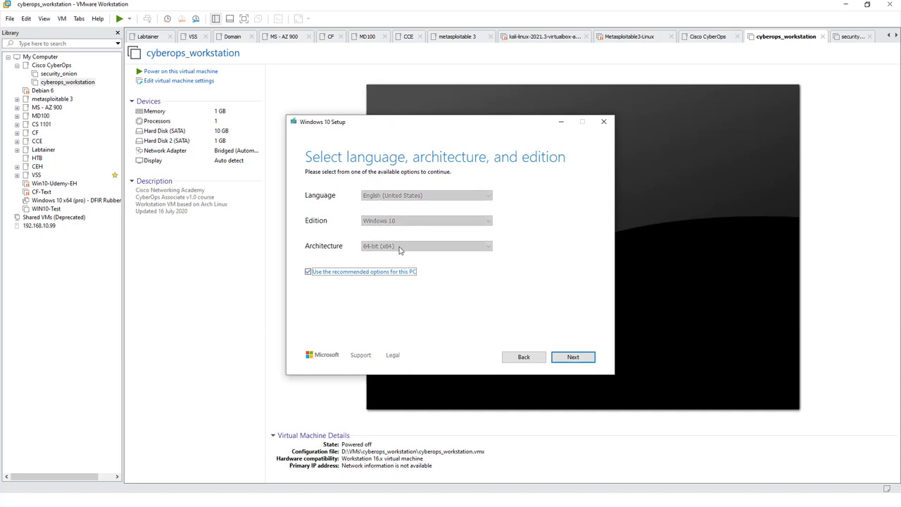
left_click(574, 358)
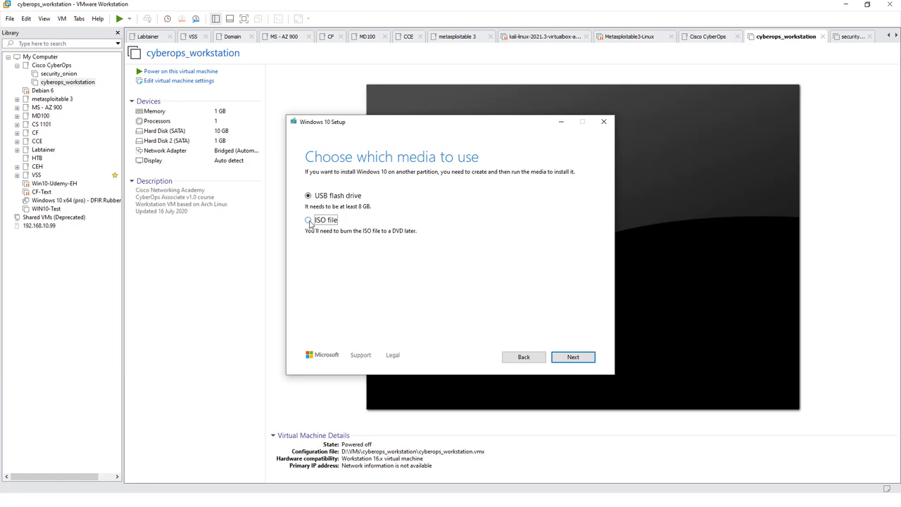
left_click(307, 219)
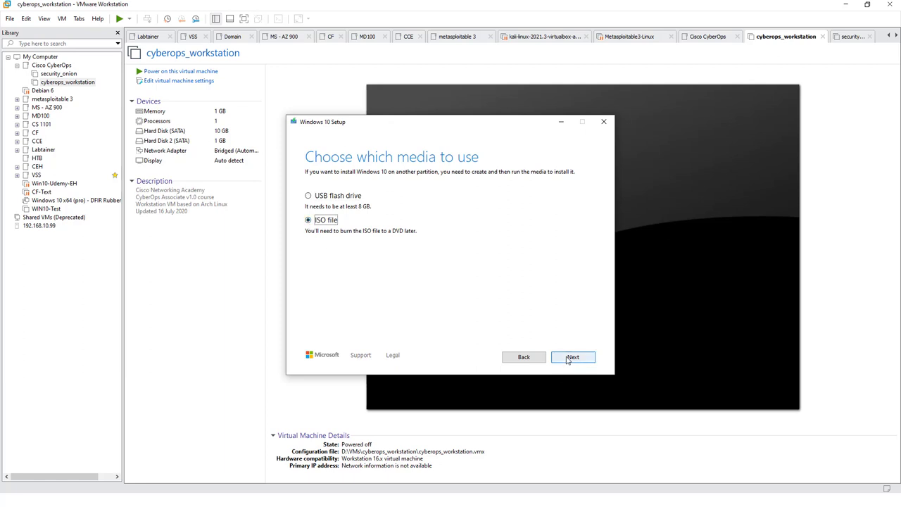
left_click(572, 358)
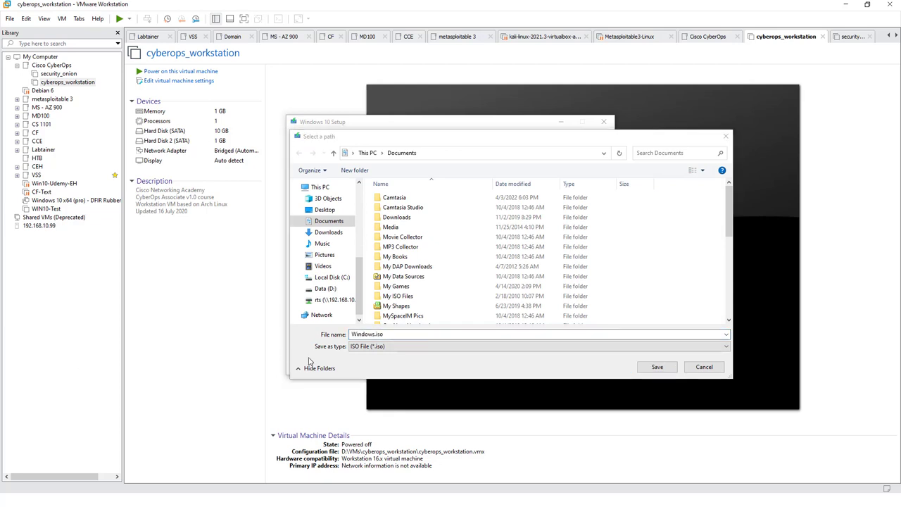
Save the ISO as Windows10PRO in C:\Users\Arthur\Desktop\Cyberops
type("C:\\Users\\Arthur\\Desktop\\Cyberops")
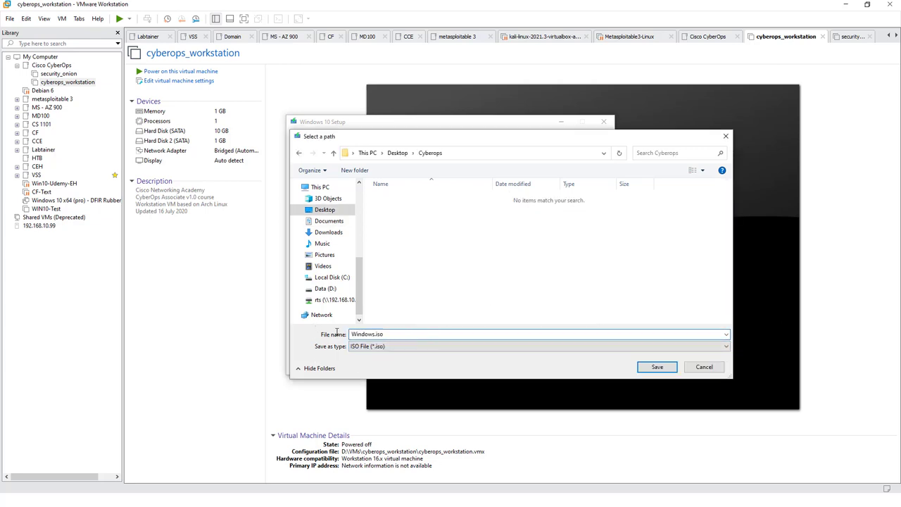
key("Backspace")
type("10PRO")
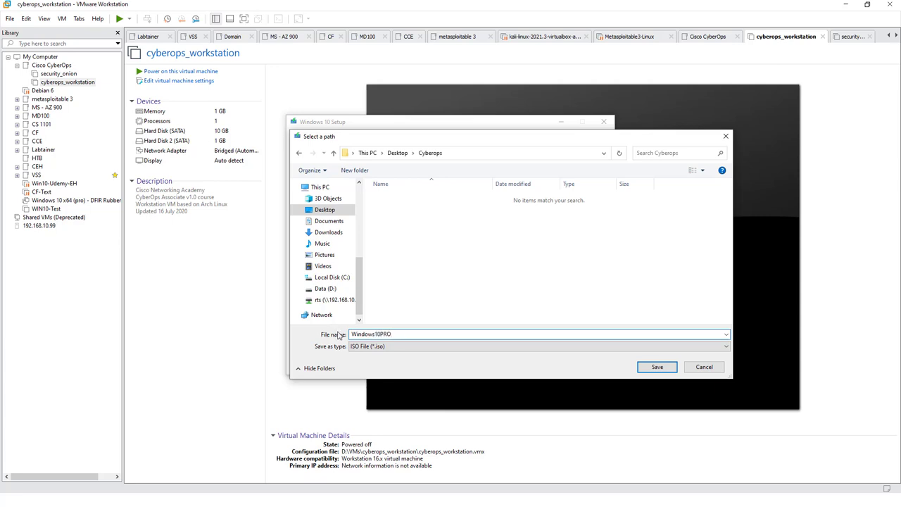
left_click(656, 366)
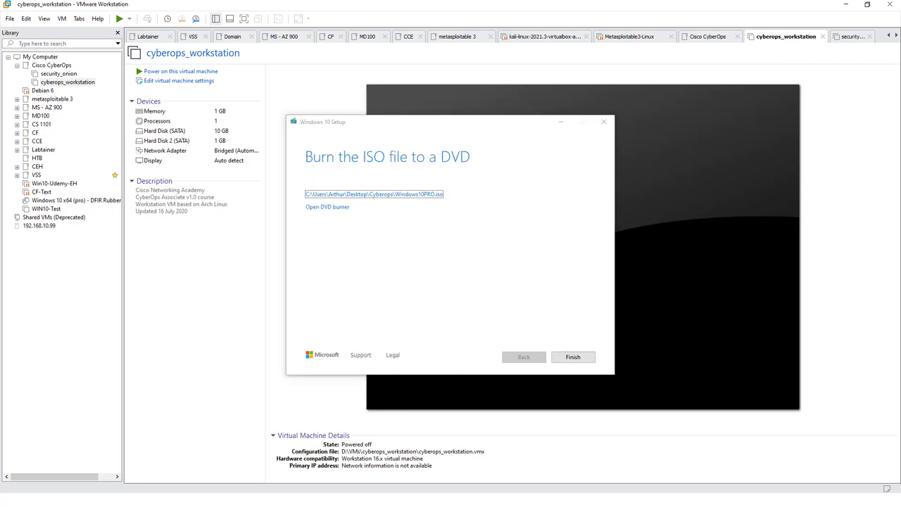
mouse_move(557, 313)
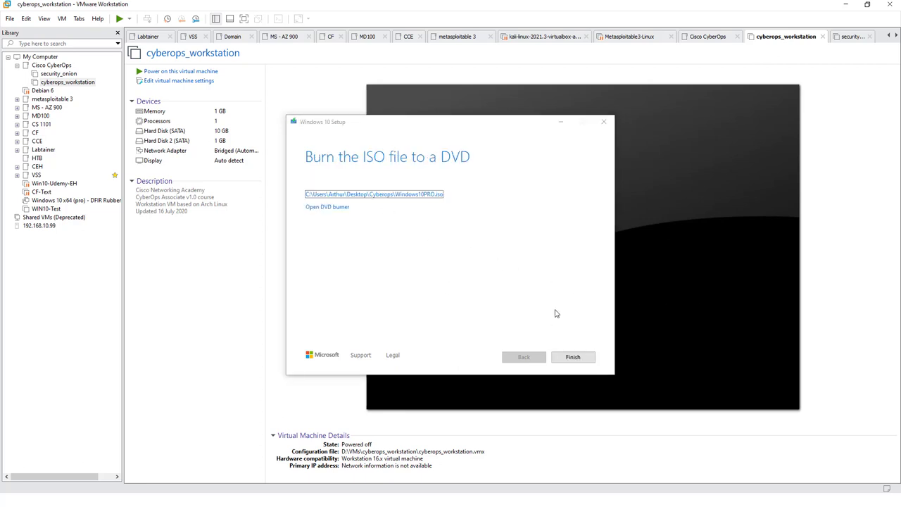
mouse_move(611, 313)
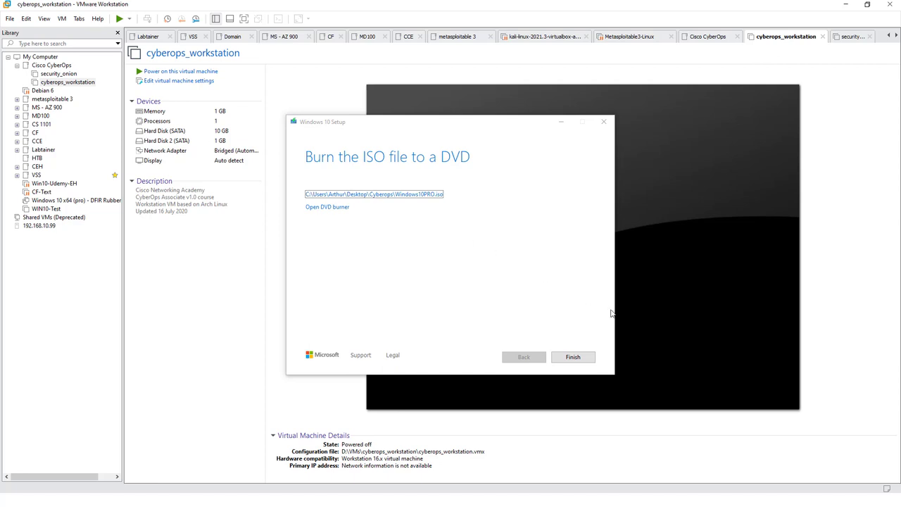
Finish the Windows 10 Setup tool after the ISO is created
left_click(572, 358)
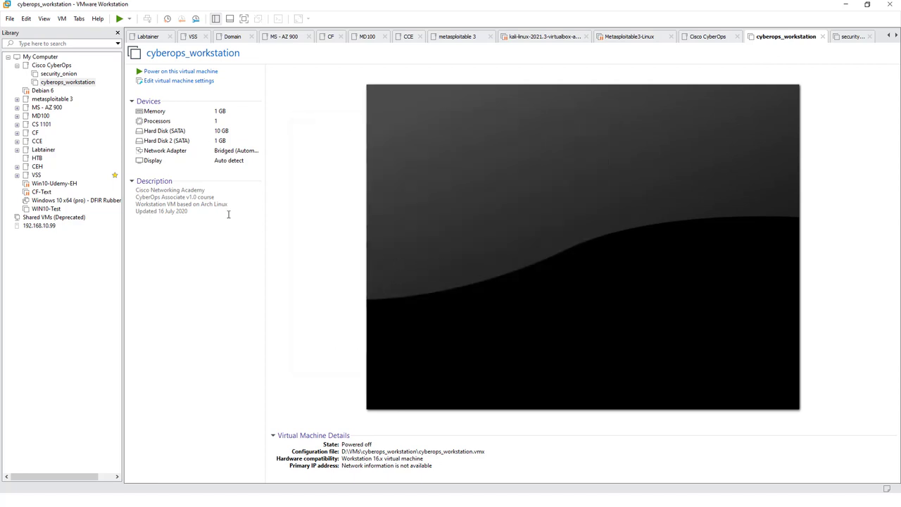
Start a typical new virtual machine using the Windows10PRO ISO as installer image
left_click(10, 18)
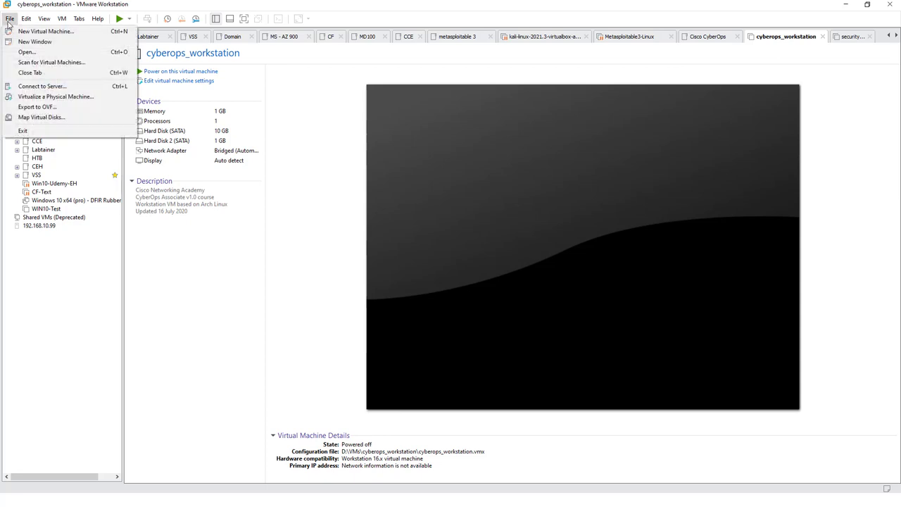
left_click(45, 31)
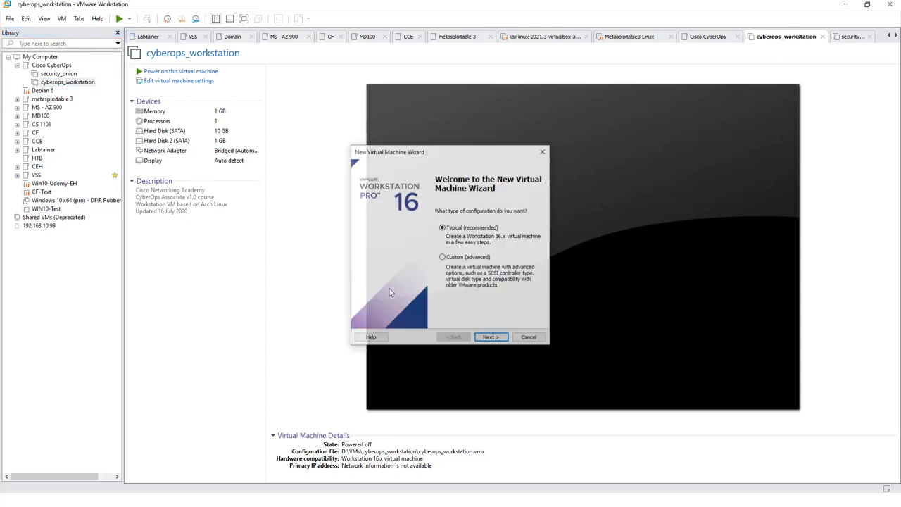
left_click(490, 337)
type("C:\\Users\\Arthur\\Desktop\\Cyberops\\")
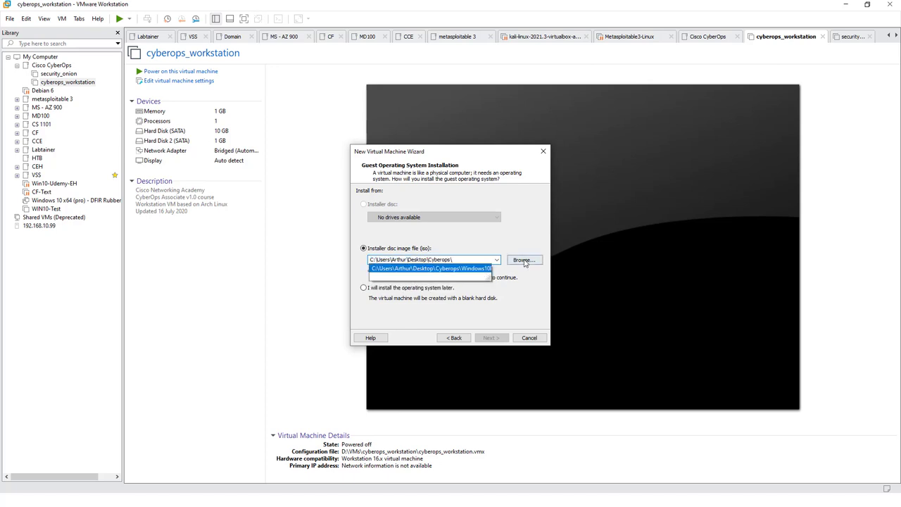
left_click(431, 268)
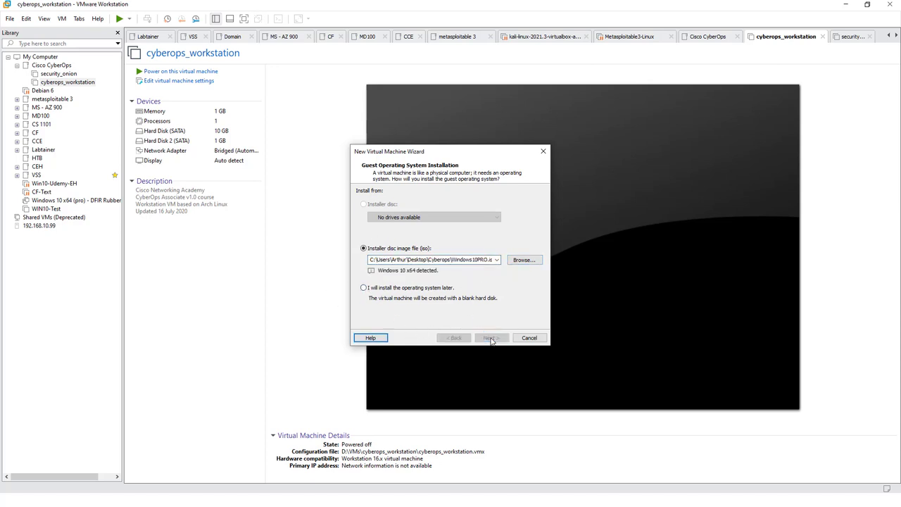
left_click(490, 338)
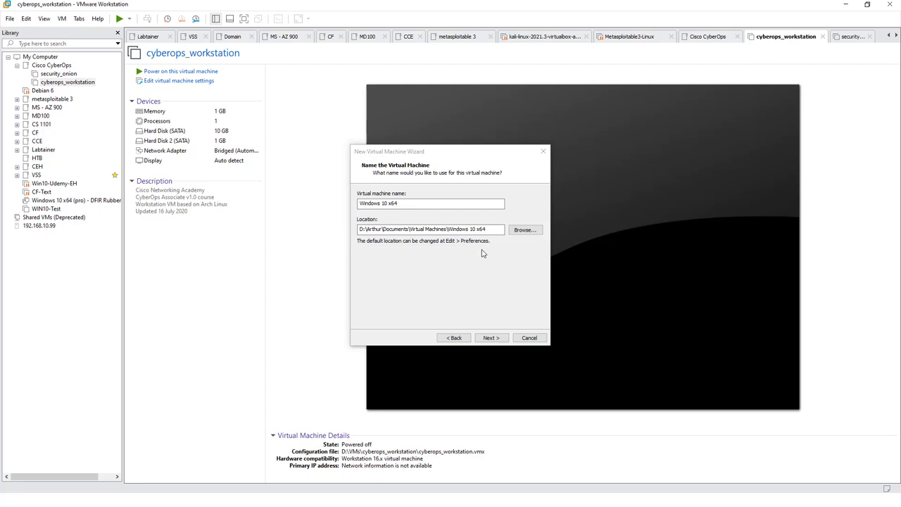
Store the VM in D:\VMs\cyberops_Windows10 and accept the default disk capacity
type("D:\\VMs\\cyberops_Windows10")
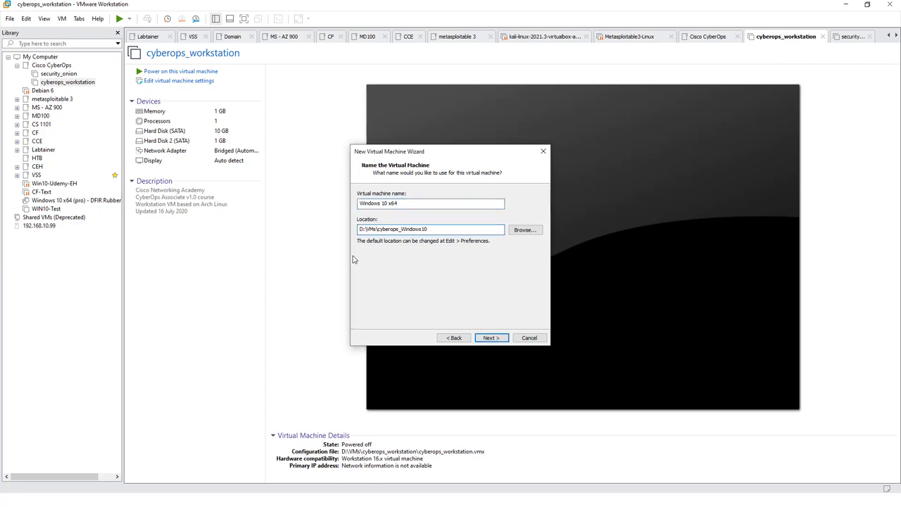
double_click(372, 228)
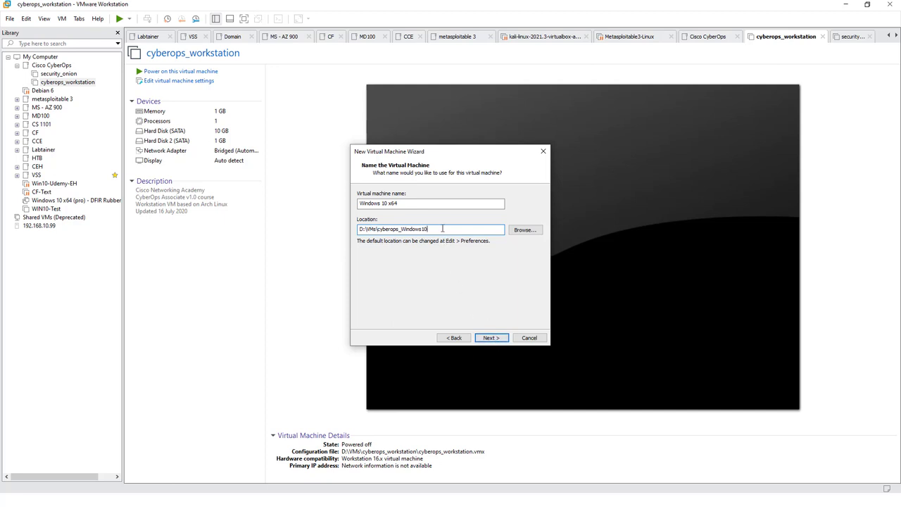
left_click(490, 338)
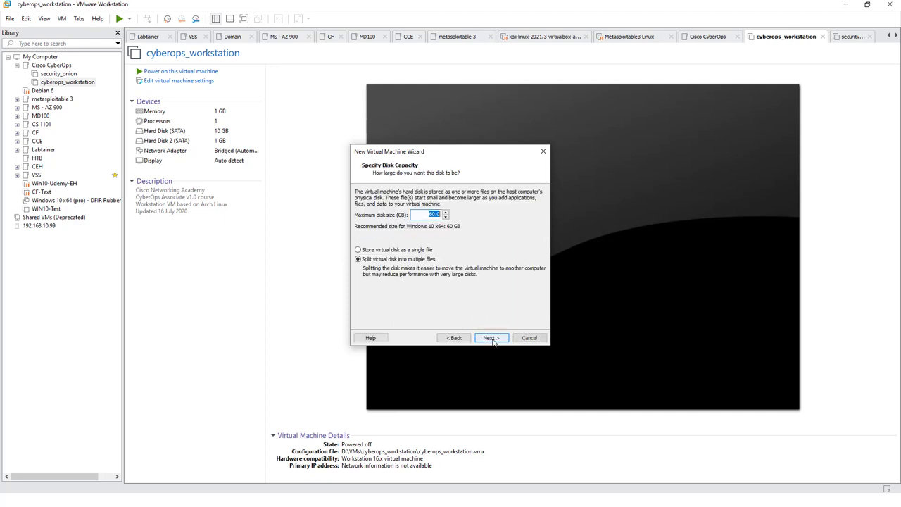
left_click(490, 338)
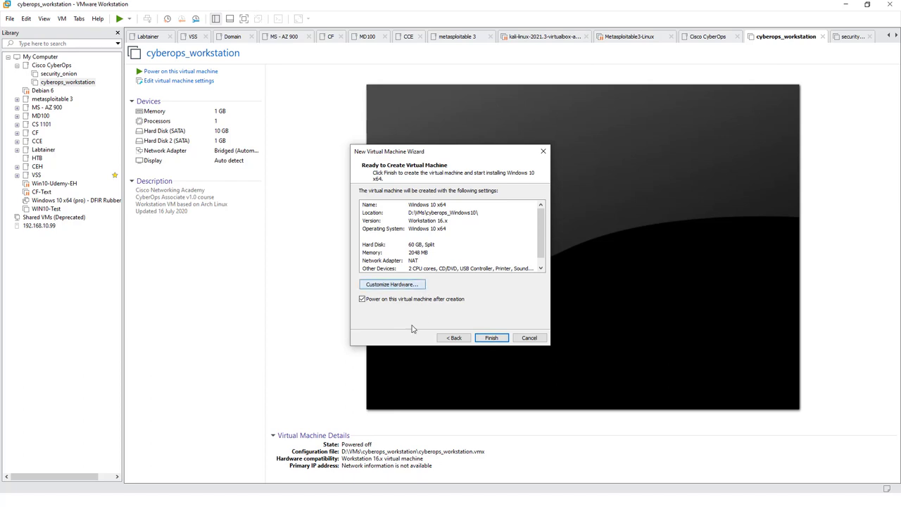
Raise the VM memory to 4096 MB in Customize Hardware and create the machine
left_click(392, 284)
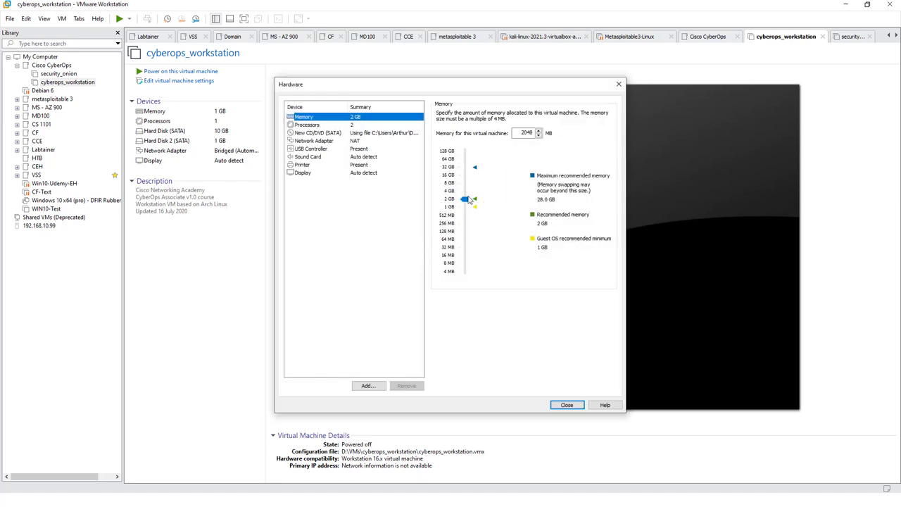
left_click_drag(470, 200, 465, 192)
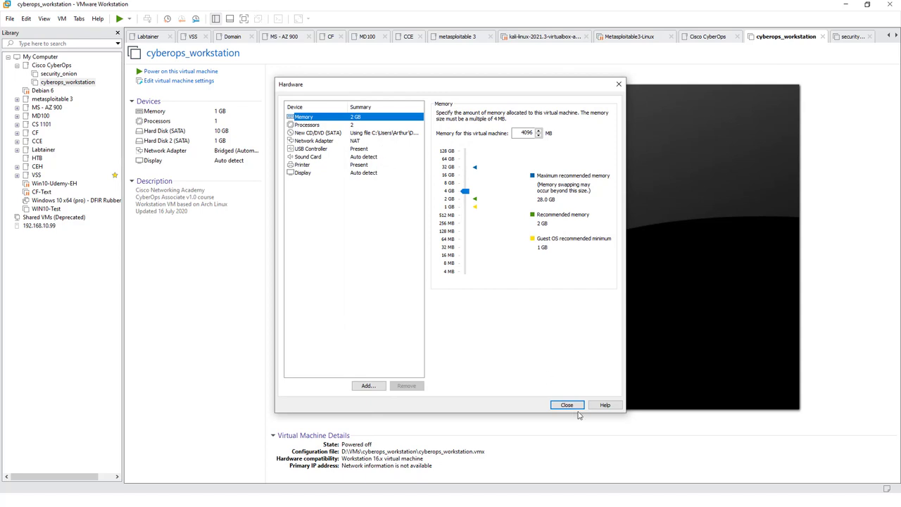
left_click(566, 406)
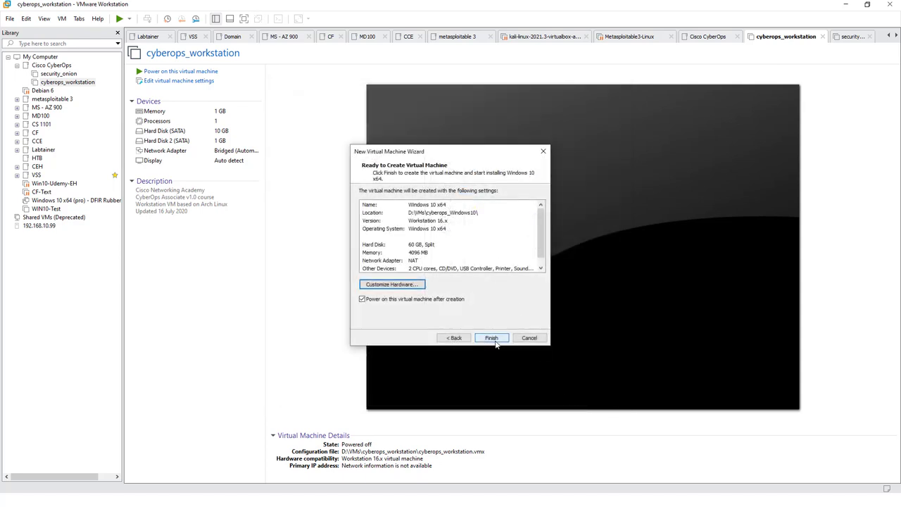
left_click(491, 338)
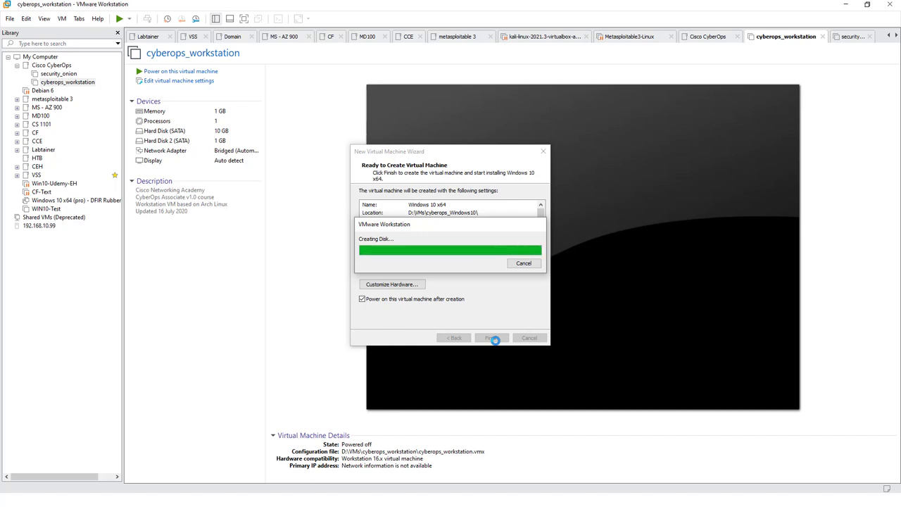
Power on the Windows 10 x64 VM and boot it from the installation disc
left_click(493, 338)
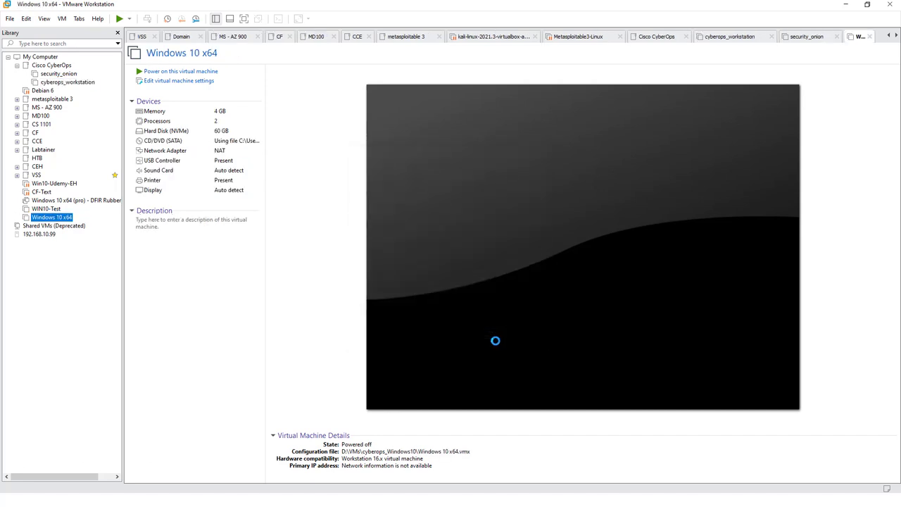
left_click(180, 70)
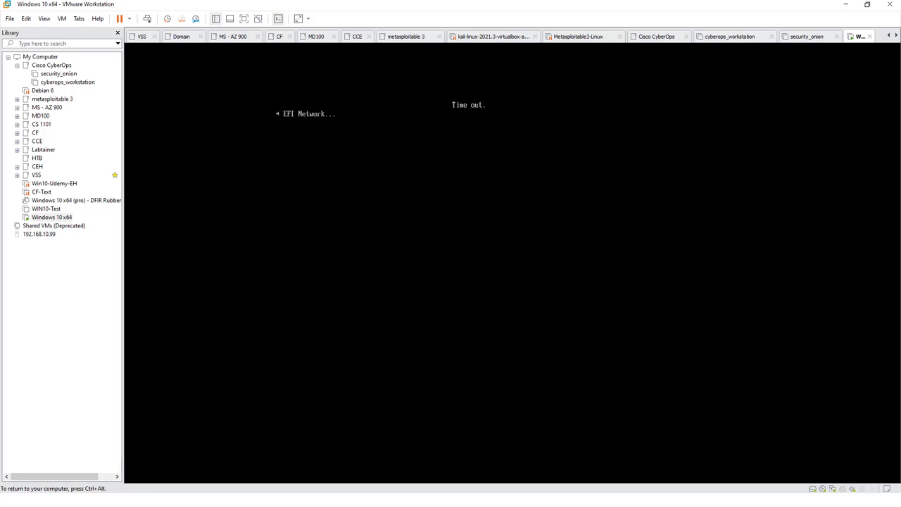
mouse_move(366, 139)
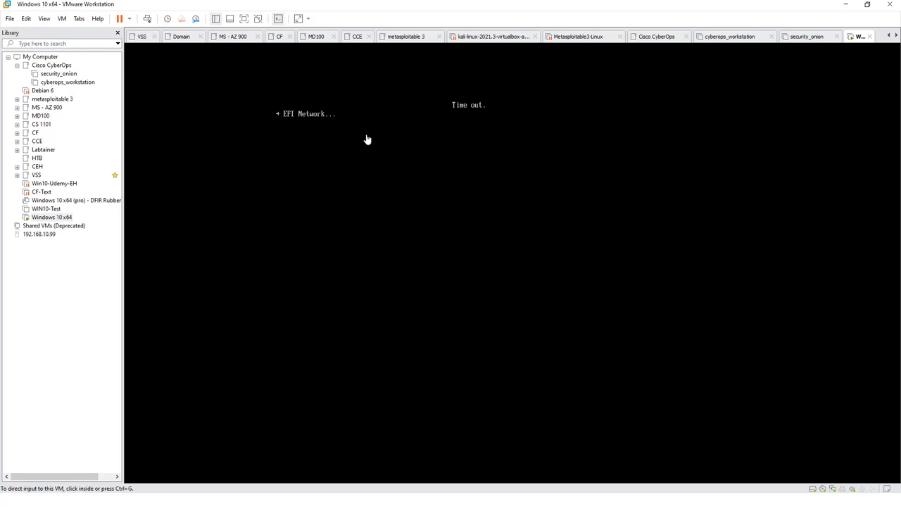
mouse_move(367, 140)
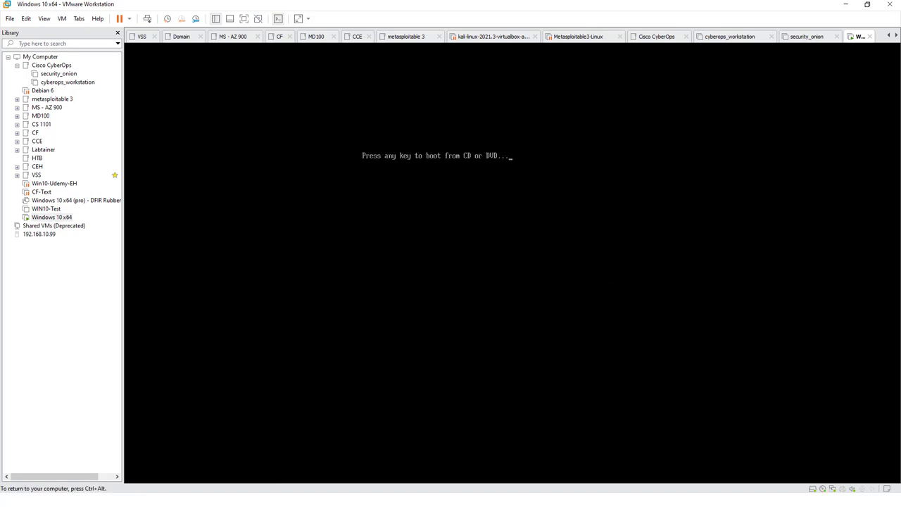
key("enter")
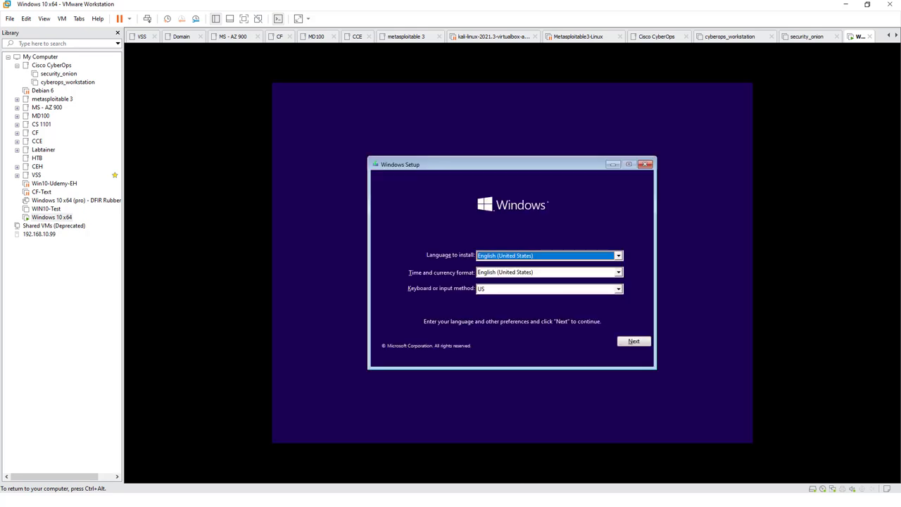
mouse_move(310, 163)
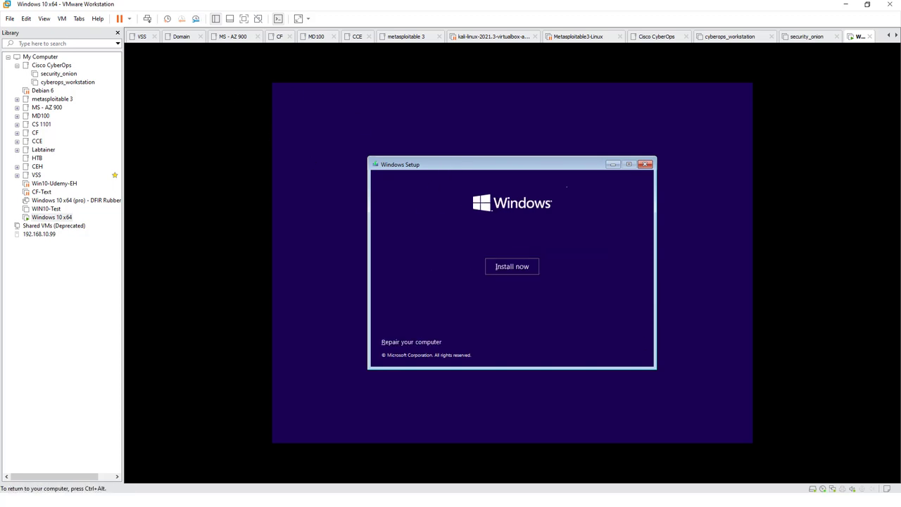
Begin installation without a product key, choosing Windows 10 Pro and accepting the license
left_click(513, 266)
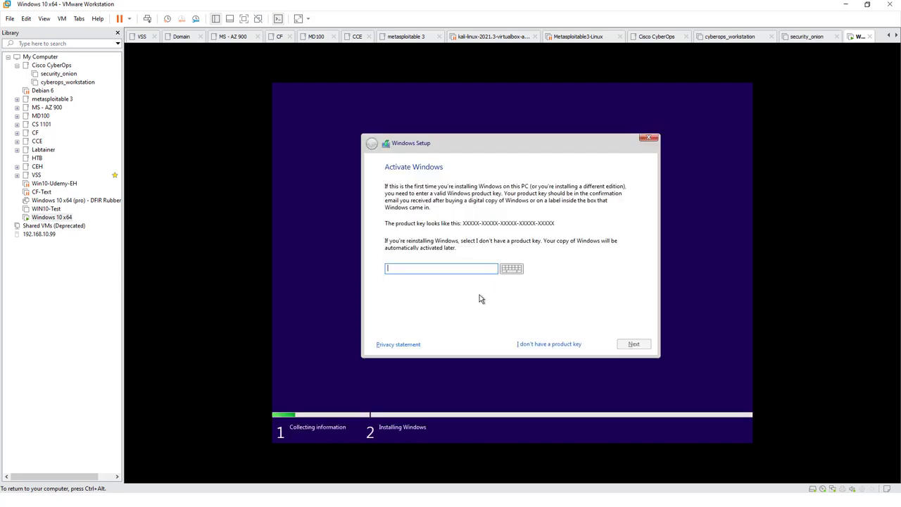
mouse_move(592, 341)
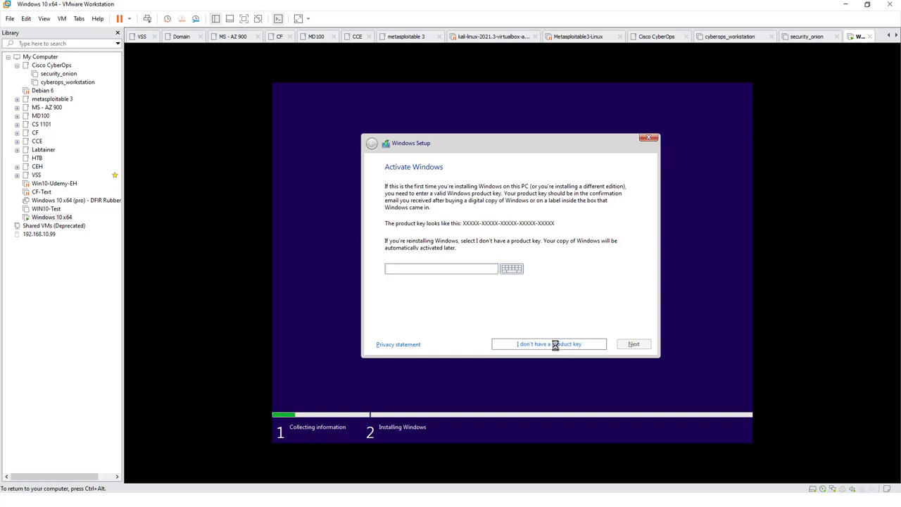
left_click(549, 343)
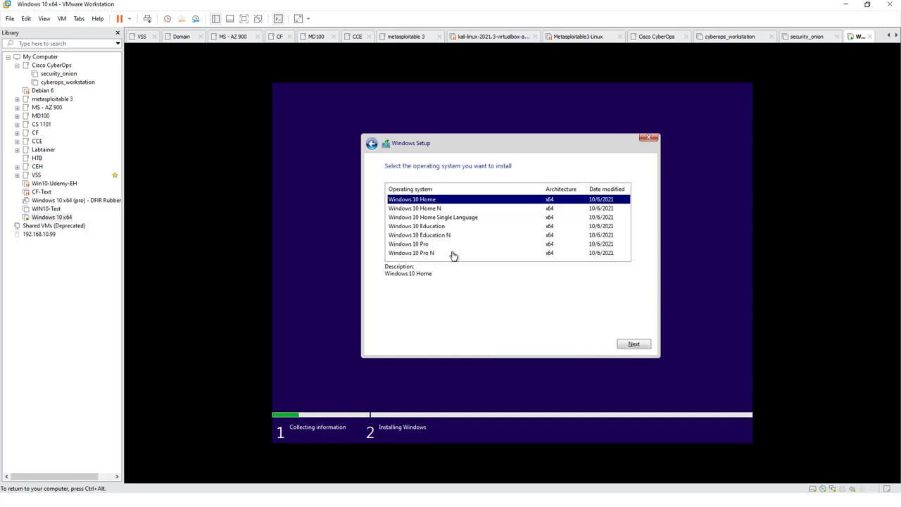
left_click(408, 244)
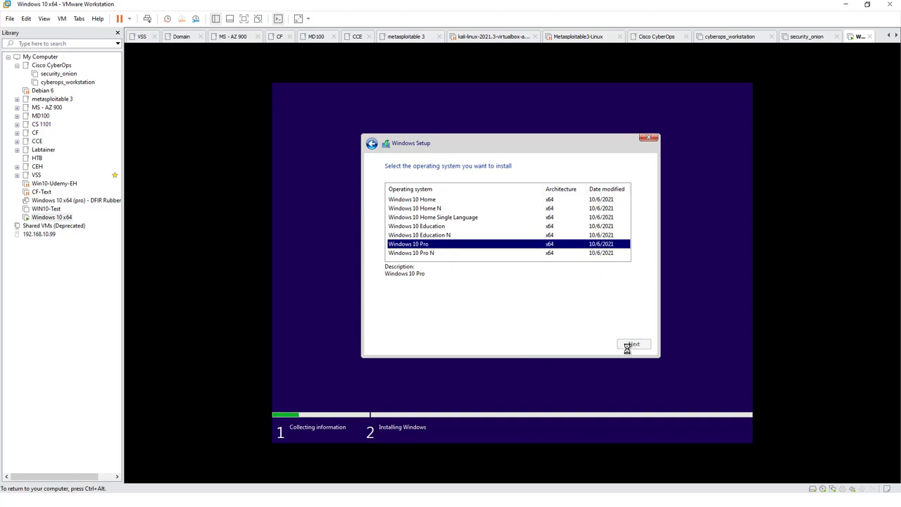
left_click(632, 344)
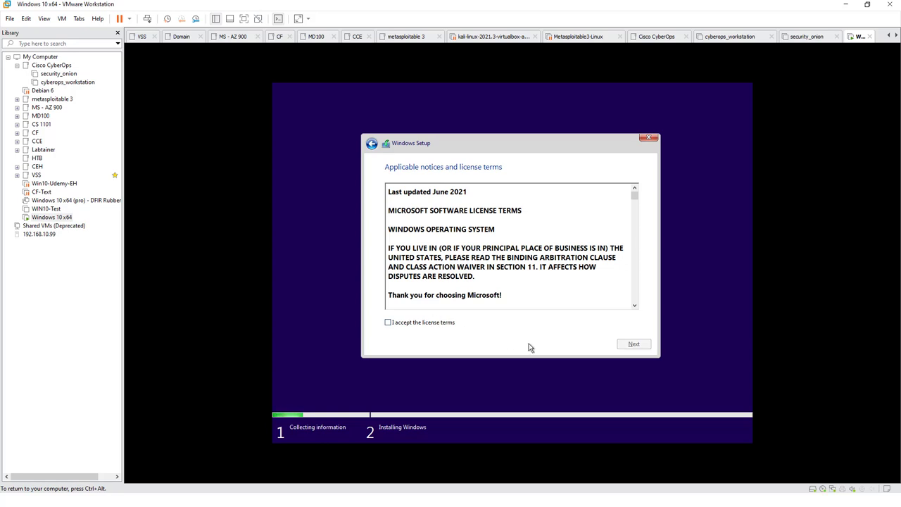
left_click(633, 343)
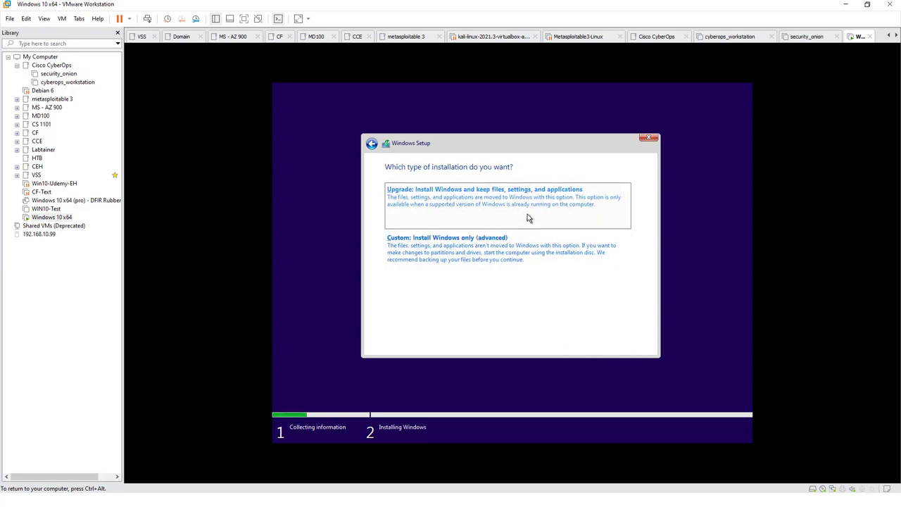
mouse_move(511, 227)
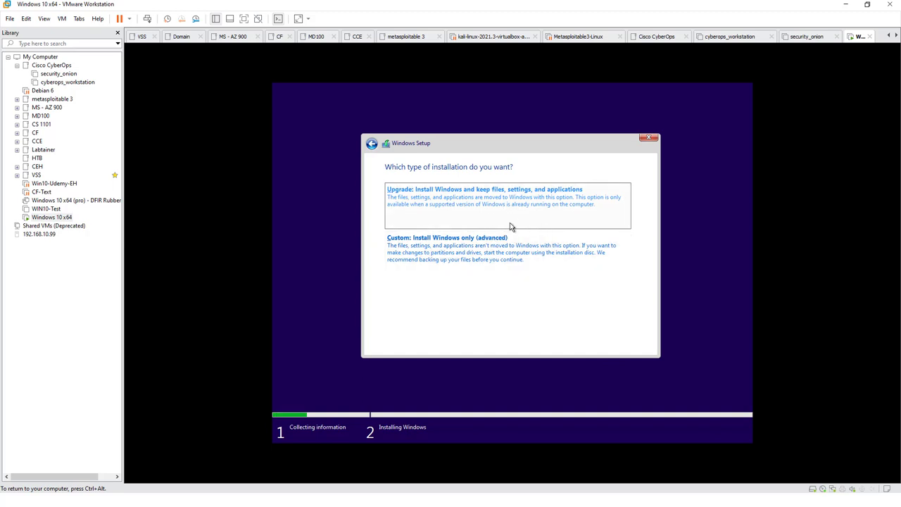
Choose a custom installation onto the unallocated 60 GB Drive 0
left_click(445, 237)
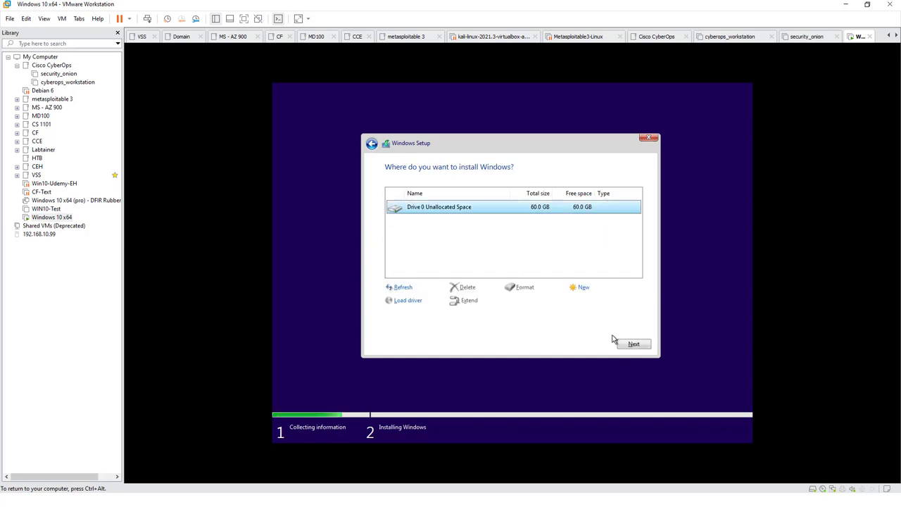
left_click(632, 344)
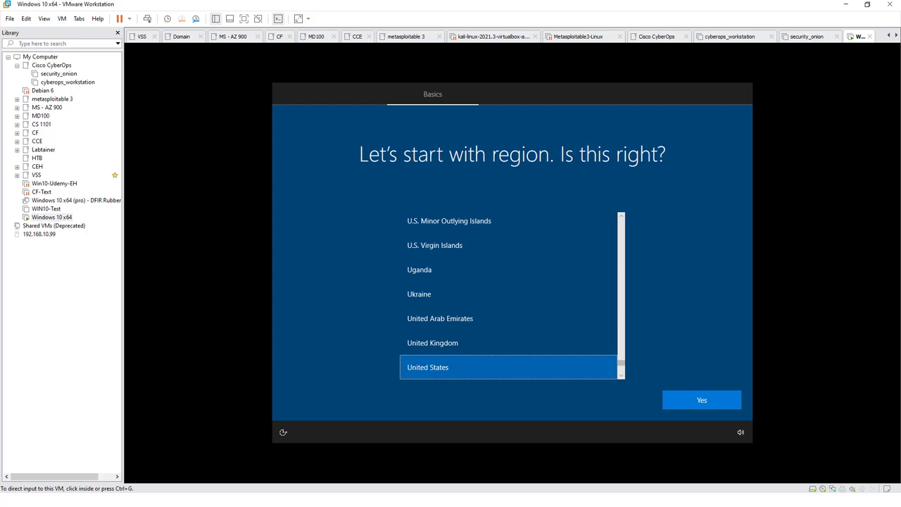
Confirm United States region and US keyboard layout, skipping a second layout
left_click(701, 400)
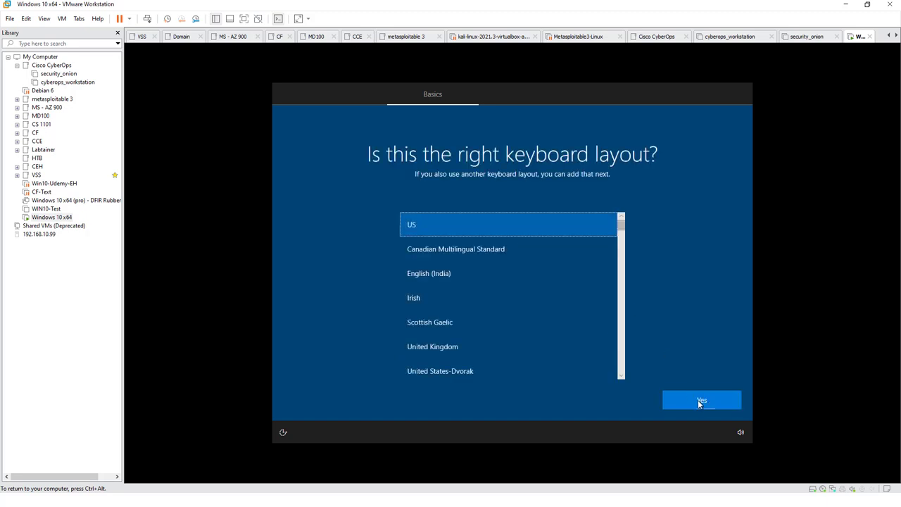
left_click(701, 401)
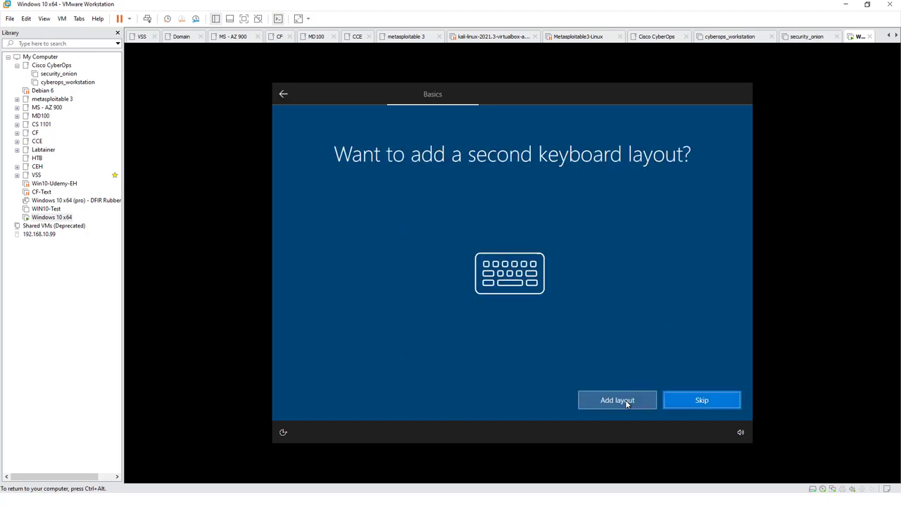
left_click(701, 400)
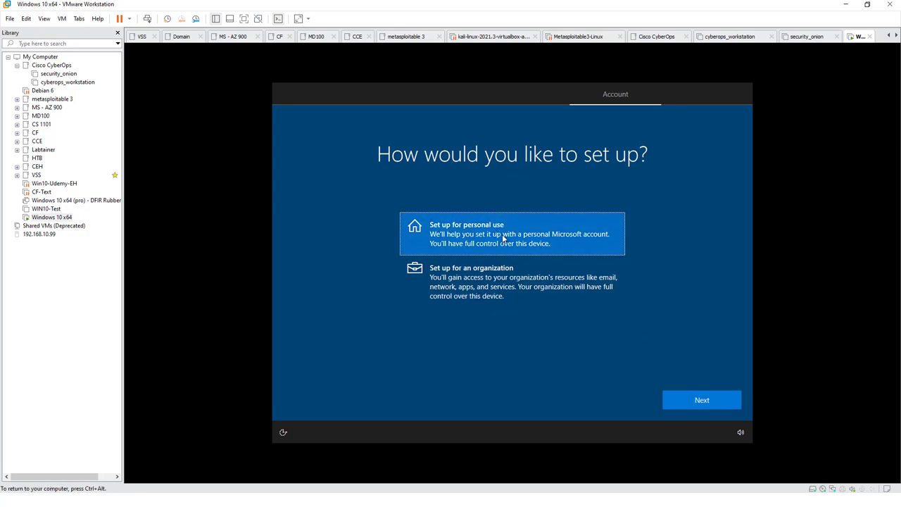
Set up for personal use with an offline limited-experience local account named 'Stude', no password
left_click(702, 400)
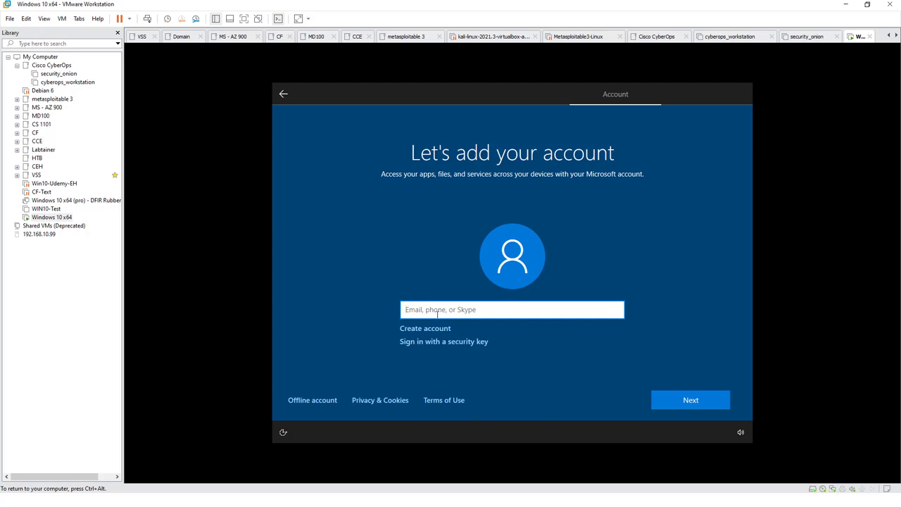
mouse_move(462, 302)
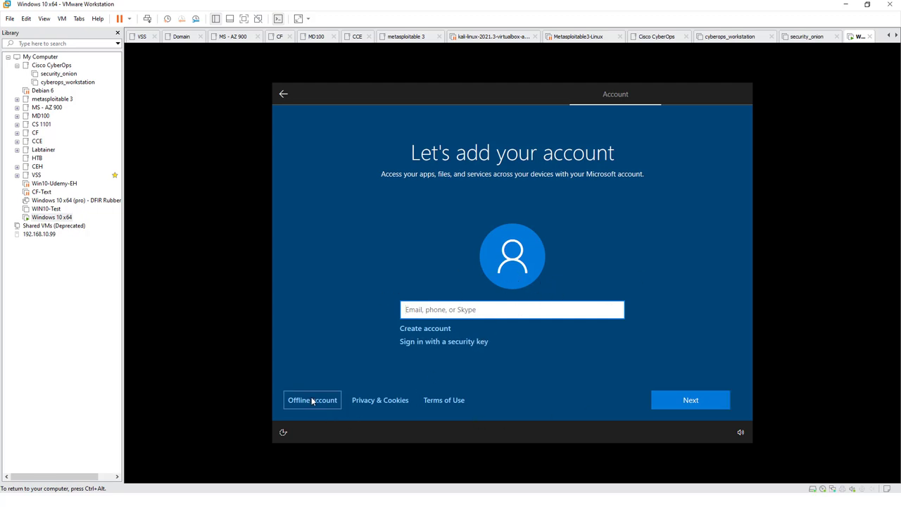
left_click(313, 400)
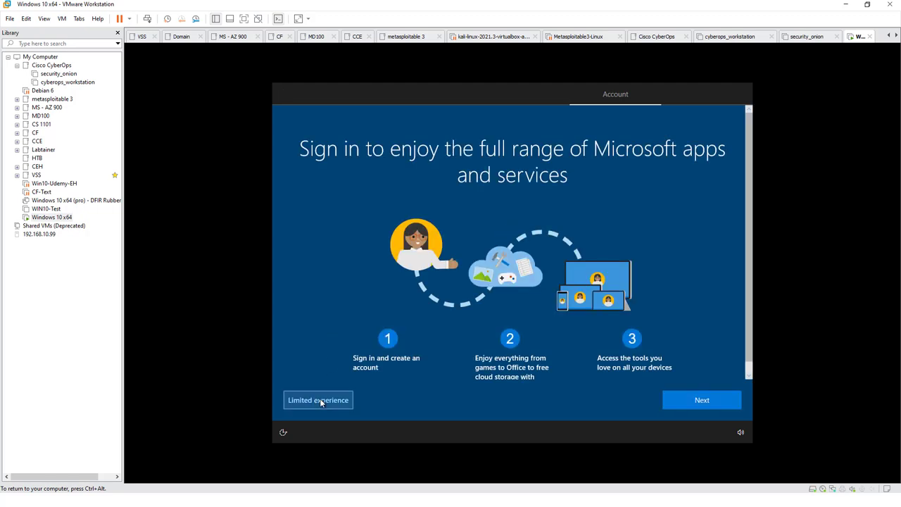
left_click(318, 400)
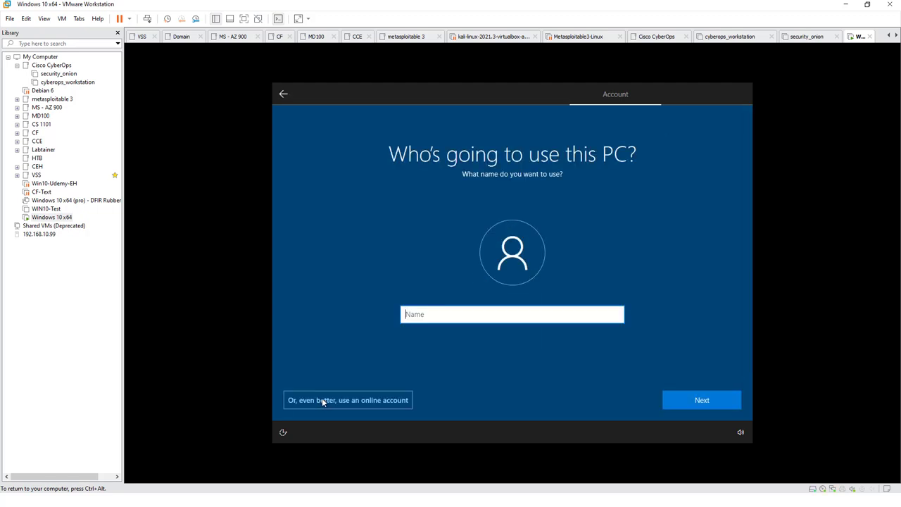
type("Stude")
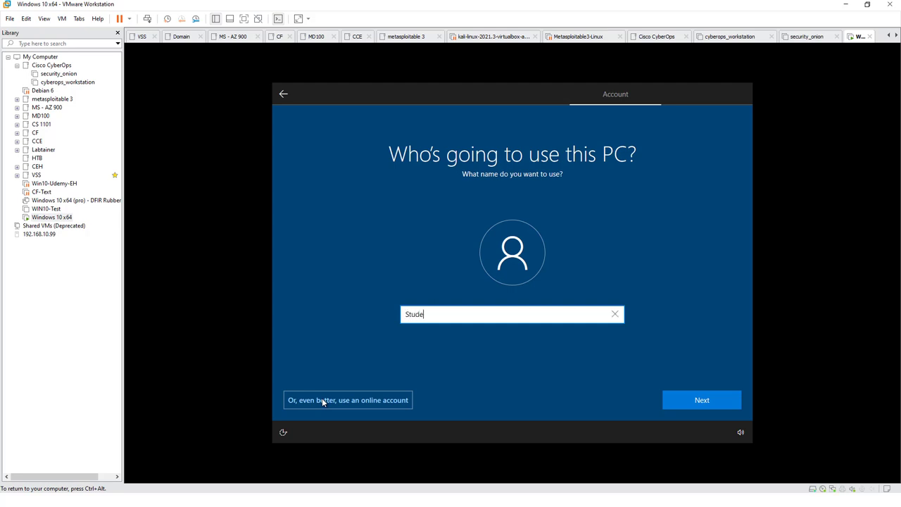
left_click(701, 400)
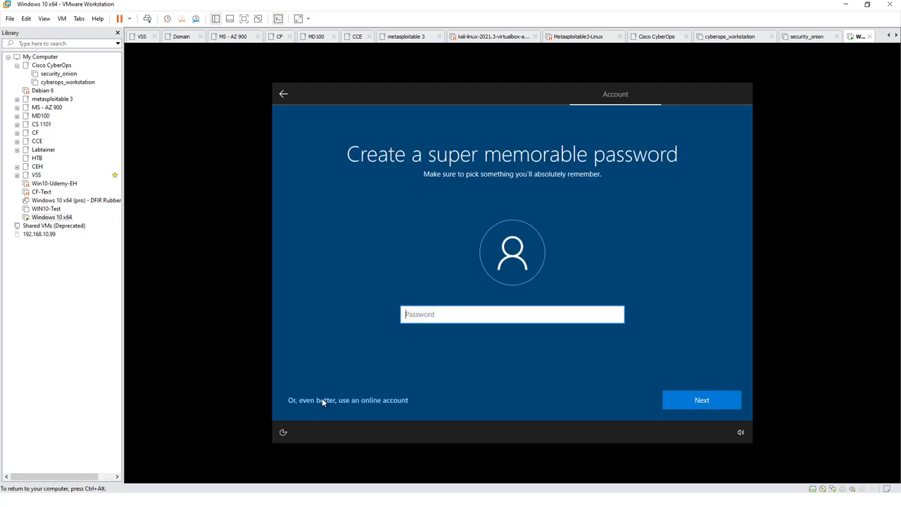
left_click(701, 400)
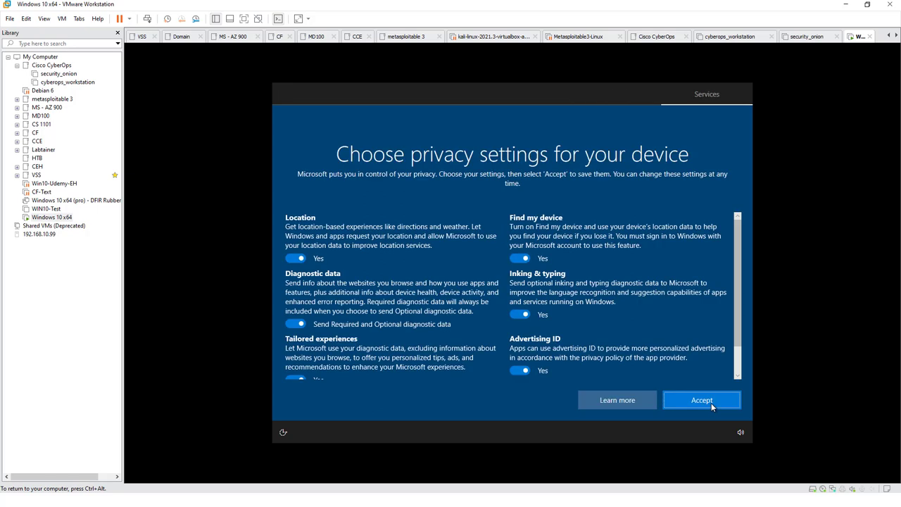
mouse_move(693, 411)
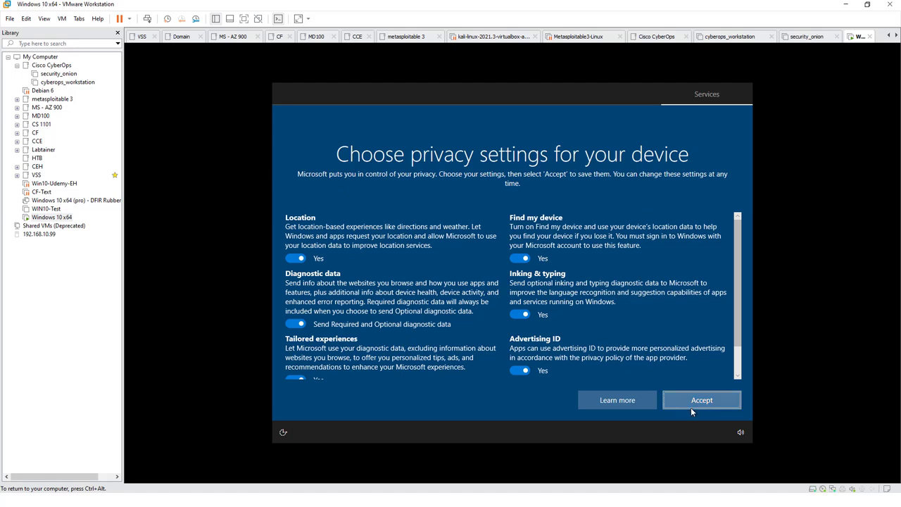
Accept the default privacy settings, skip experience customization and answer the Cortana prompt
left_click(701, 400)
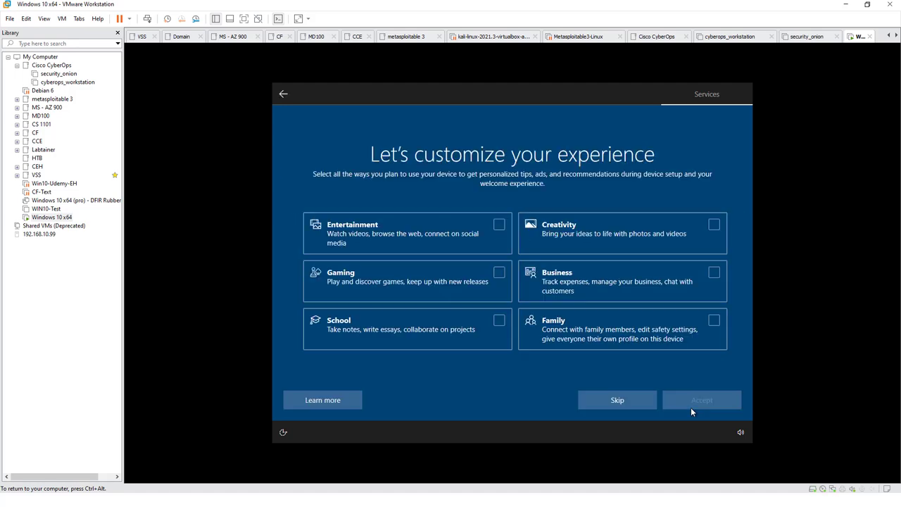
left_click(617, 400)
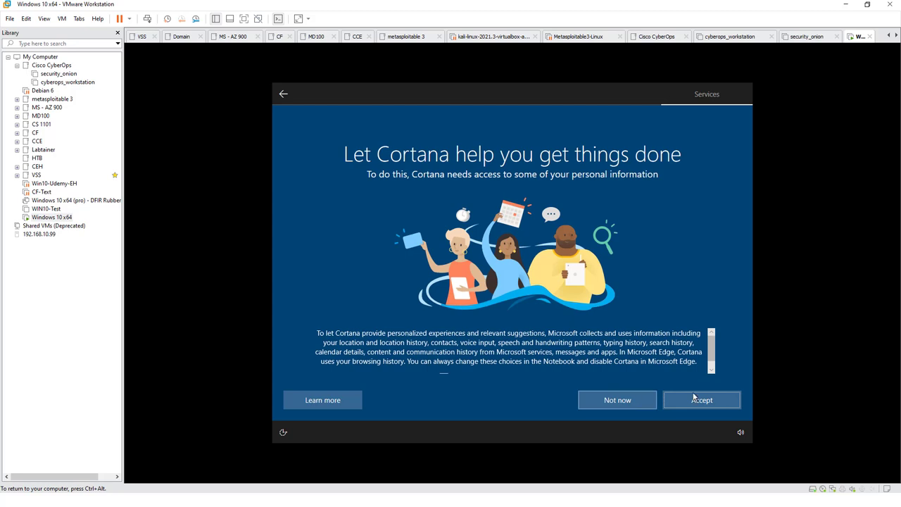
left_click(702, 400)
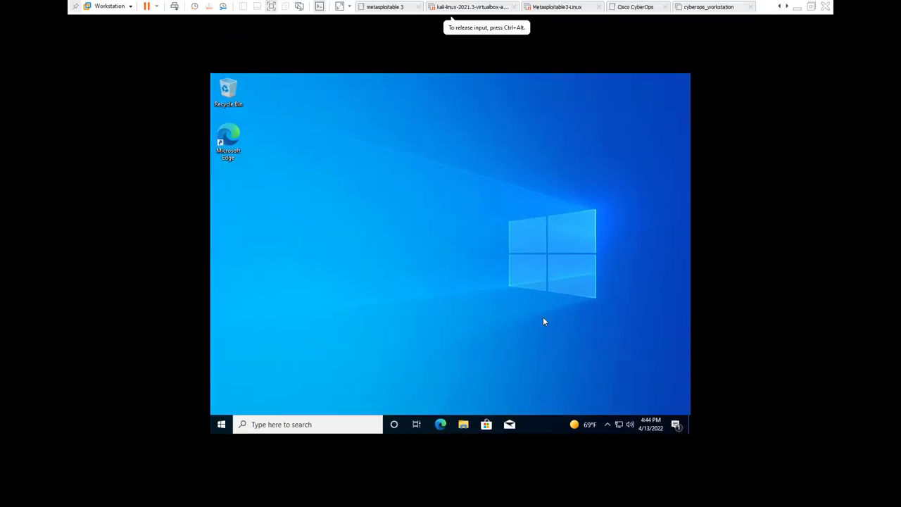
mouse_move(585, 344)
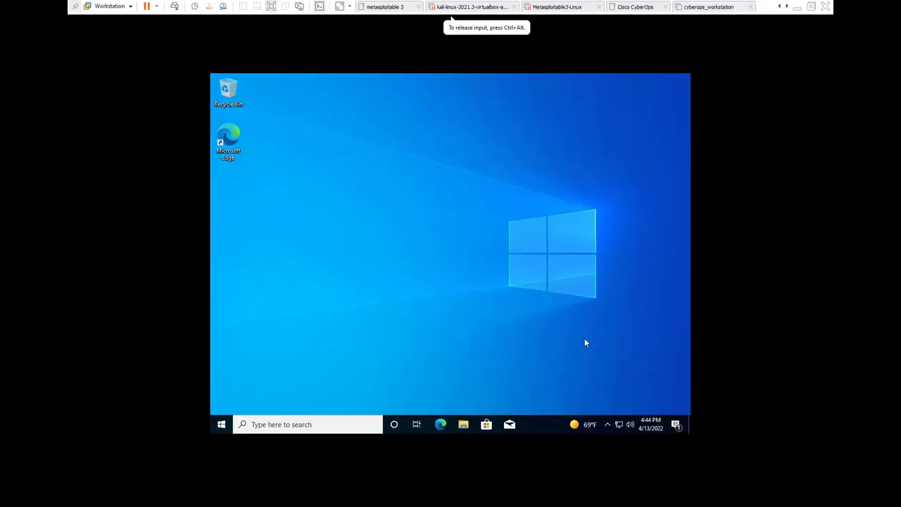
mouse_move(436, 96)
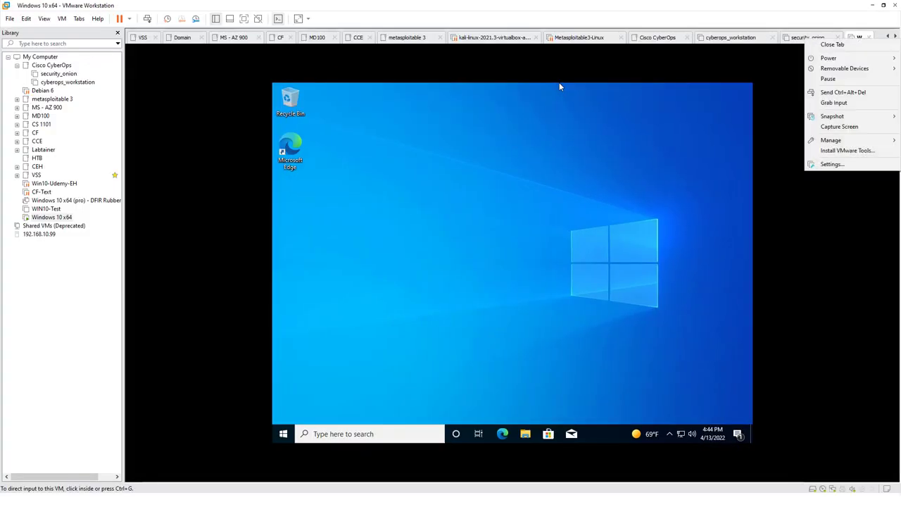
mouse_move(848, 150)
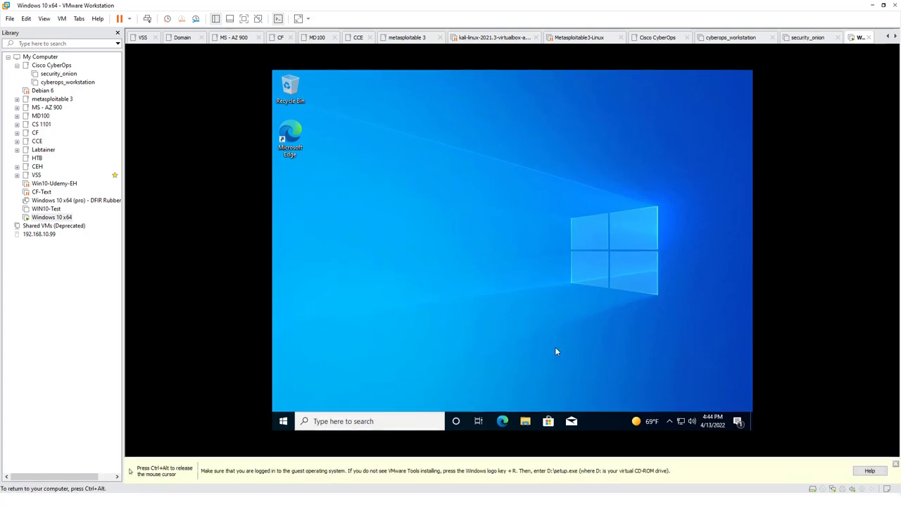
Run the VMware Tools installer from the DVD drive under This PC and allow UAC
left_click(524, 421)
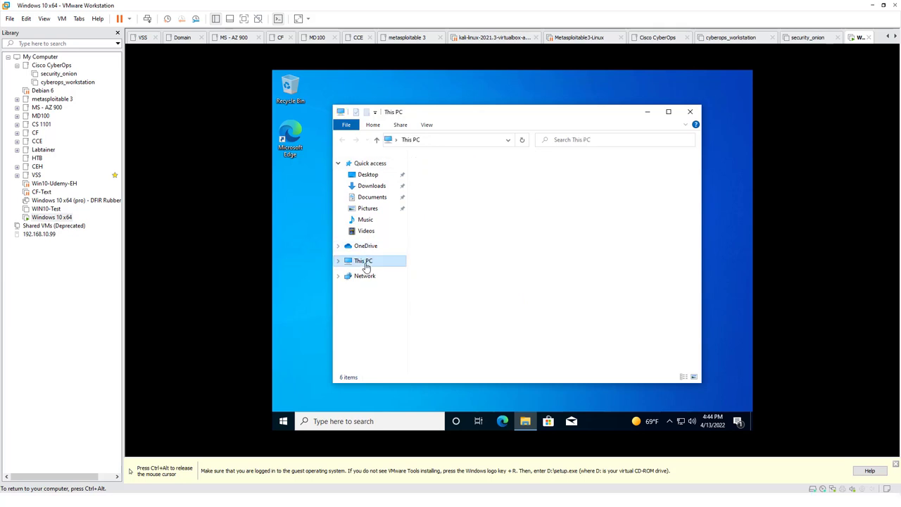
left_click(363, 260)
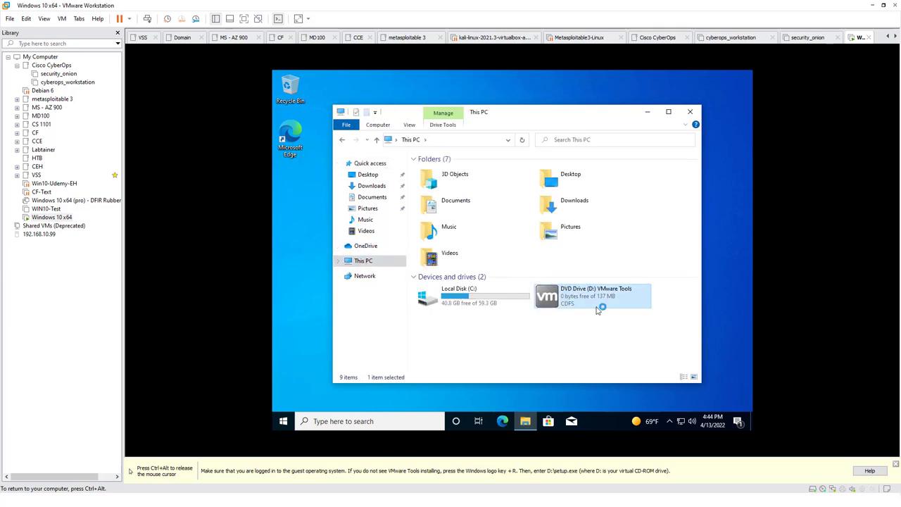
double_click(594, 296)
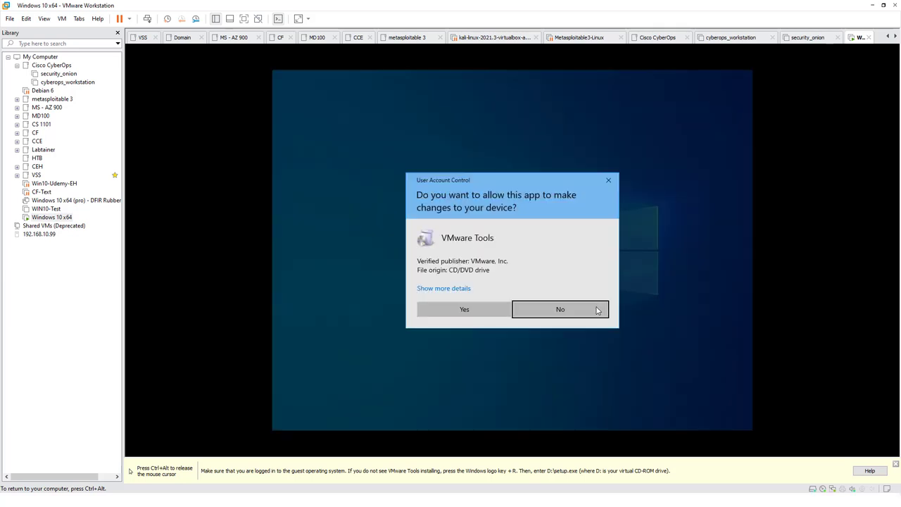
left_click(465, 310)
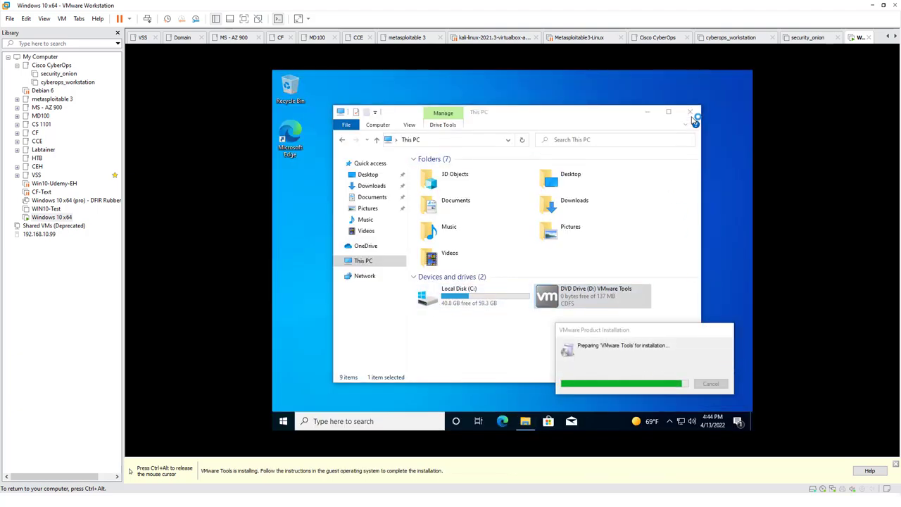
Advance the VMware Tools wizard and choose the Complete installation type
left_click(690, 113)
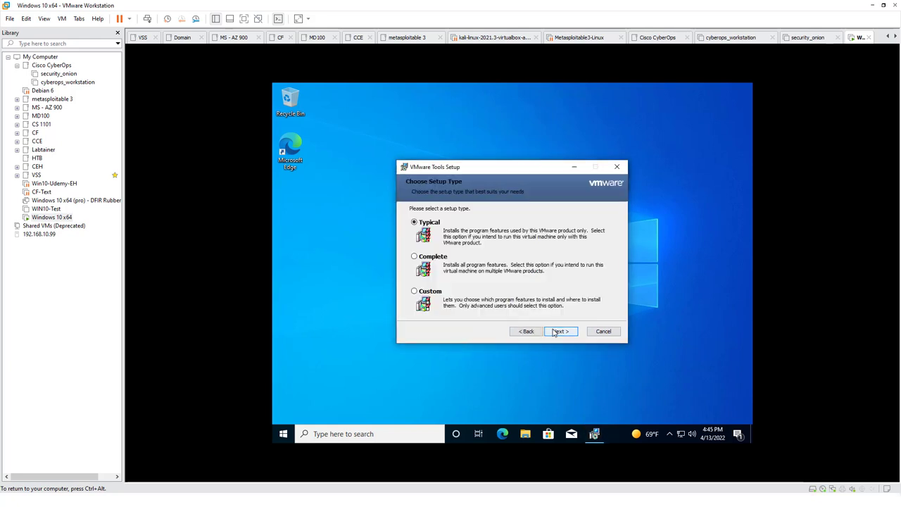
left_click(414, 257)
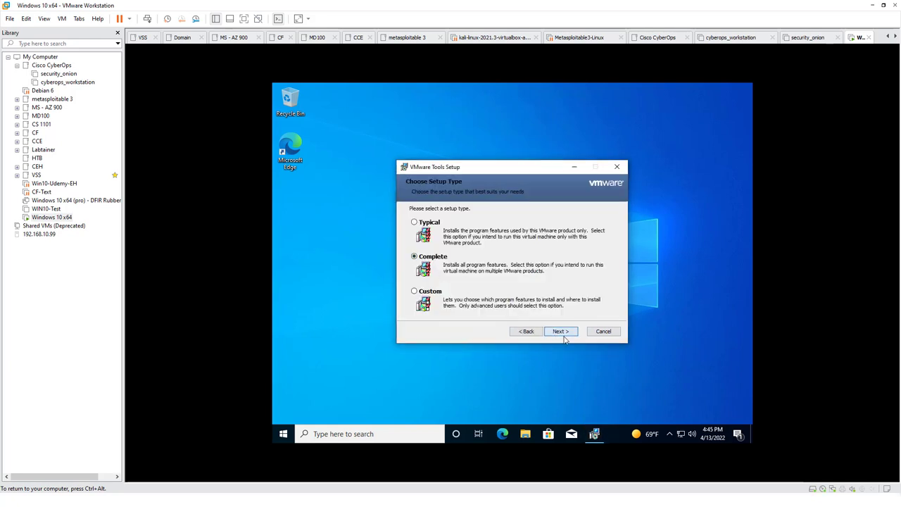
left_click(560, 331)
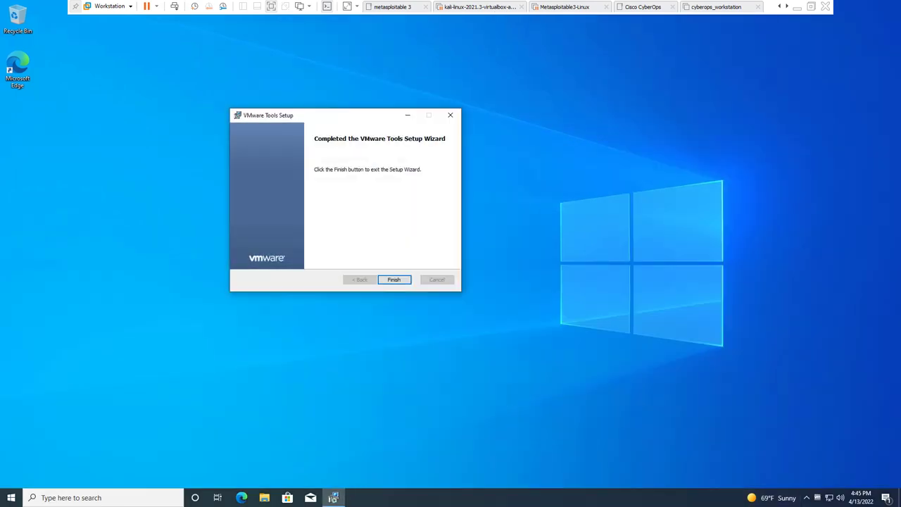
Finish the VMware Tools setup wizard and dismiss the restart prompt
left_click(394, 279)
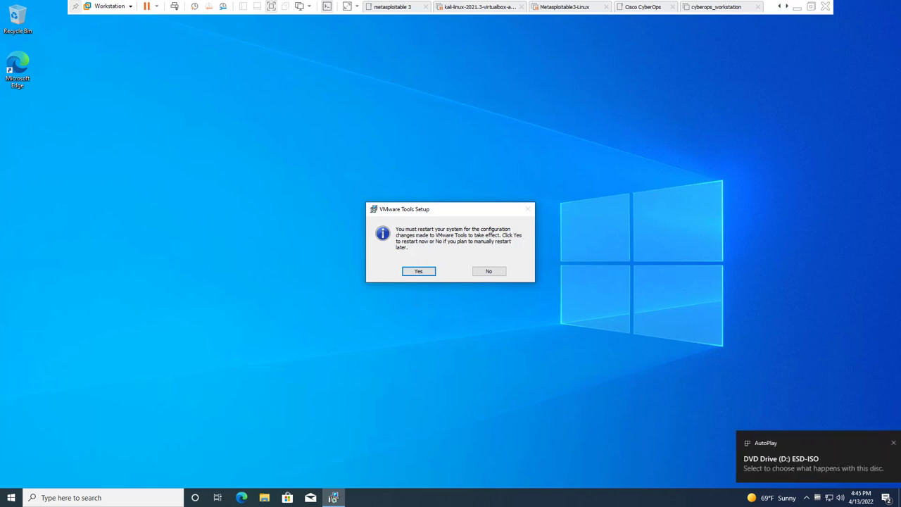
left_click(489, 270)
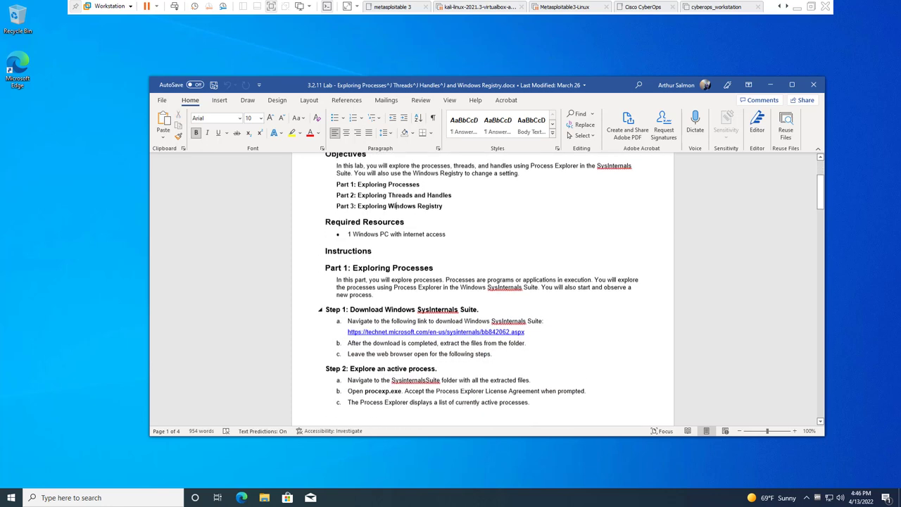
Scroll the Word lab document to Part 1, Step 1: Download Windows SysInternals Suite
scroll("down", 3)
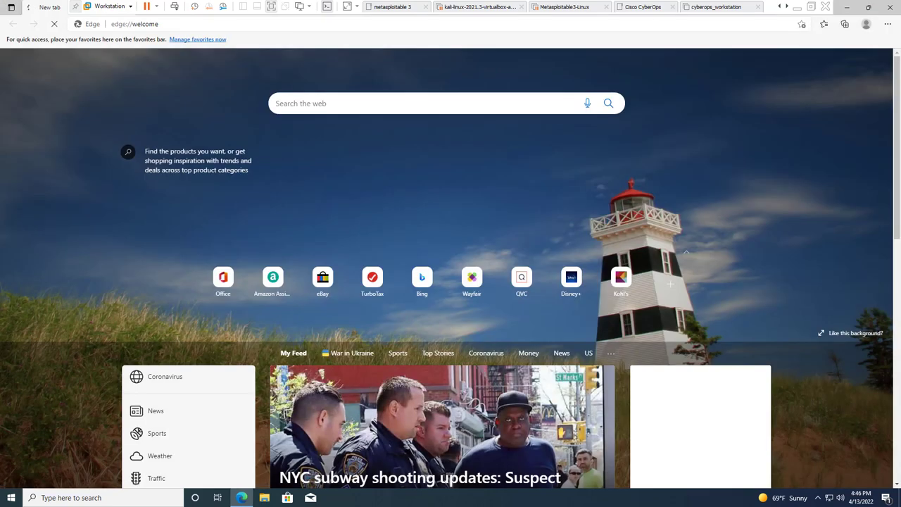
type("https://technet.microsoft.com/en-us/sysinternals/bb842062.aspx")
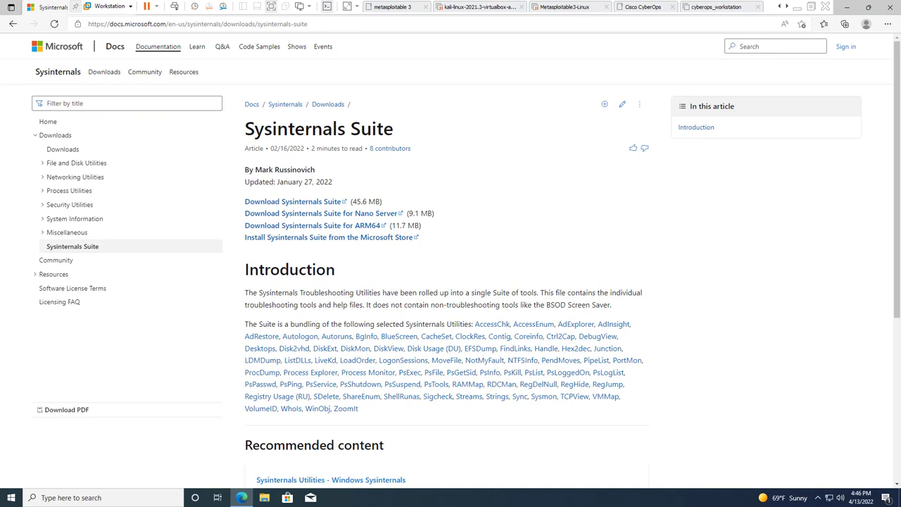
mouse_move(292, 201)
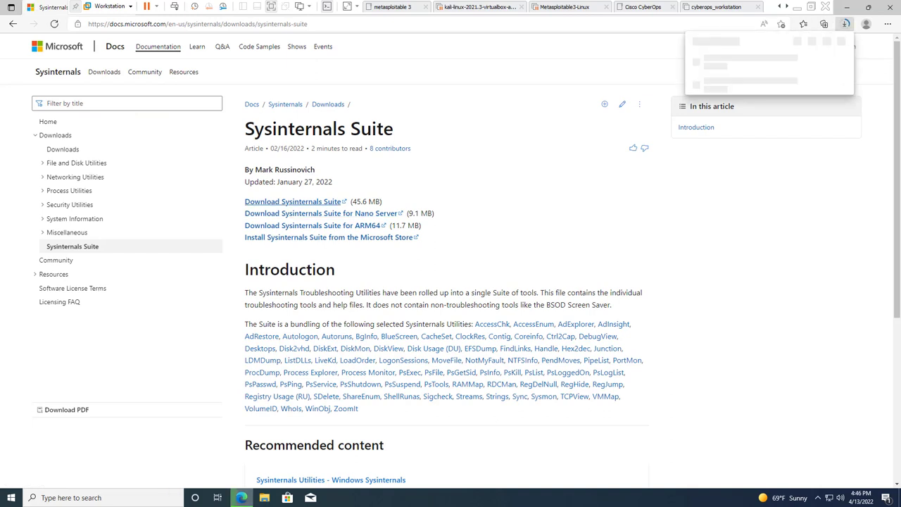
left_click(293, 202)
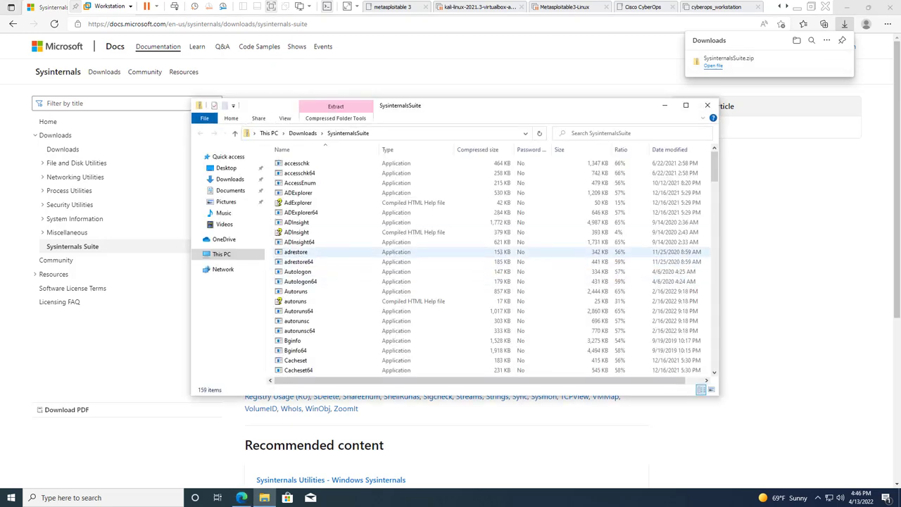
Start Extract All on SysinternalsSuite.zip in the Downloads folder
scroll("down", 3)
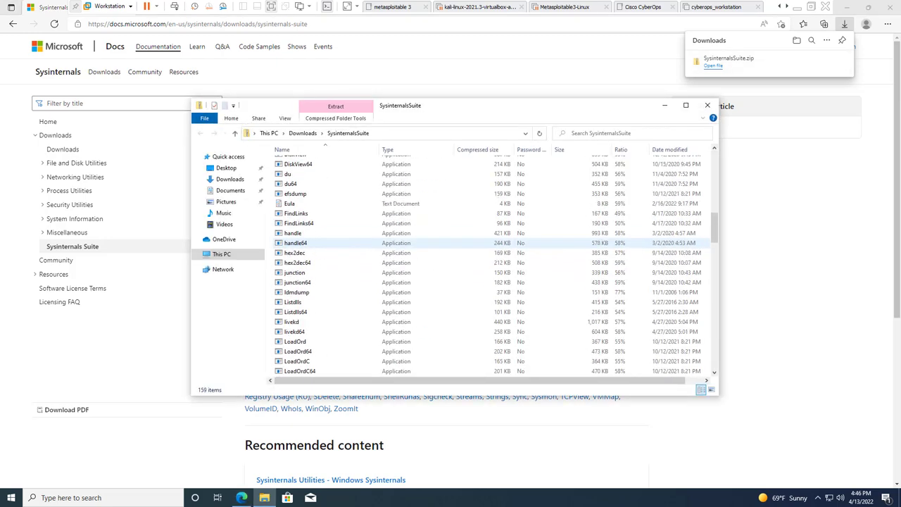
scroll("down", 3)
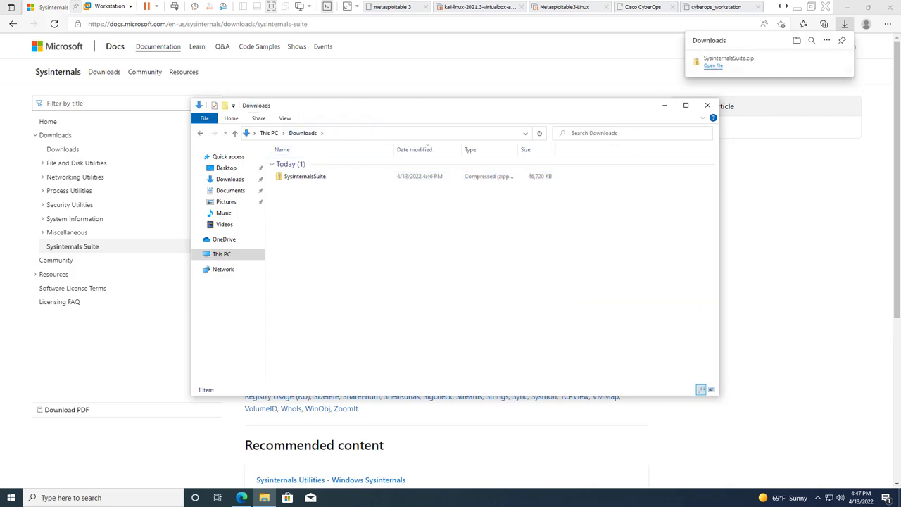
left_click(305, 176)
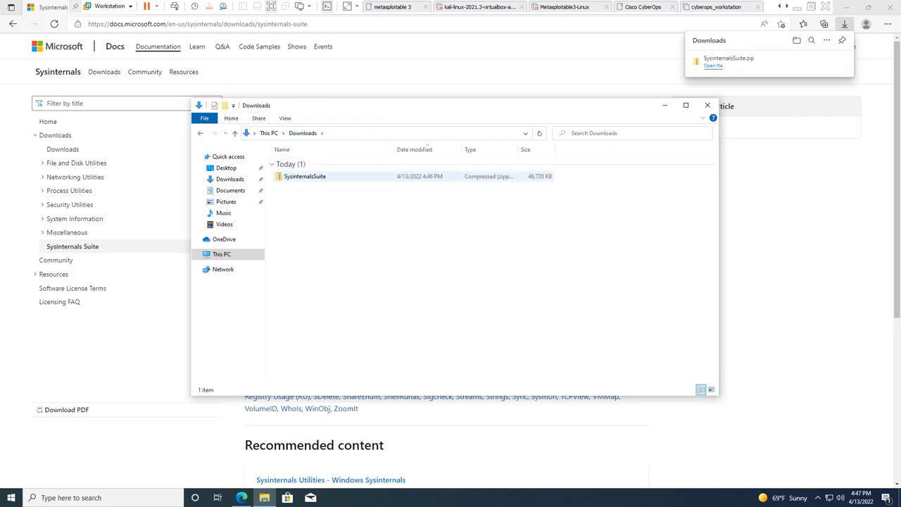
right_click(304, 176)
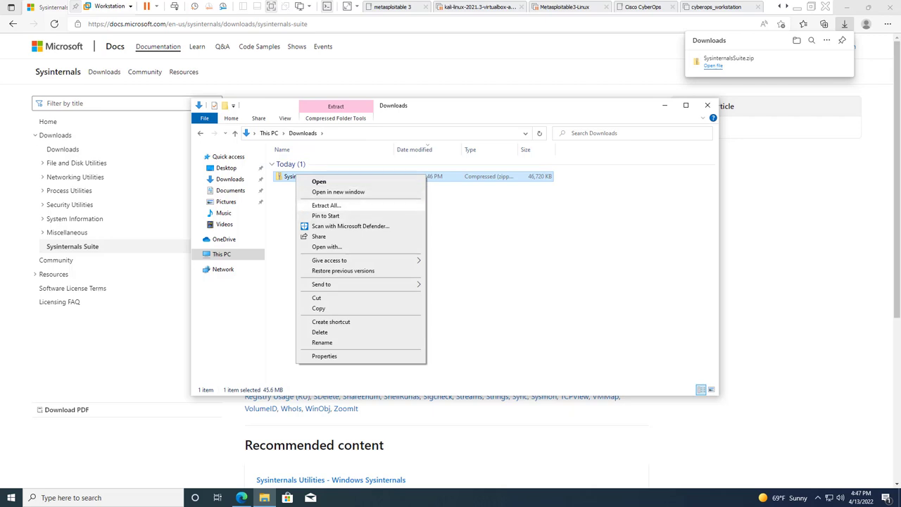
left_click(325, 205)
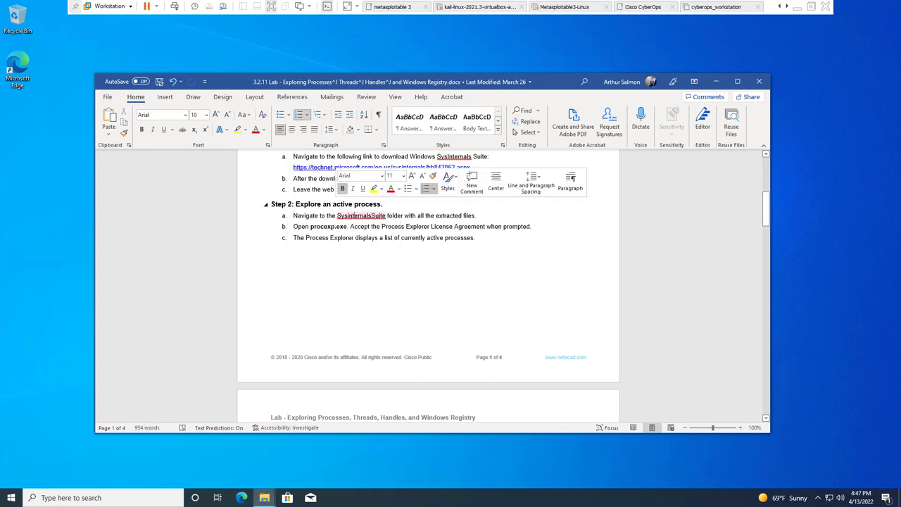
Highlight the procexp program name in Step 2 of the Word lab document
double_click(360, 216)
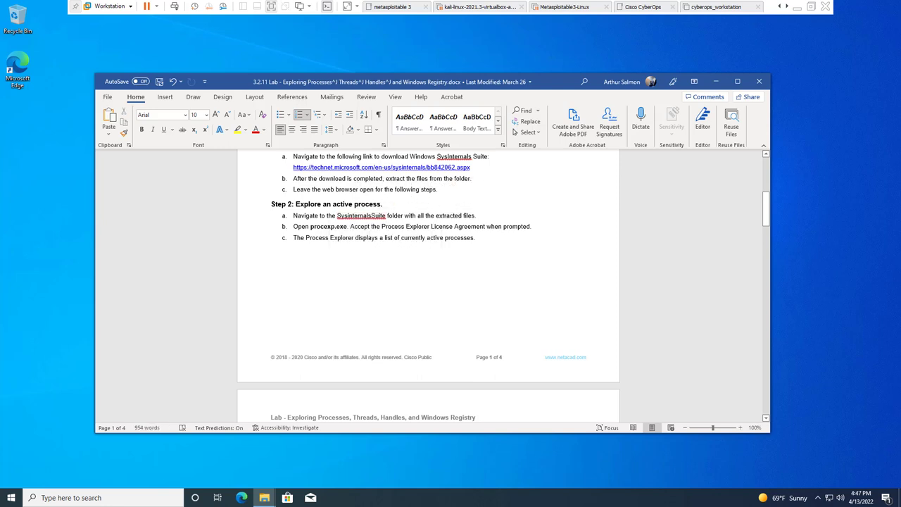
double_click(328, 225)
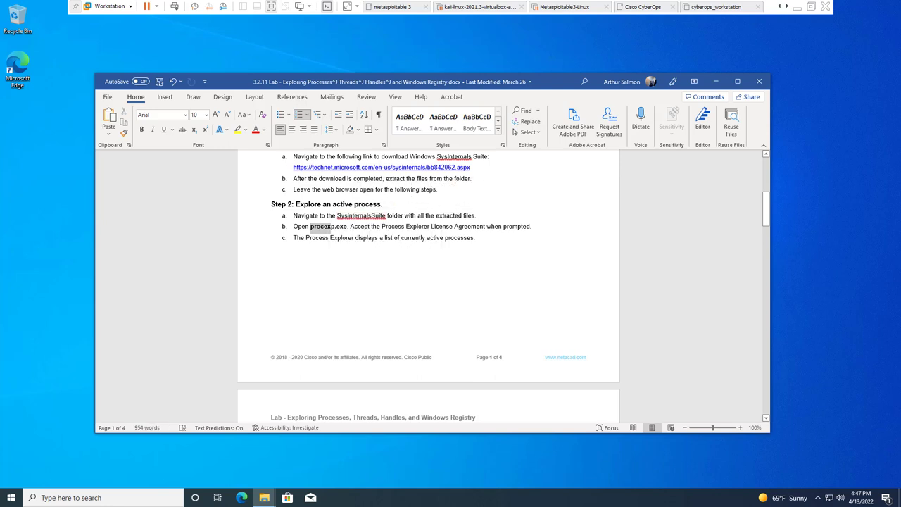
double_click(328, 225)
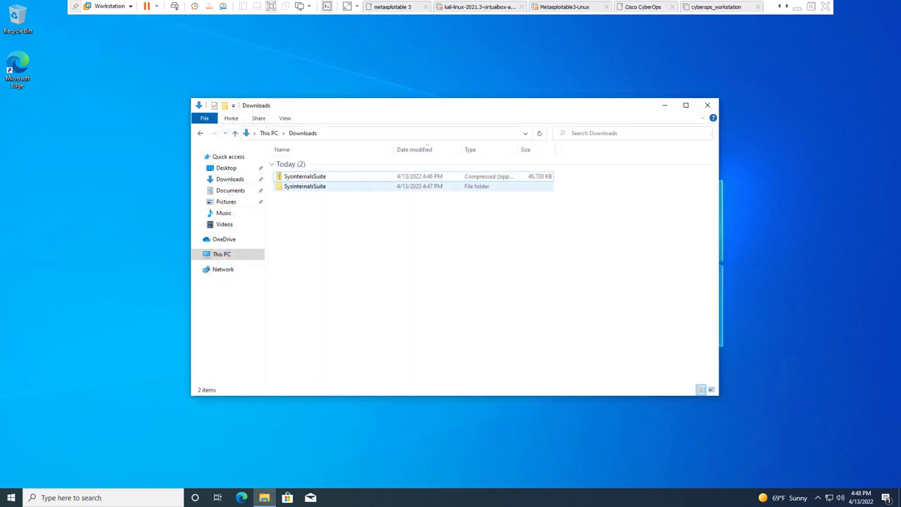
Launch procexp from the extracted SysinternalsSuite folder and agree to the Process Explorer license
double_click(304, 186)
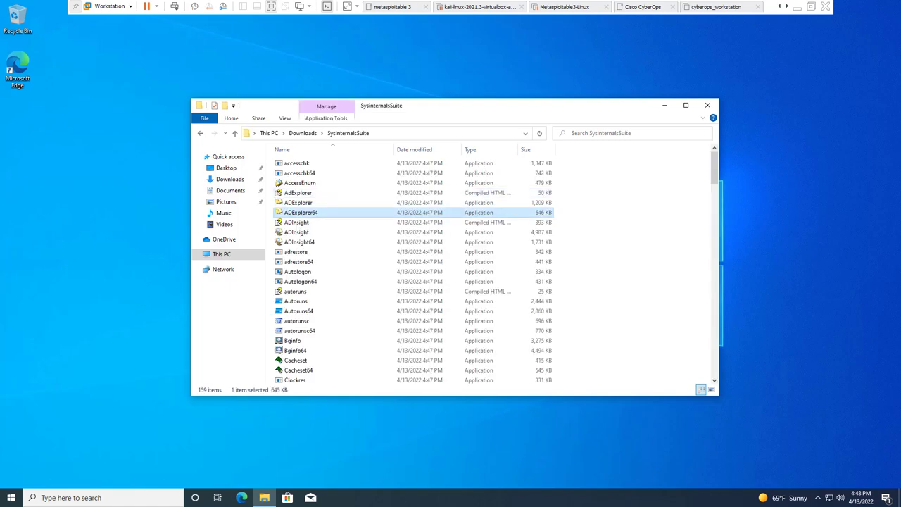
scroll("down", 3)
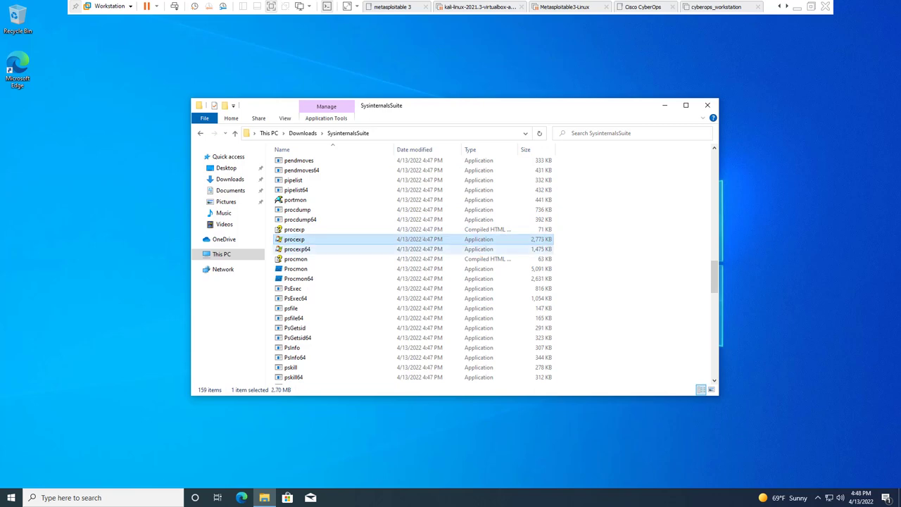
left_click(297, 250)
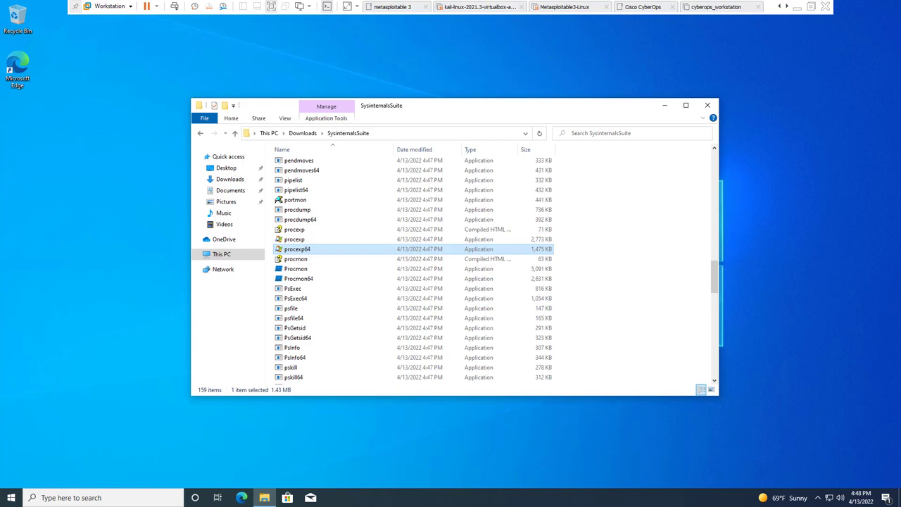
left_click(294, 240)
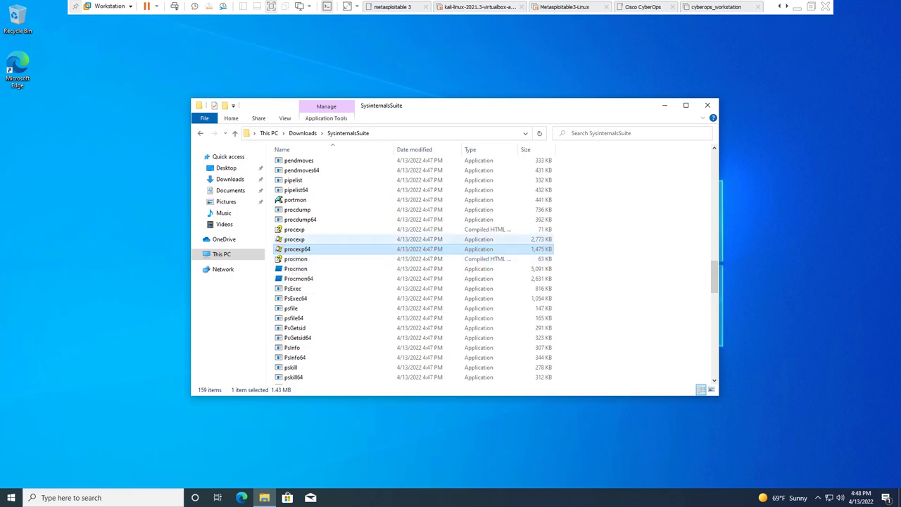
double_click(293, 239)
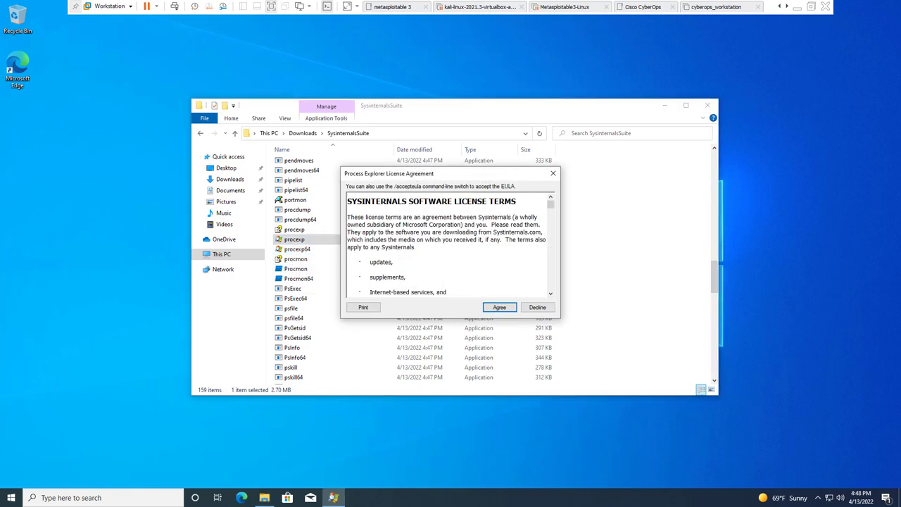
left_click(498, 307)
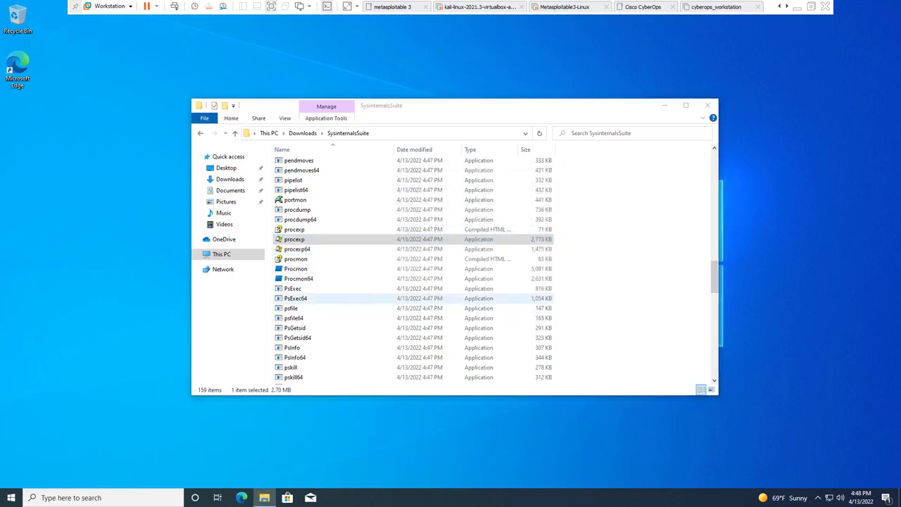
double_click(295, 240)
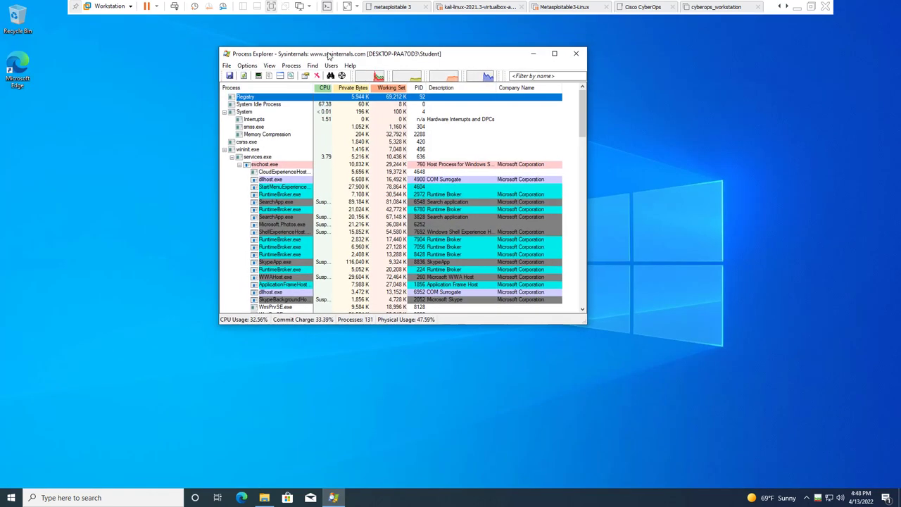
Switch Process Explorer to the process tree view and expand wininit.exe to show its children
left_click_drag(331, 54, 275, 54)
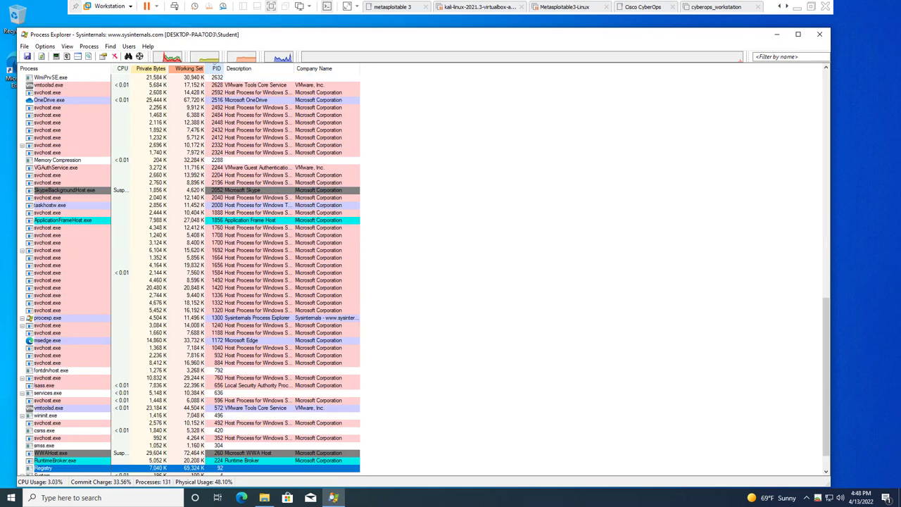
left_click(50, 78)
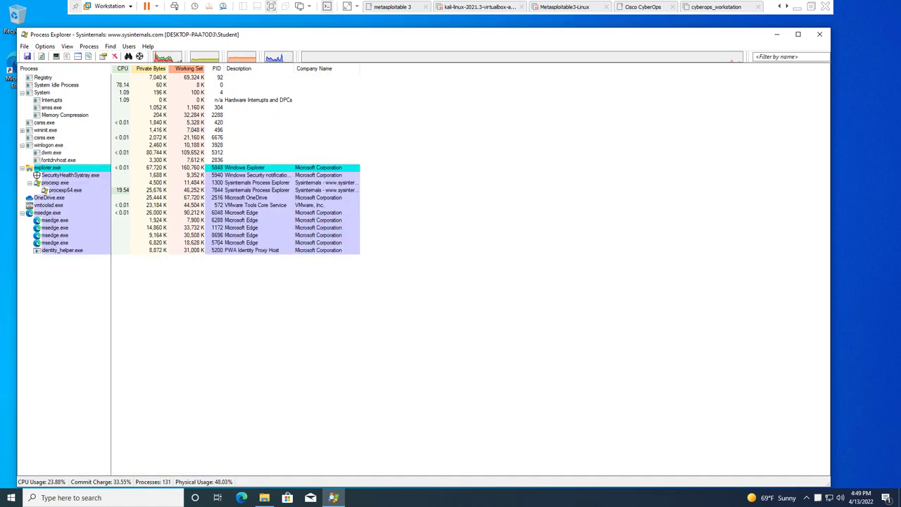
left_click(22, 130)
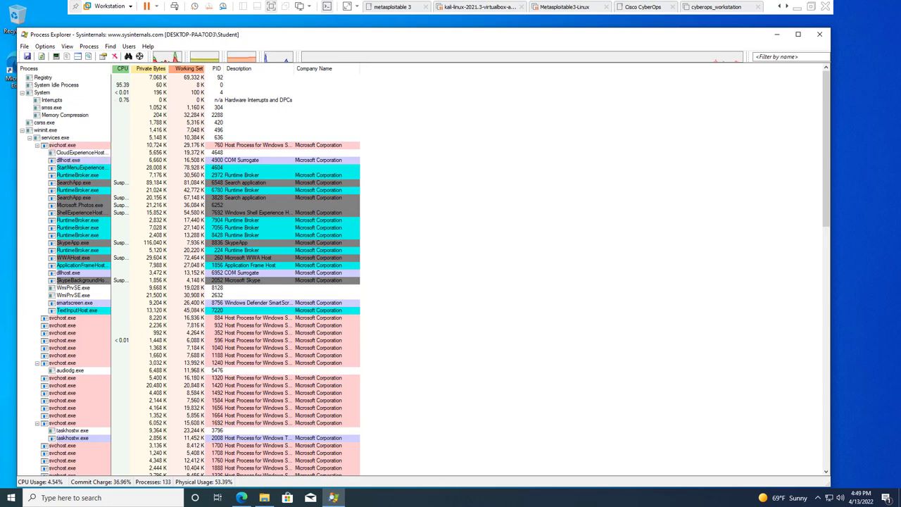
mouse_move(79, 152)
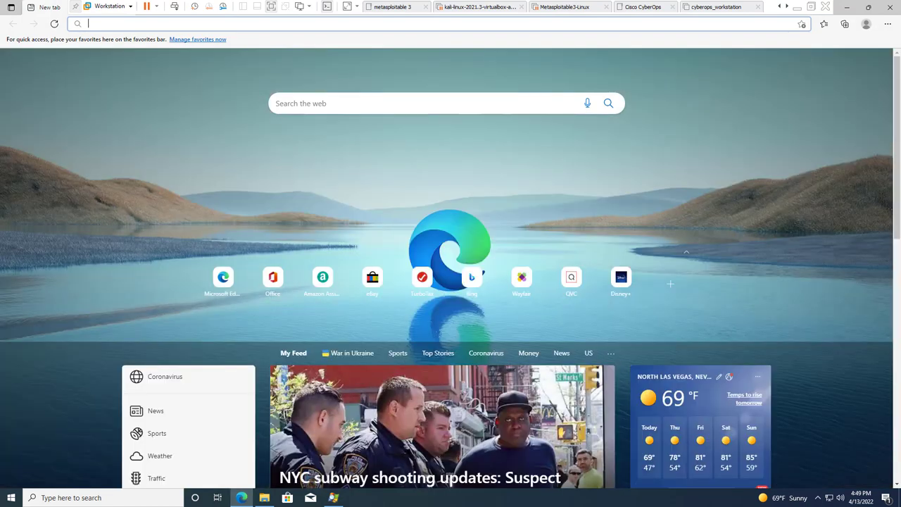
Enter google in the new Edge tab's address bar to head to Google
type("google.o")
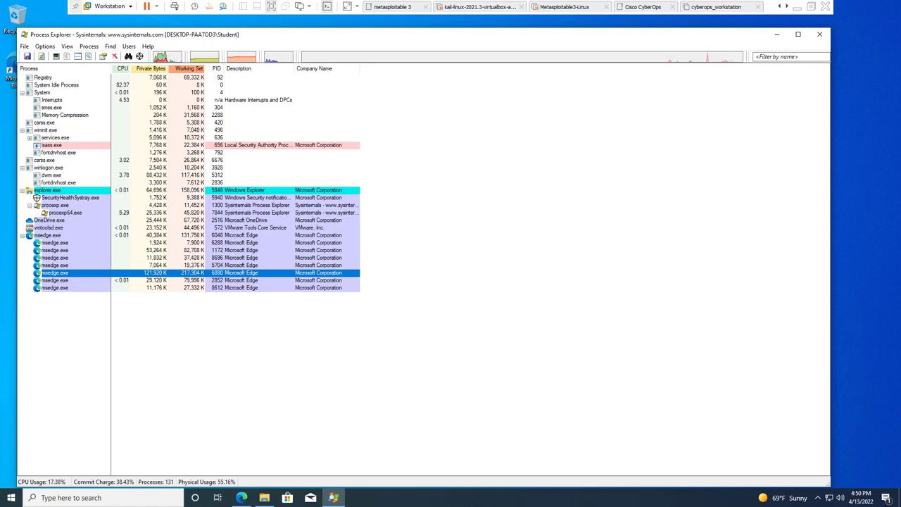
mouse_move(55, 287)
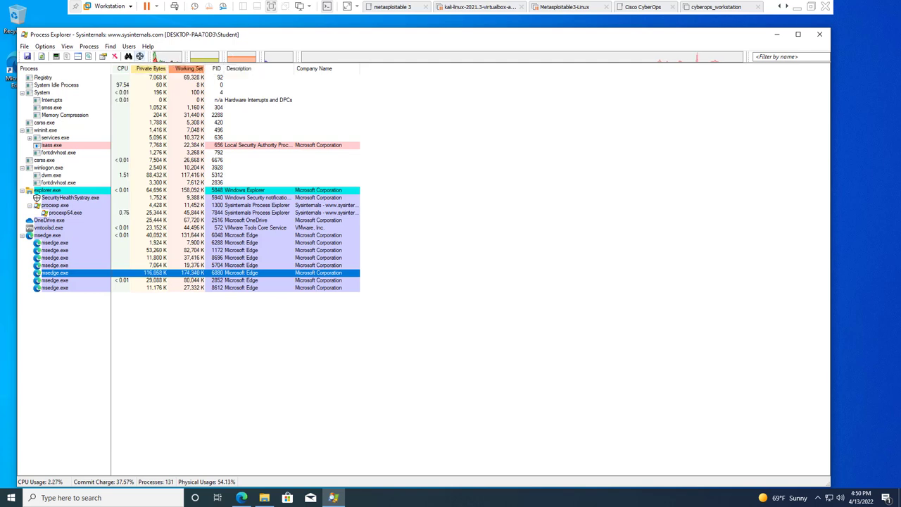
mouse_move(55, 288)
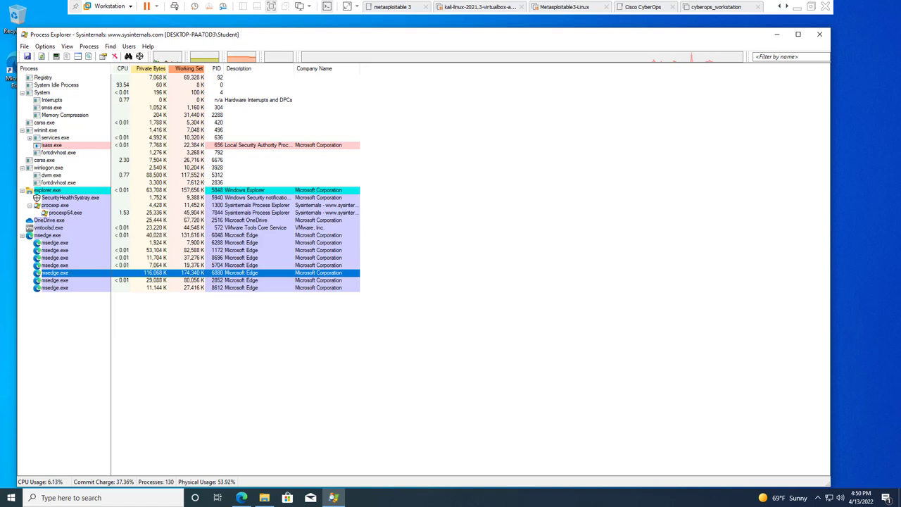
mouse_move(55, 287)
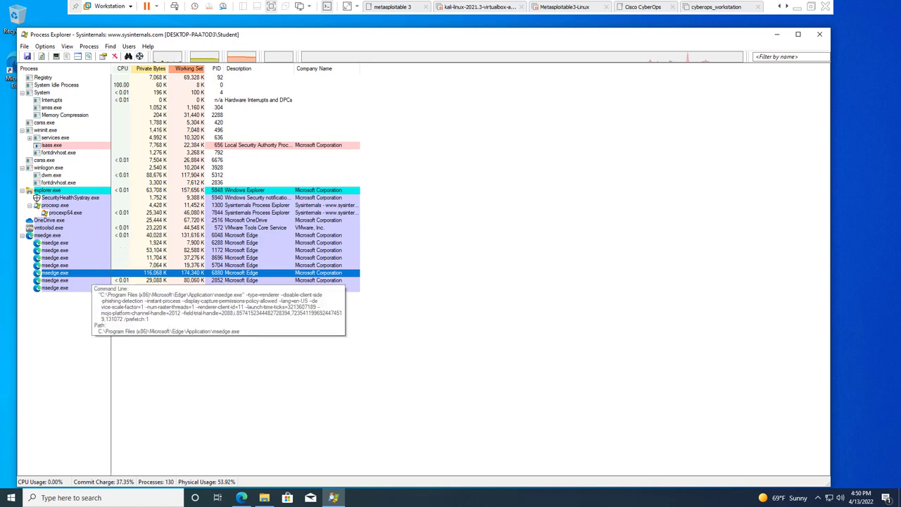
Kill an msedge.exe process from its context menu and bring up actions for another one
right_click(55, 273)
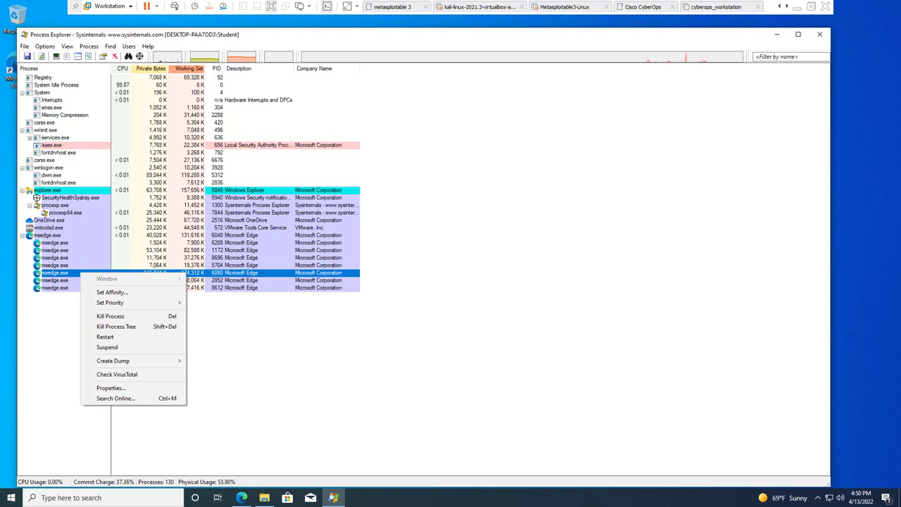
mouse_move(109, 315)
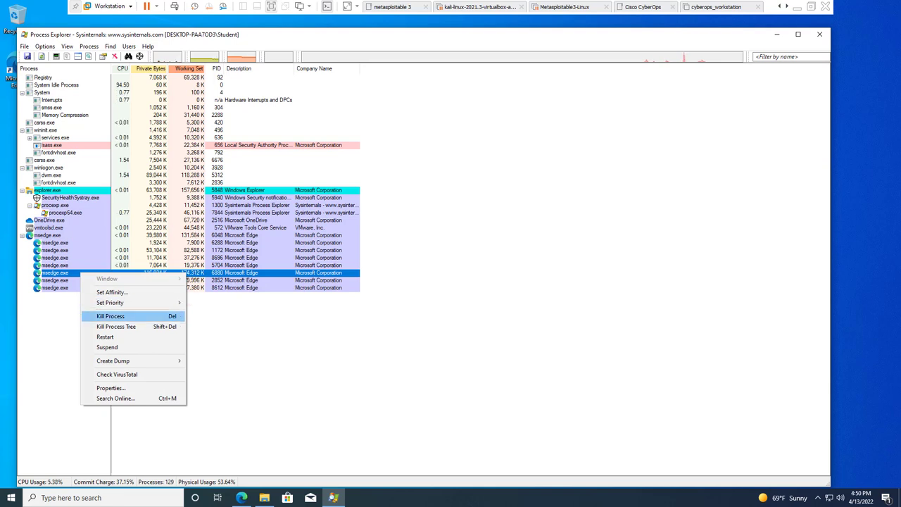
left_click(110, 316)
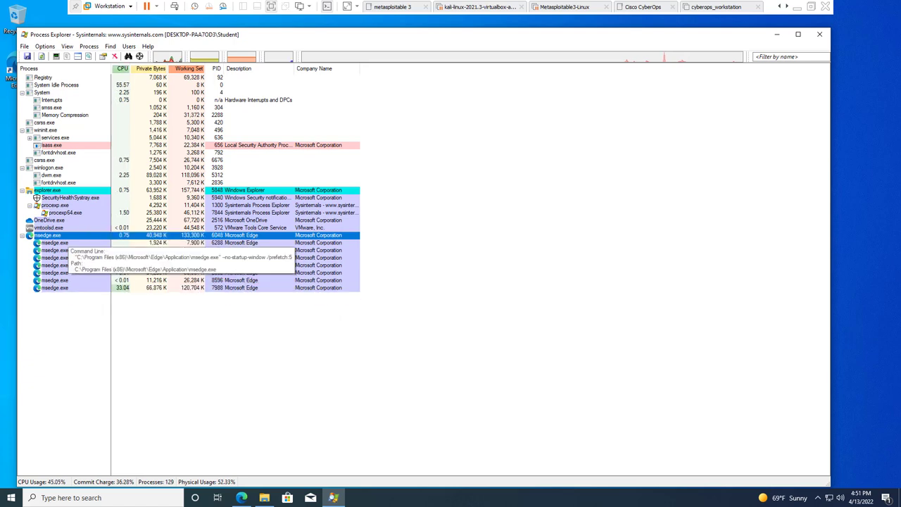
right_click(48, 235)
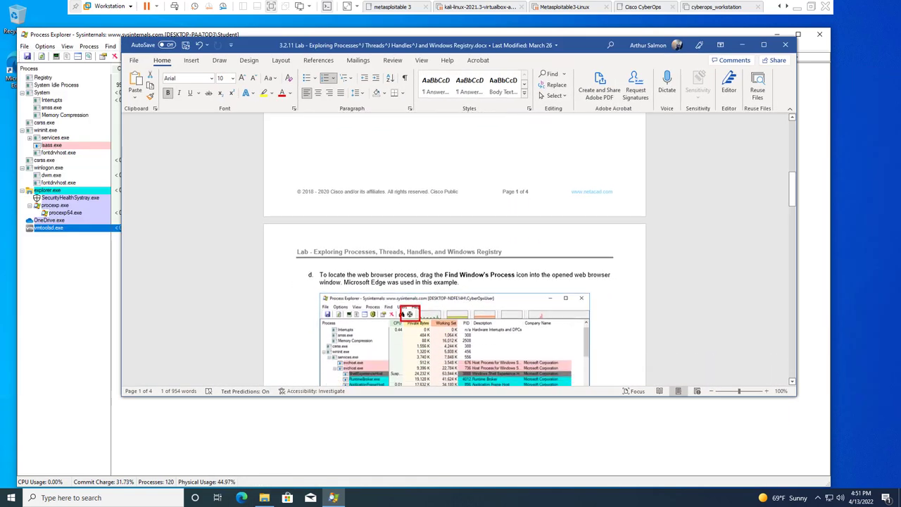
Scroll the lab document to Step 2: Start another process and select its heading
scroll("down", 3)
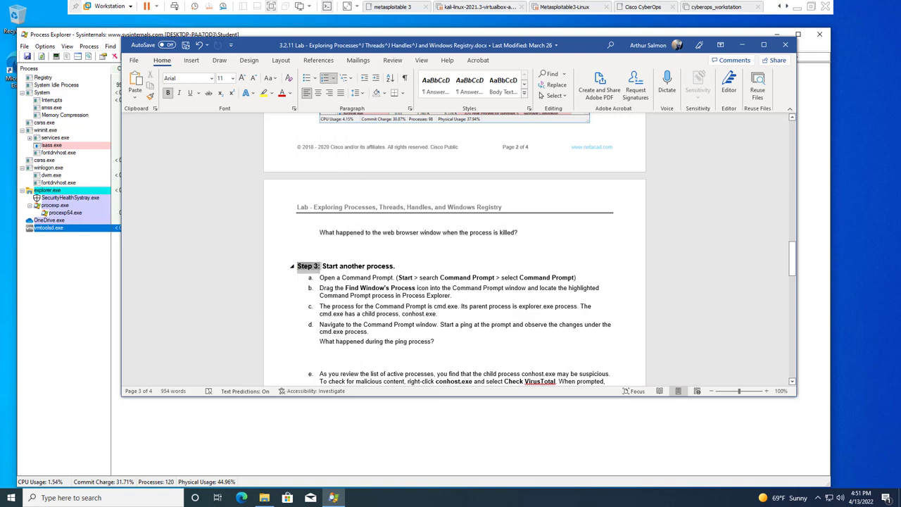
double_click(366, 265)
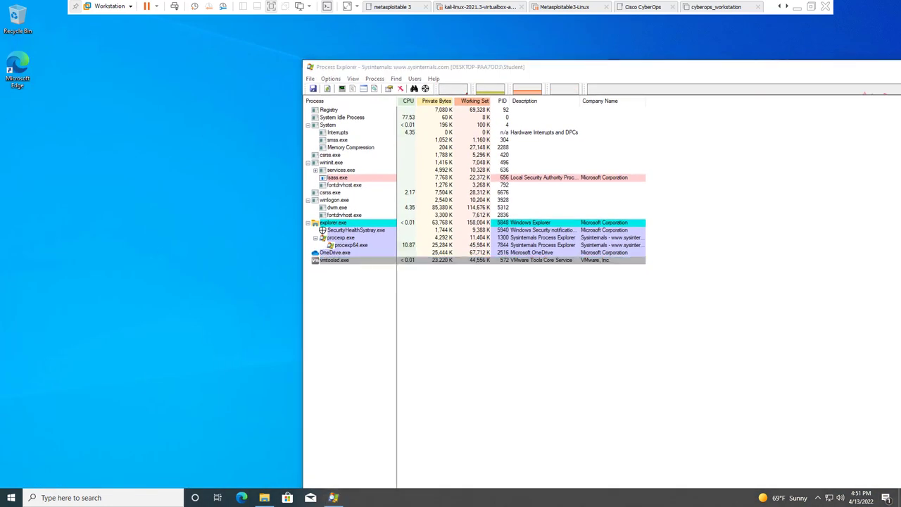
Launch Command Prompt from Start and relaunch Edge from the taskbar
left_click(11, 499)
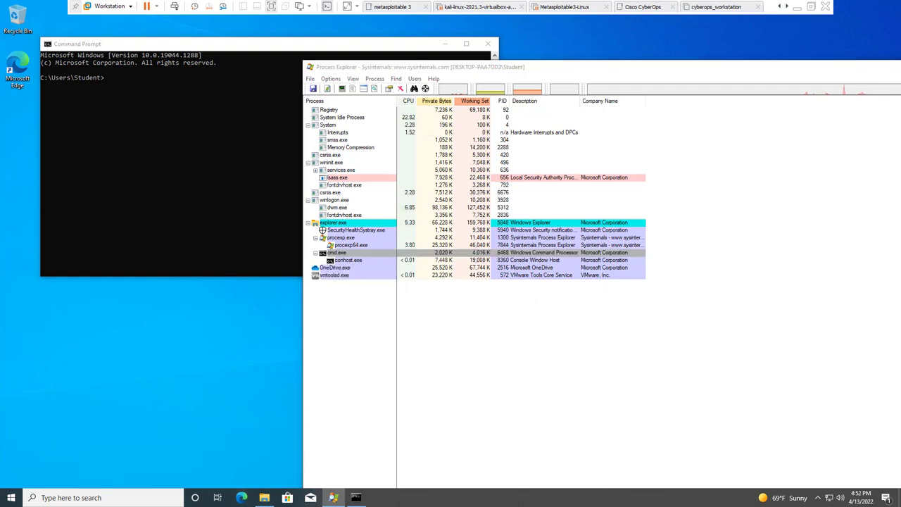
left_click(242, 499)
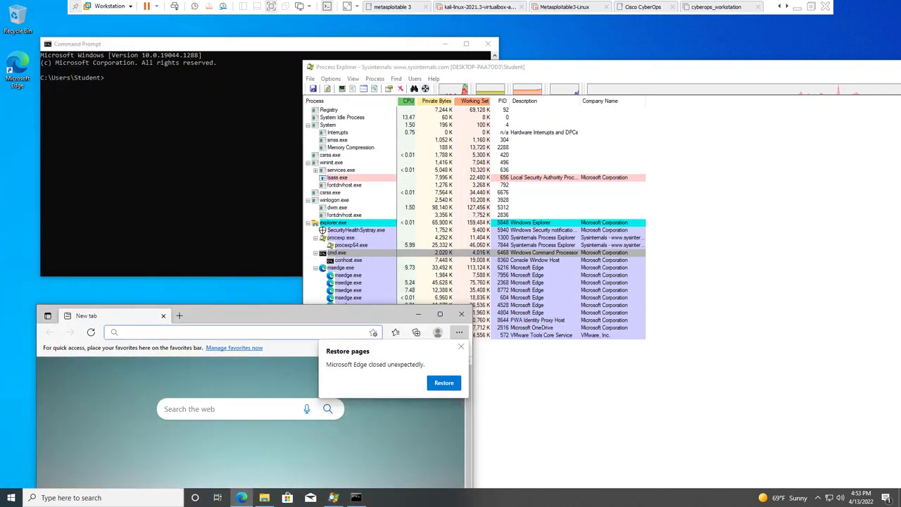
Dismiss Edge's Restore pages prompt and select the relaunched msedge.exe in Process Explorer
left_click(462, 347)
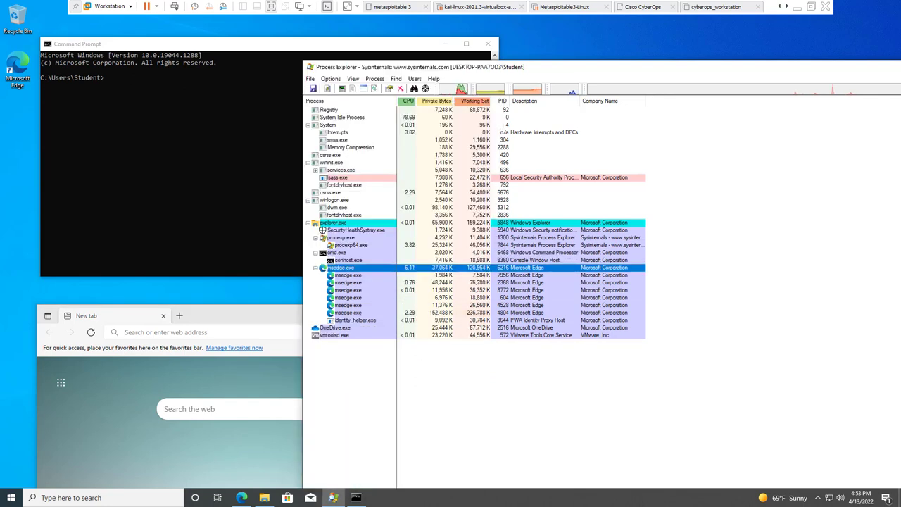
left_click(337, 252)
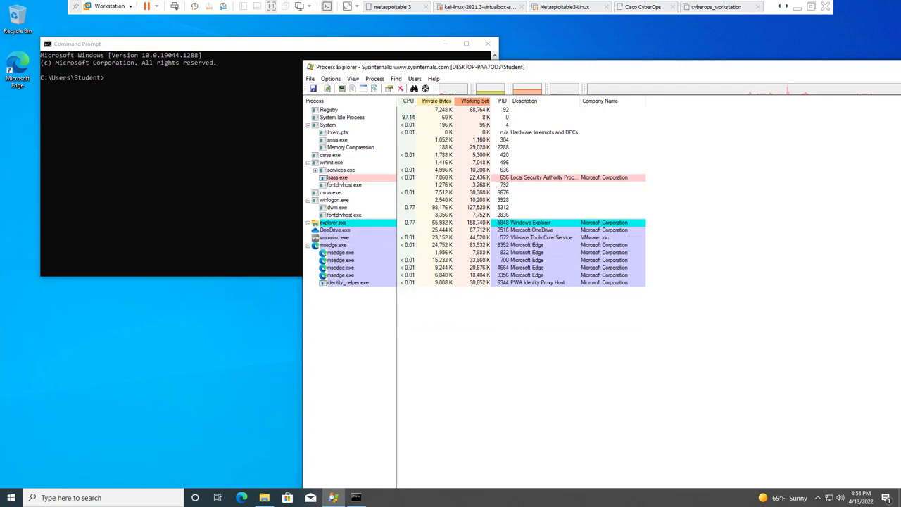
Expand explorer.exe to show cmd.exe with conhost.exe, then bring Command Prompt forward
left_click(316, 222)
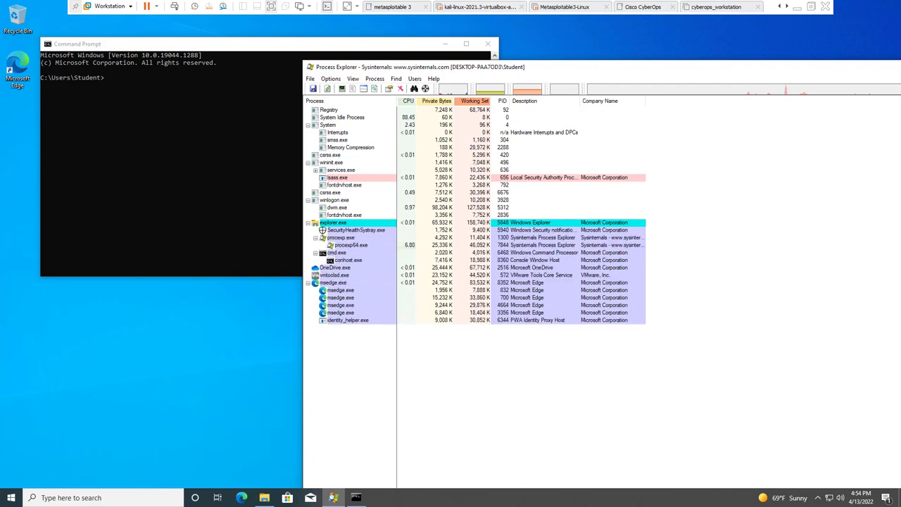
left_click(333, 282)
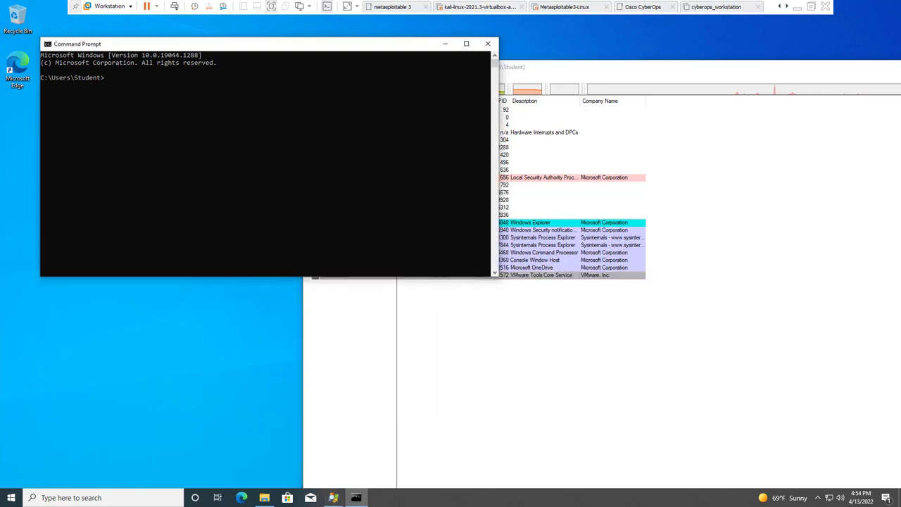
Run ping 8.8.8.8 -t in Command Prompt, then stop it with Ctrl+C after 16 packets
type("ping")
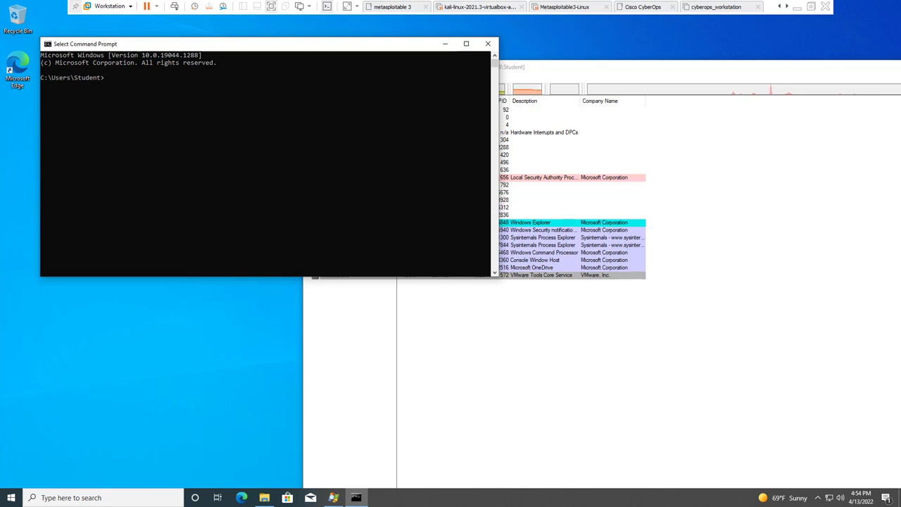
type("ping")
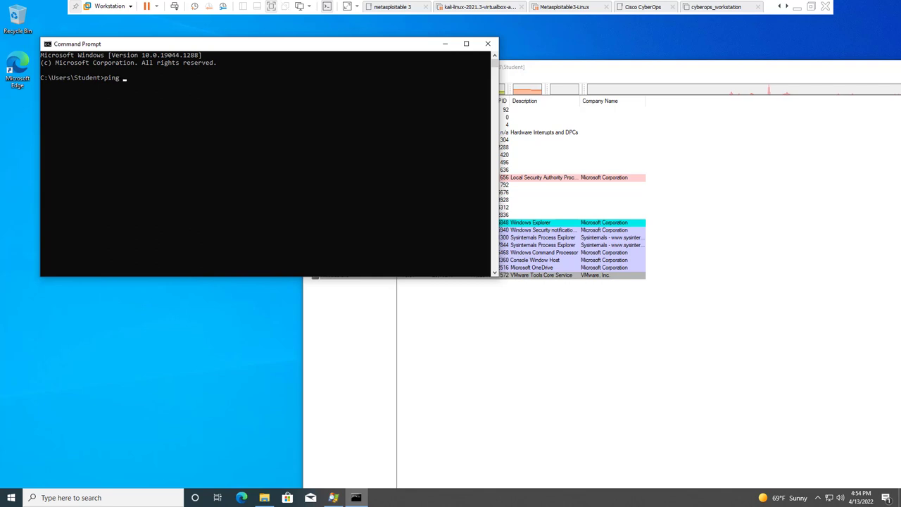
type("8.8.8.8 -")
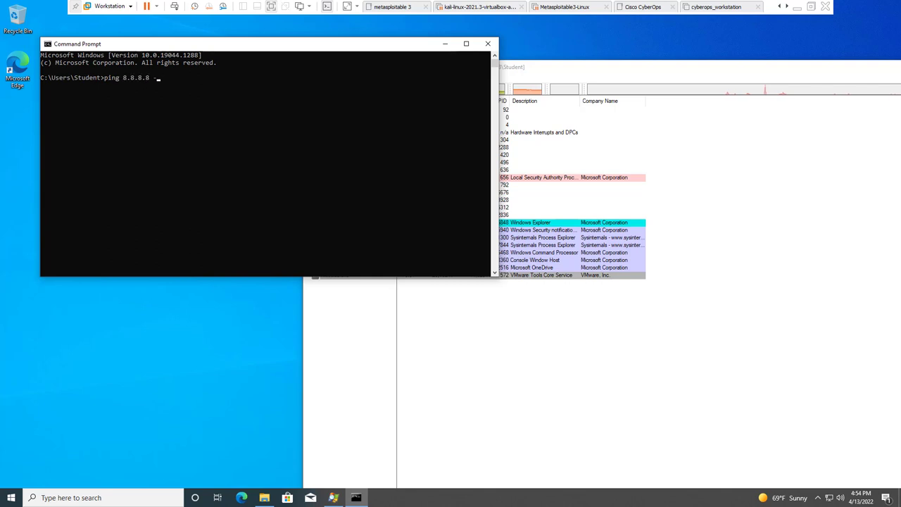
key("enter")
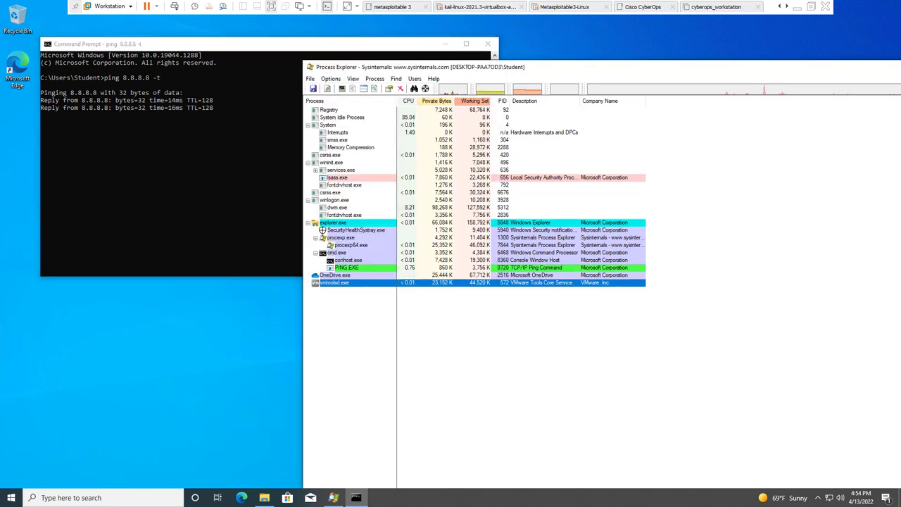
mouse_move(336, 281)
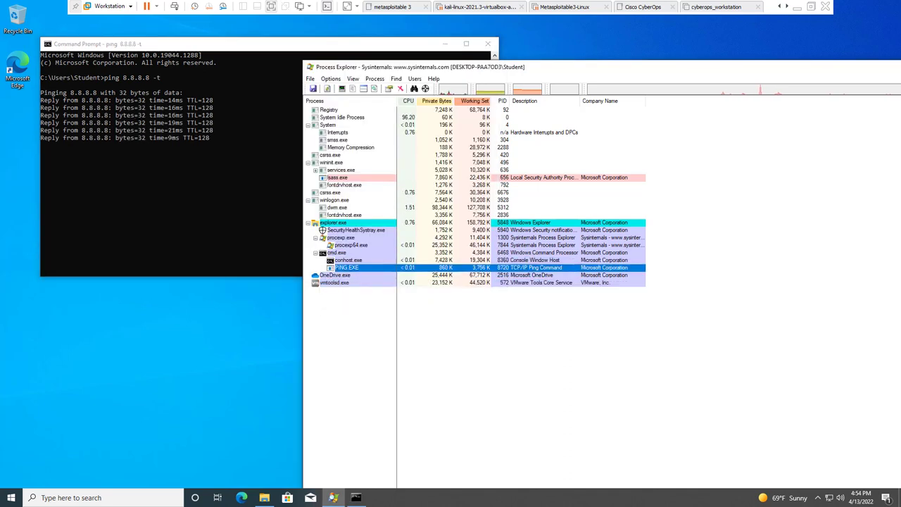
mouse_move(347, 268)
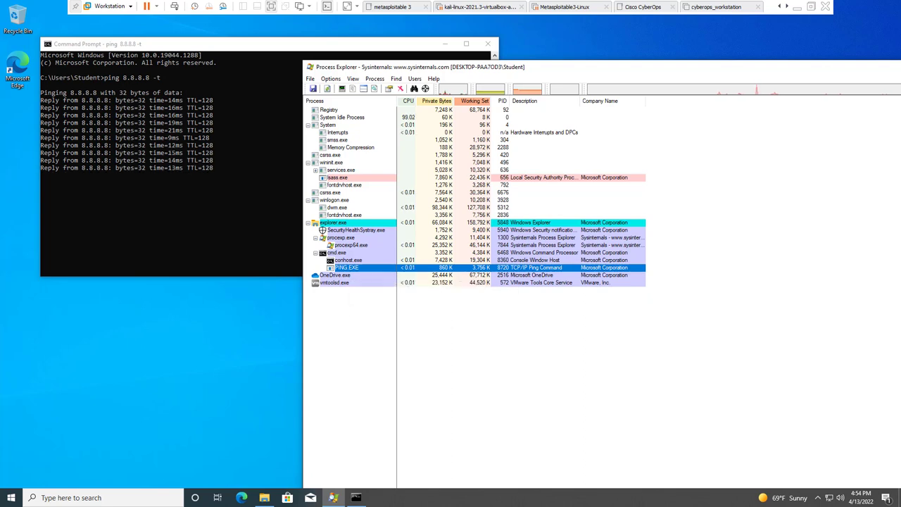
mouse_move(346, 267)
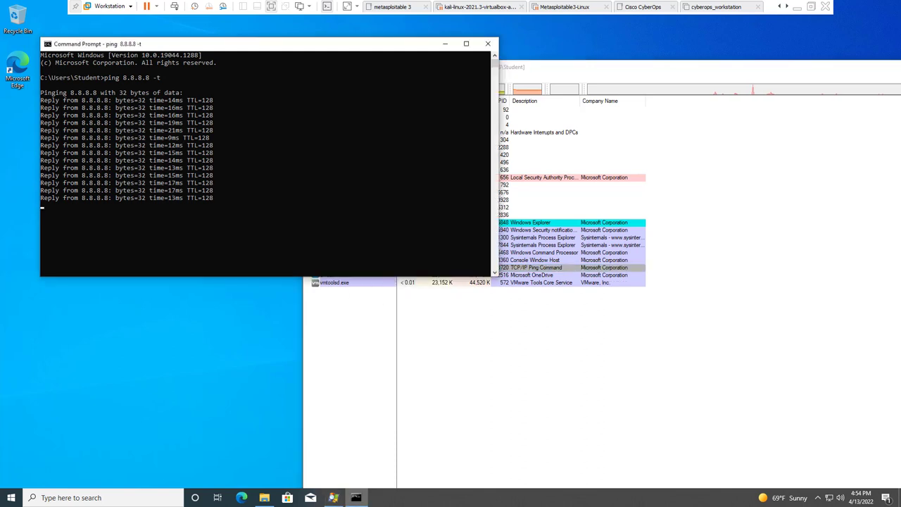
key("ctrl+c")
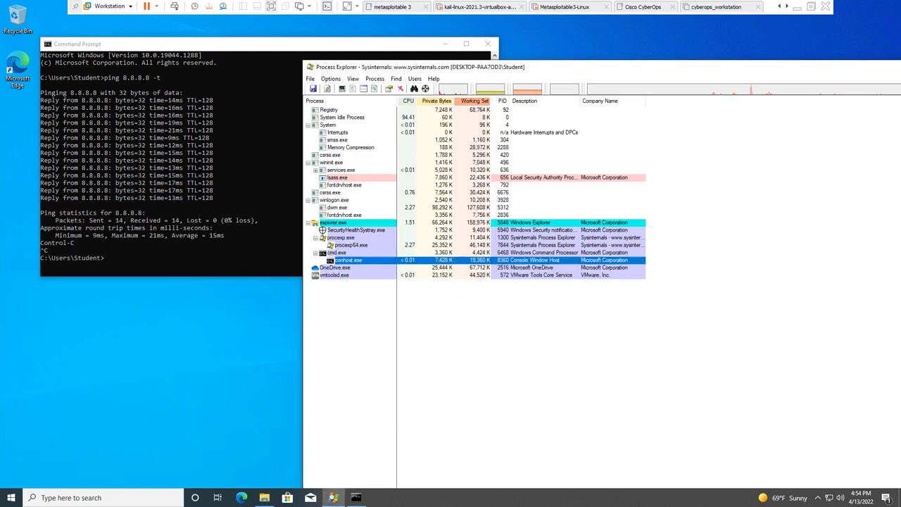
mouse_move(345, 259)
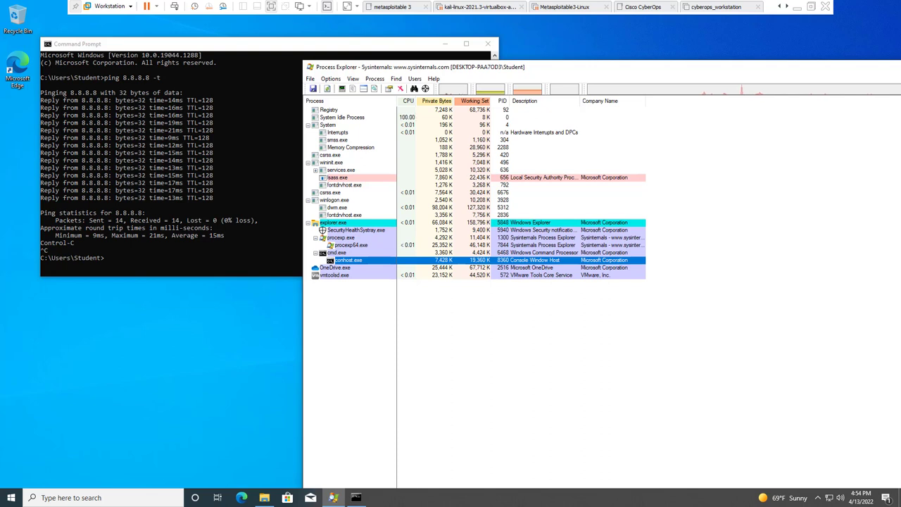
mouse_move(336, 252)
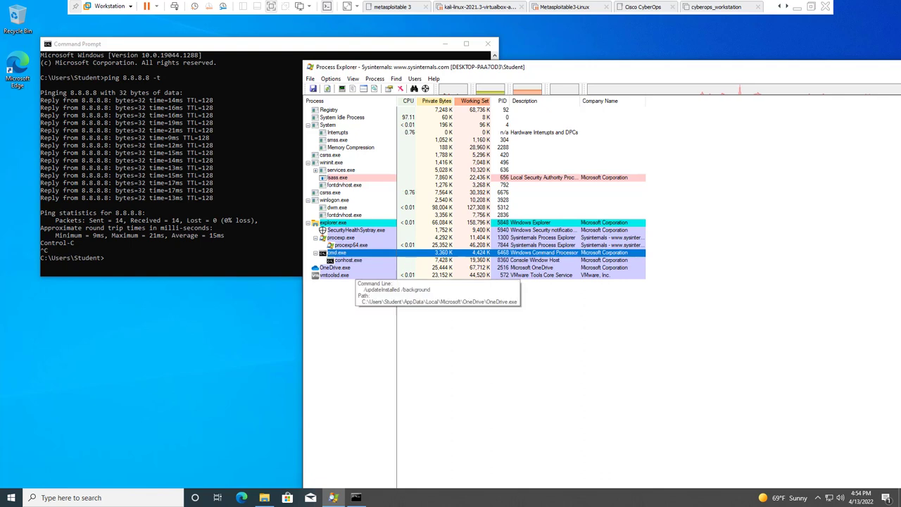
mouse_move(337, 252)
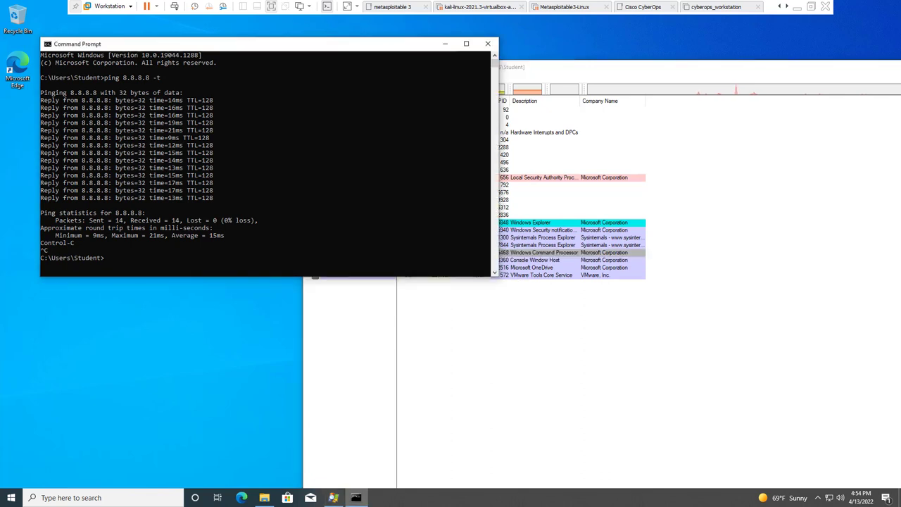
Run nslookup (default server 192.168.50.2), then exit to close Command Prompt
type("nslookup")
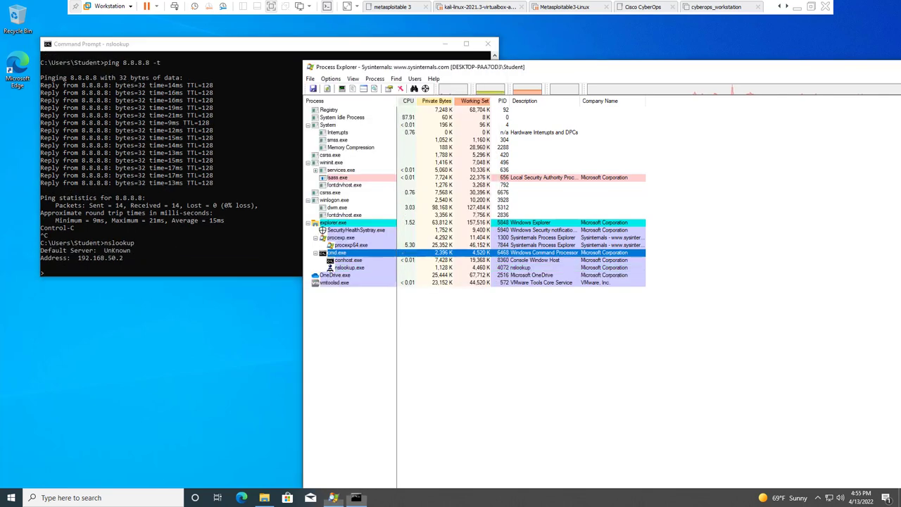
left_click(349, 267)
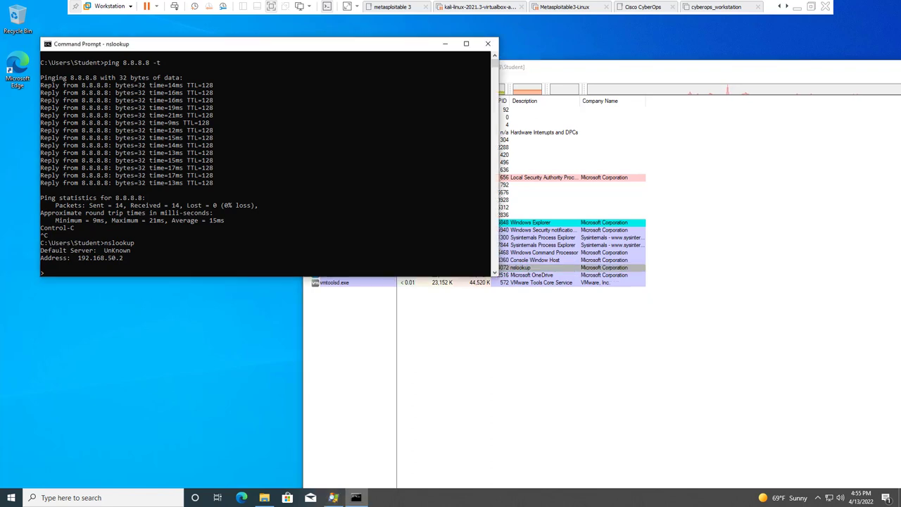
type("exi")
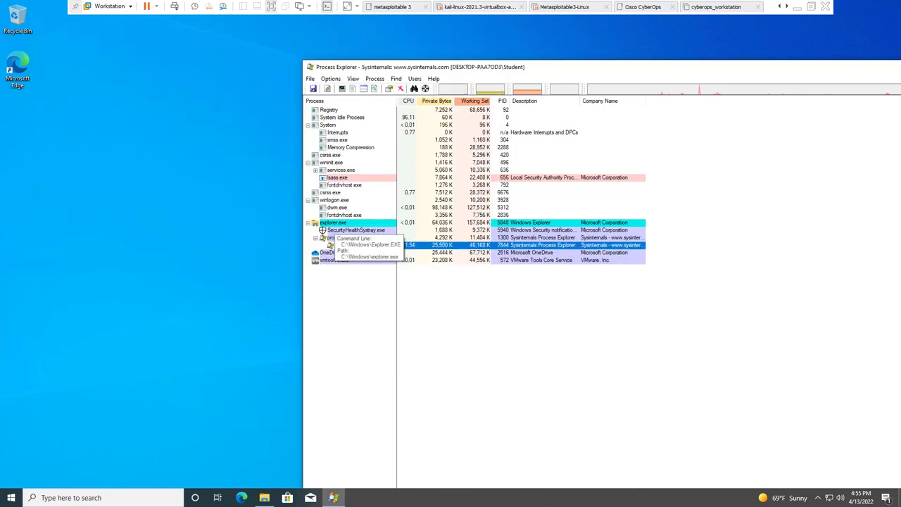
left_click(331, 192)
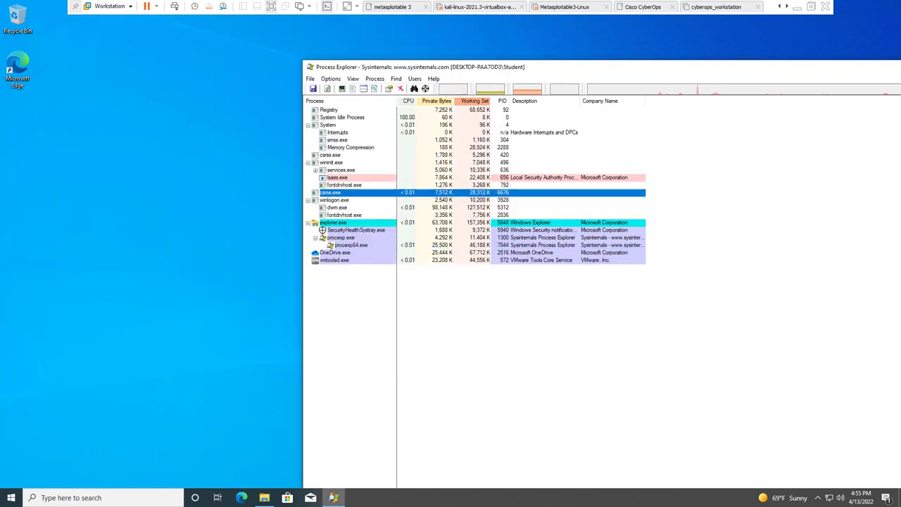
left_click(349, 147)
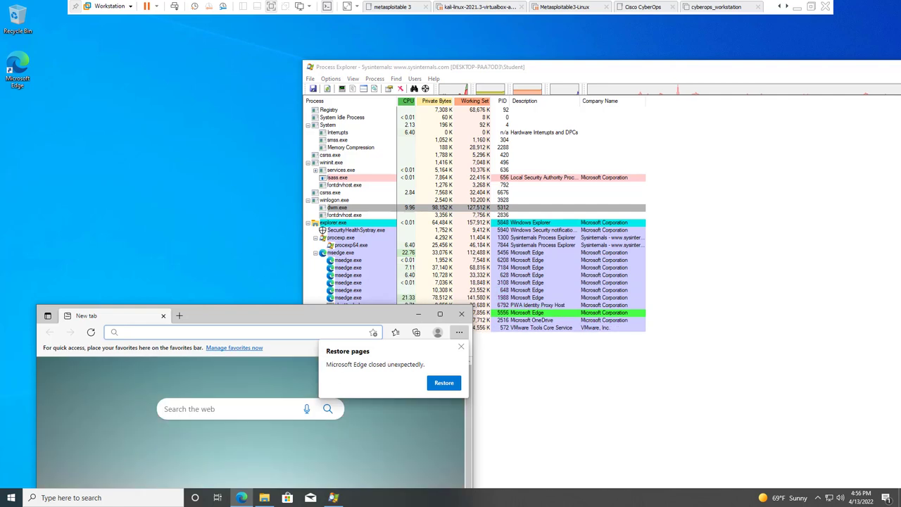
Search Bing for virustotal and open the VirusTotal site from the results
type("virustot")
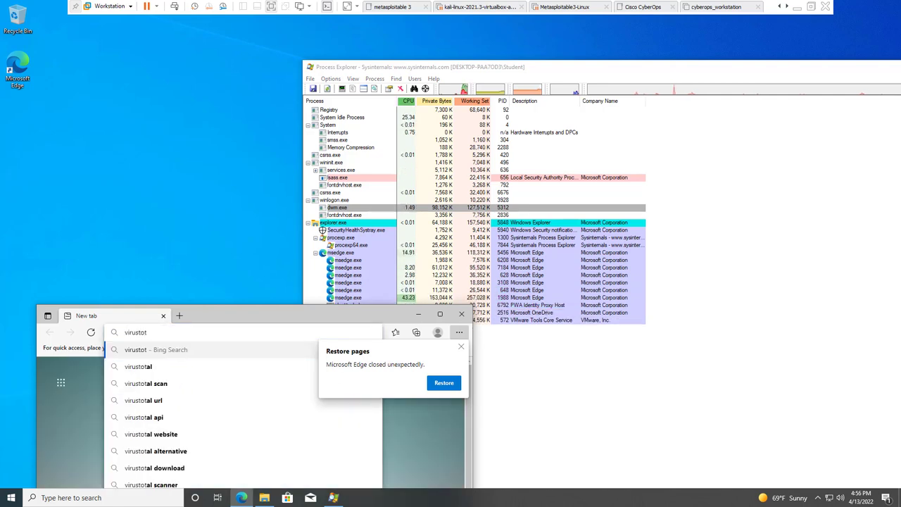
type("al&cvid=74eae7671d2849c5963b")
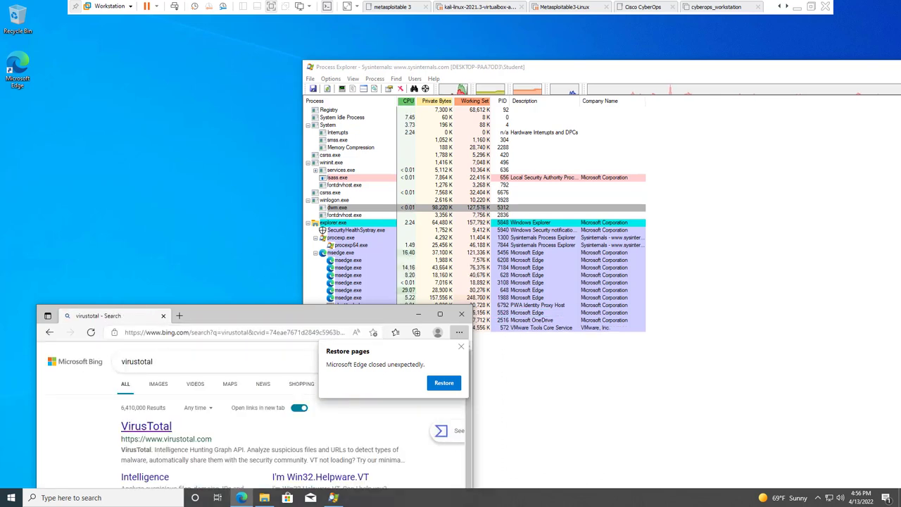
left_click(147, 426)
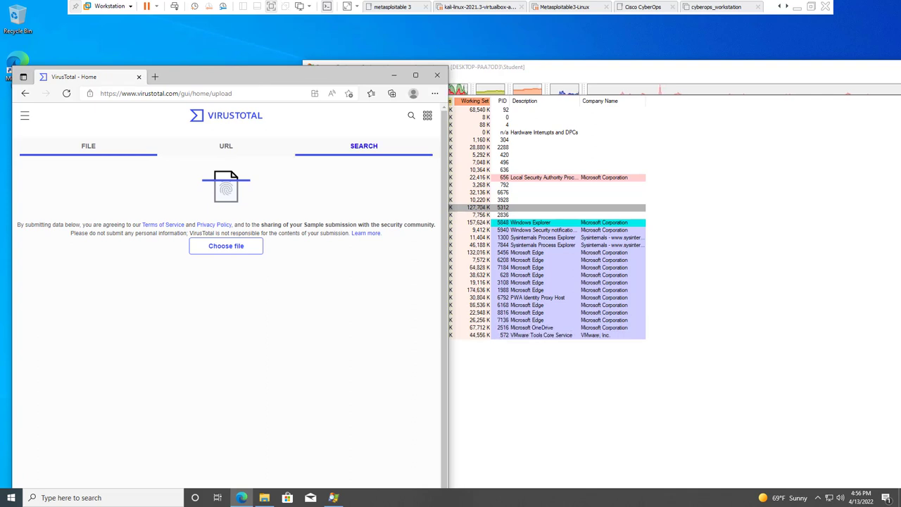
Switch VirusTotal to its Search view and focus the URL, IP and hash search field
left_click(87, 145)
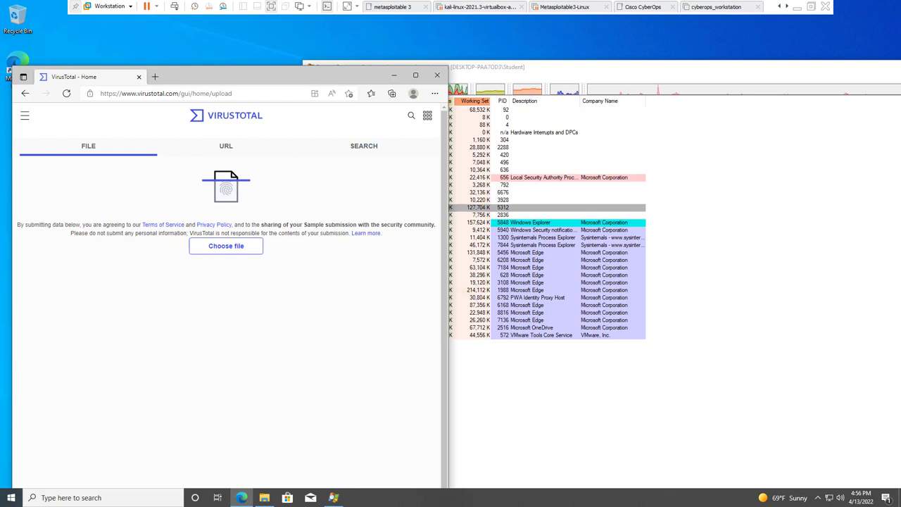
left_click(363, 145)
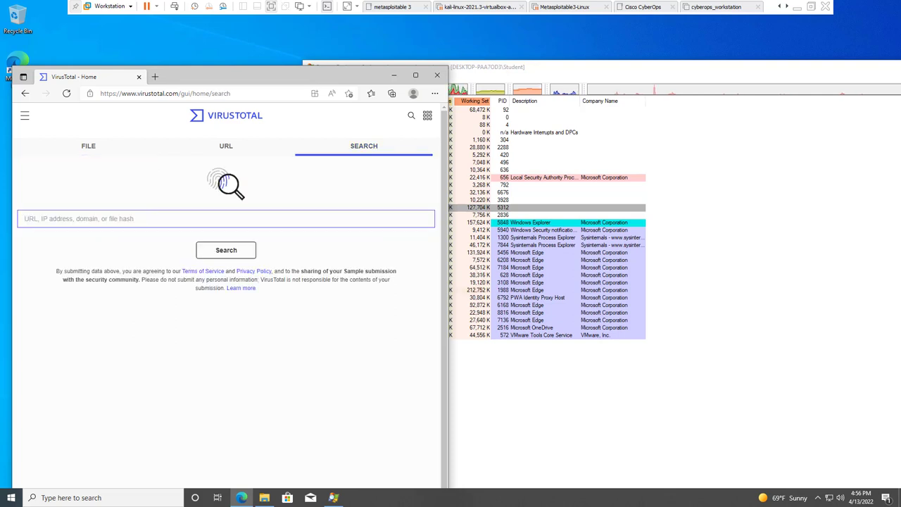
left_click(88, 145)
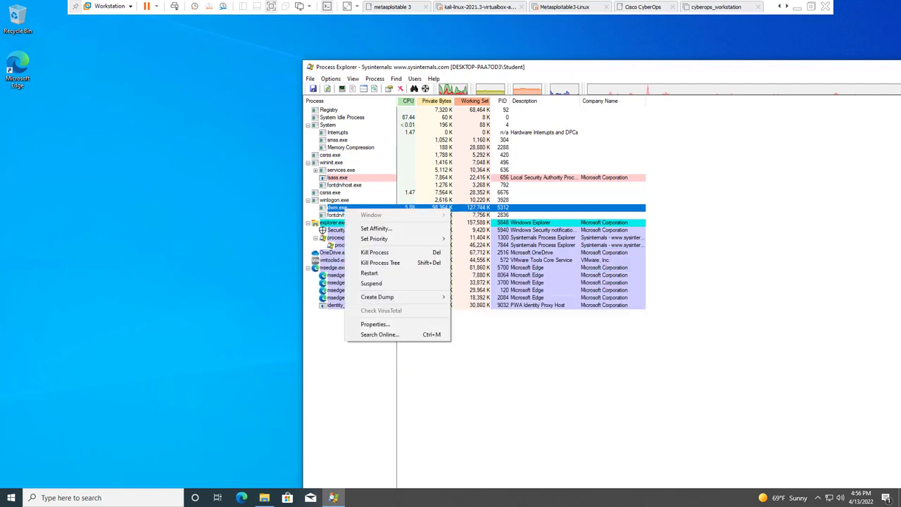
mouse_move(377, 295)
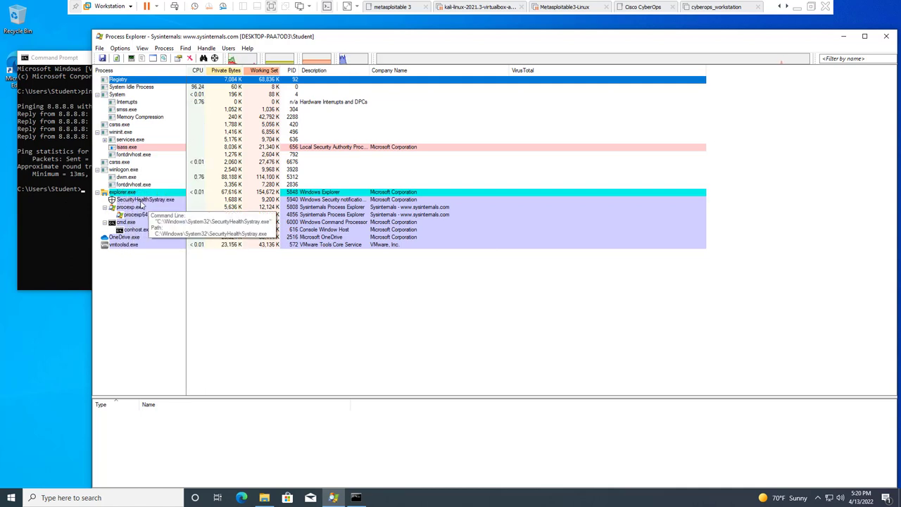
Check conhost.exe against VirusTotal from Process Explorer and open its detection report
right_click(147, 200)
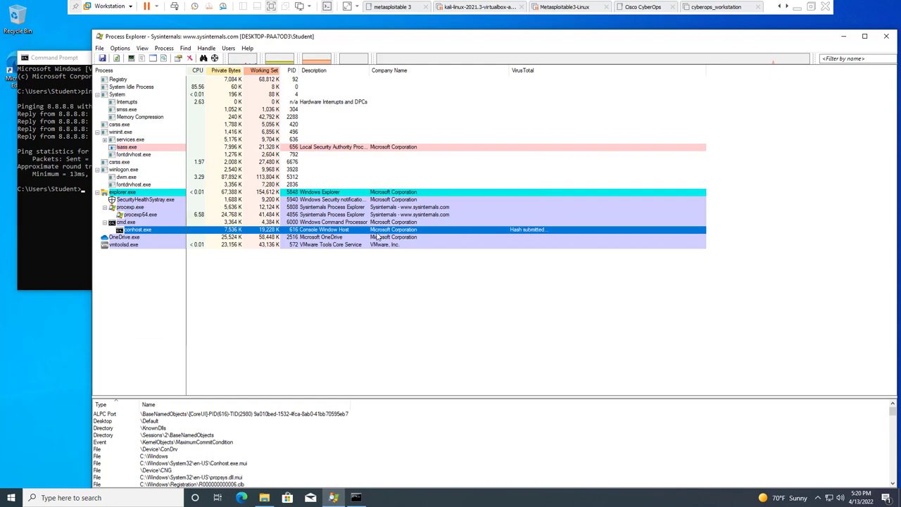
mouse_move(523, 233)
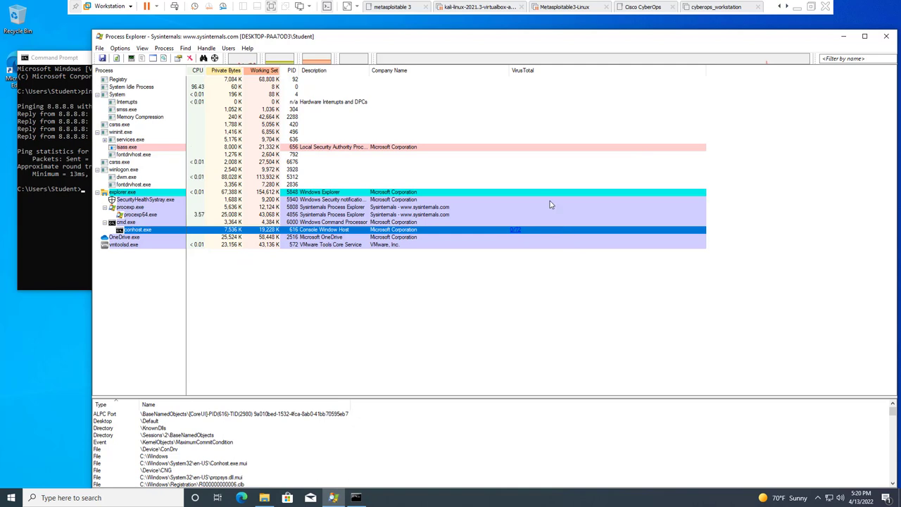
mouse_move(519, 226)
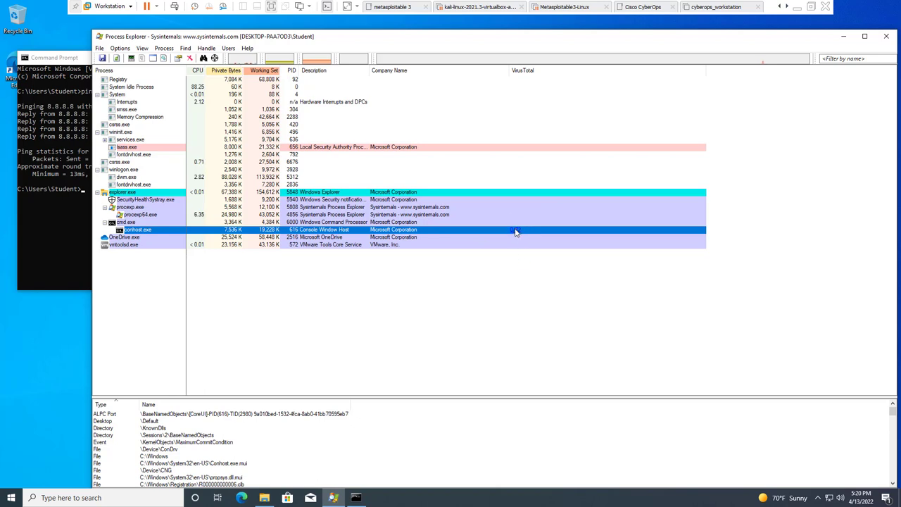
left_click(240, 499)
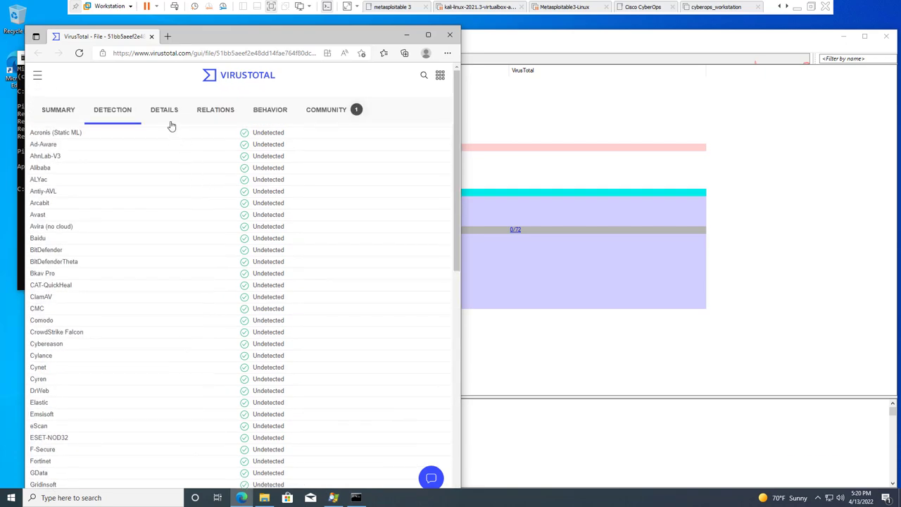
Review conhost.exe's VirusTotal Details: basic properties, hashes, names, header and sections
left_click(164, 110)
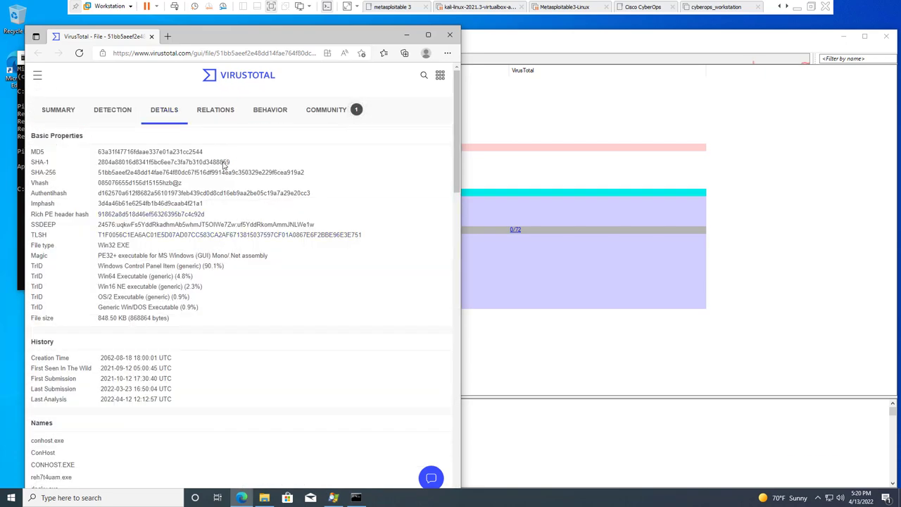
scroll("down", 3)
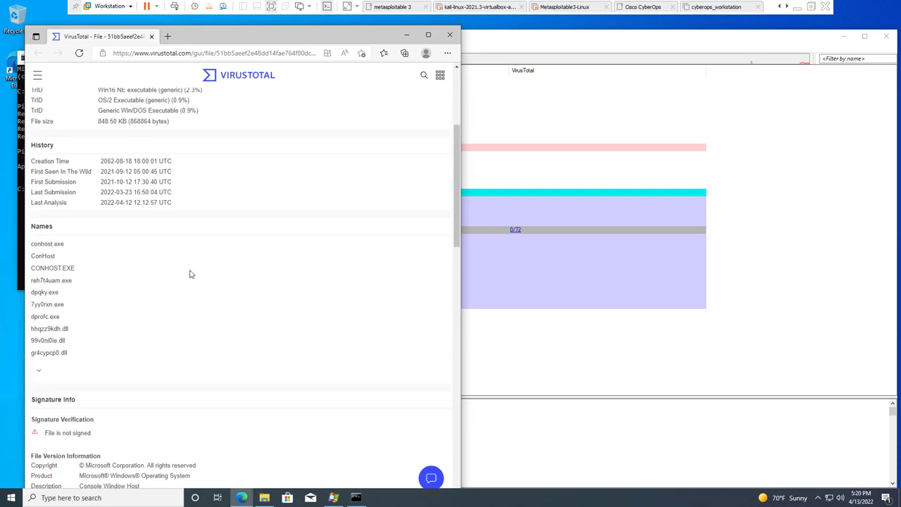
scroll("down", 3)
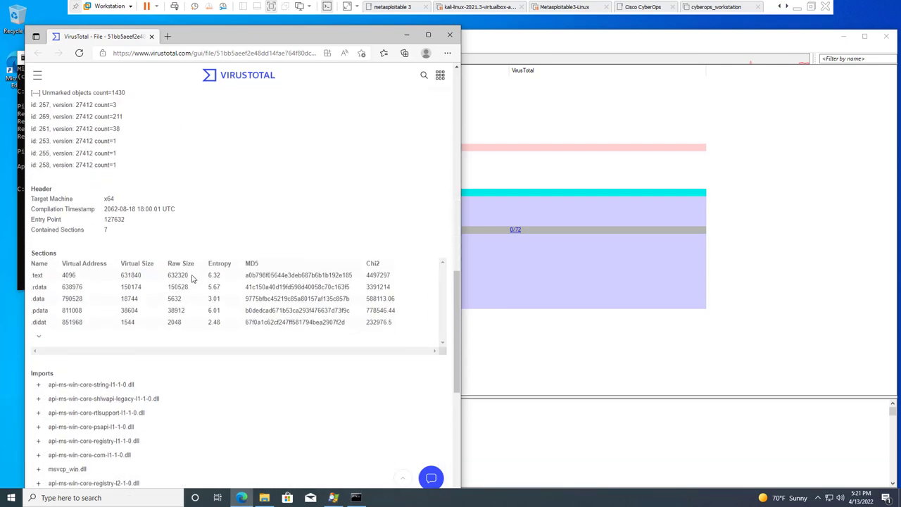
scroll("down", 3)
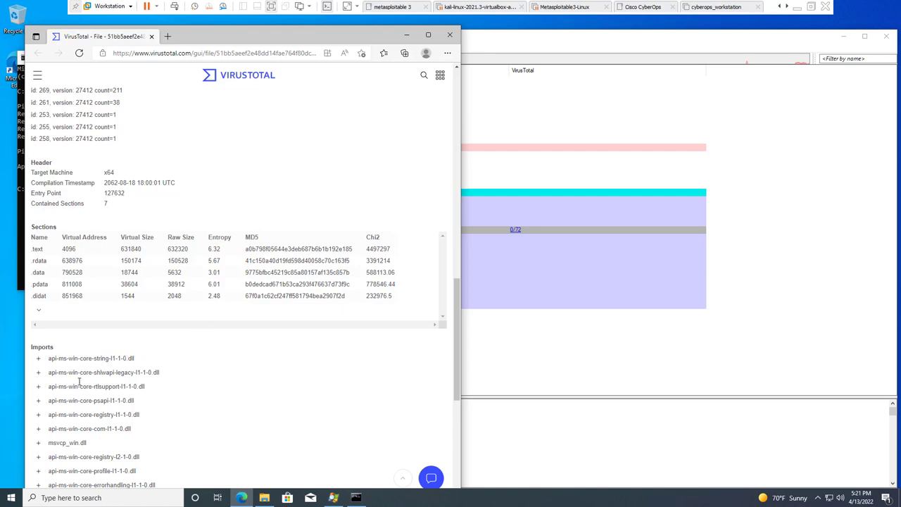
scroll("down", 3)
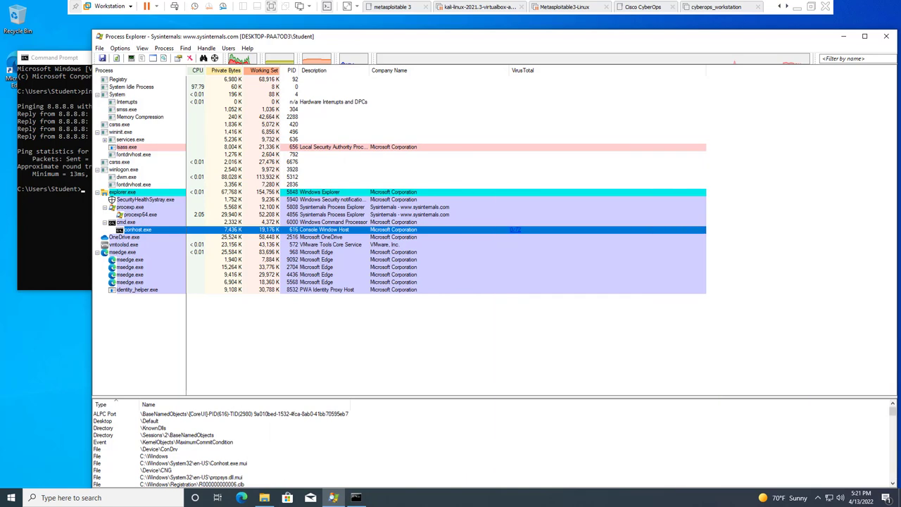
Kill the cmd.exe process from Process Explorer so it and conhost.exe disappear
right_click(138, 228)
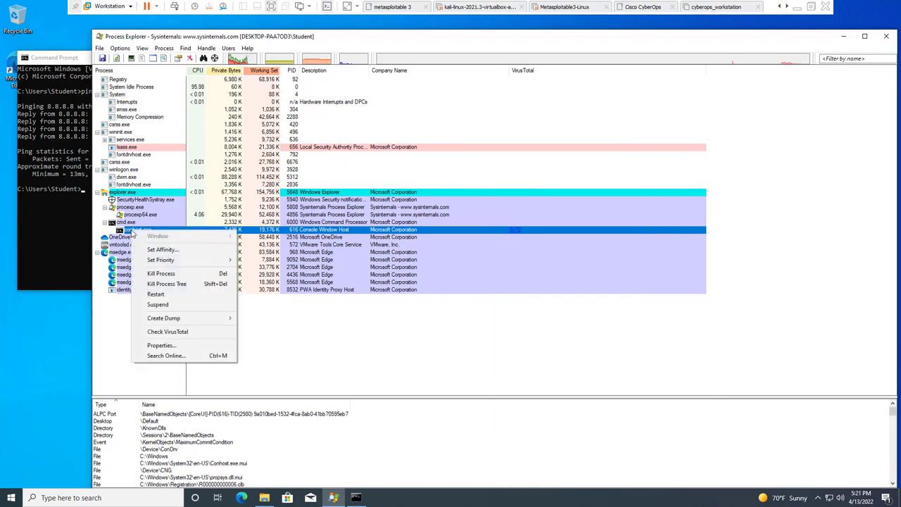
left_click(161, 274)
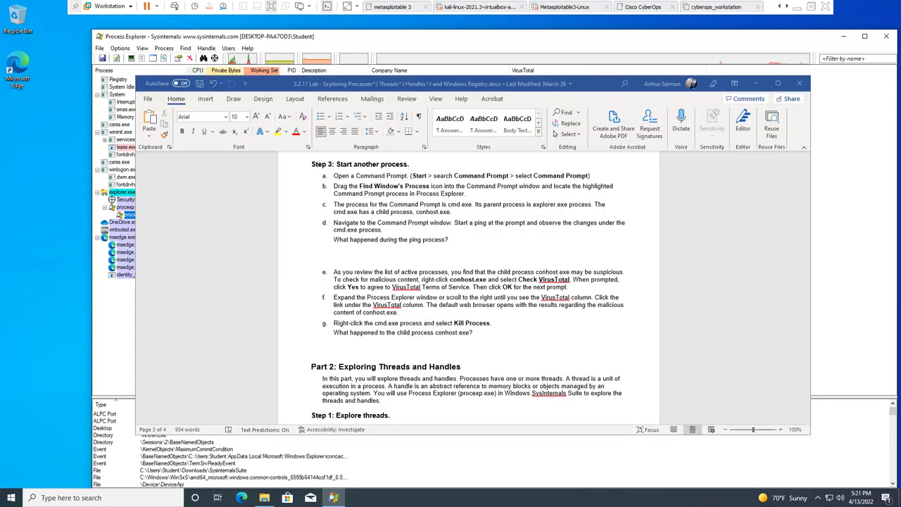
Show procexp64.exe's handles in Process Explorer's lower pane via the View menu
scroll("down", 3)
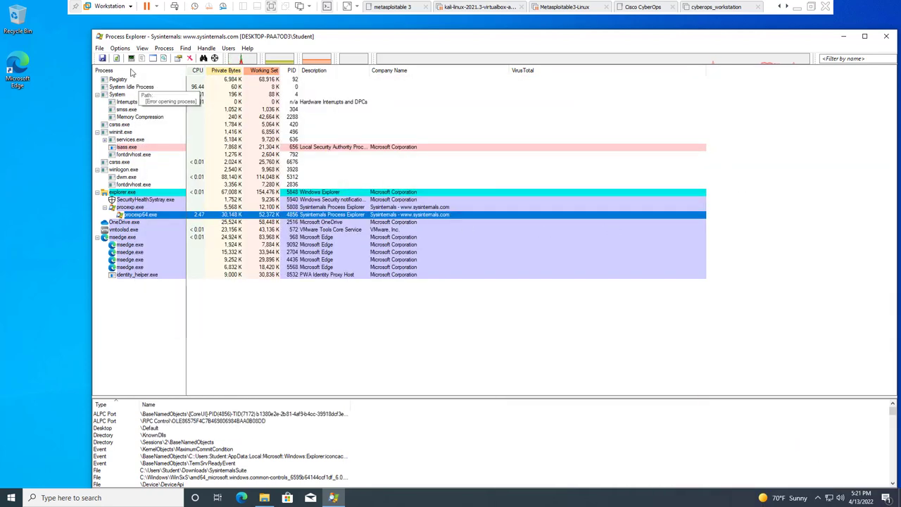
left_click(142, 48)
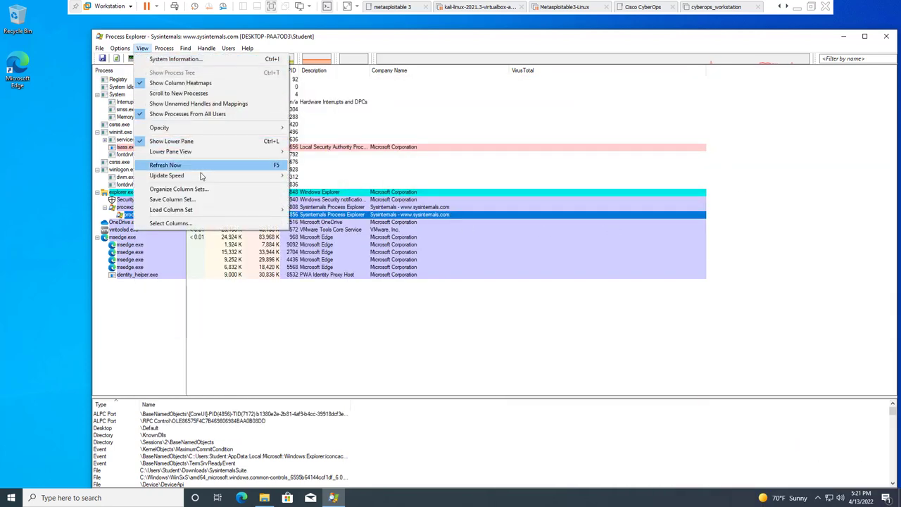
mouse_move(170, 152)
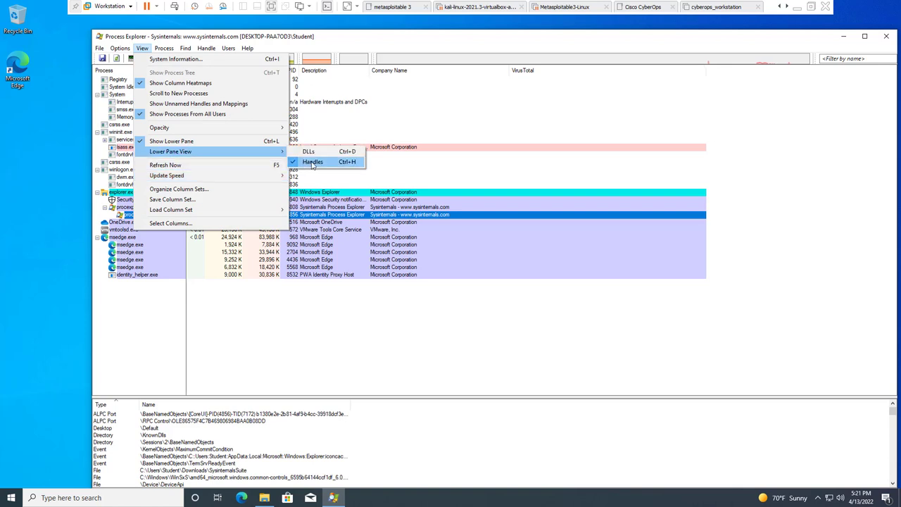
left_click(164, 48)
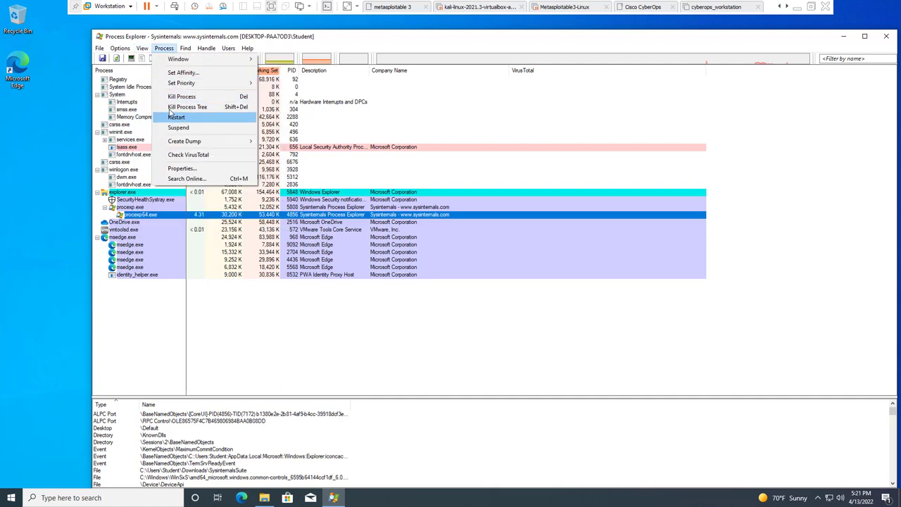
left_click(142, 48)
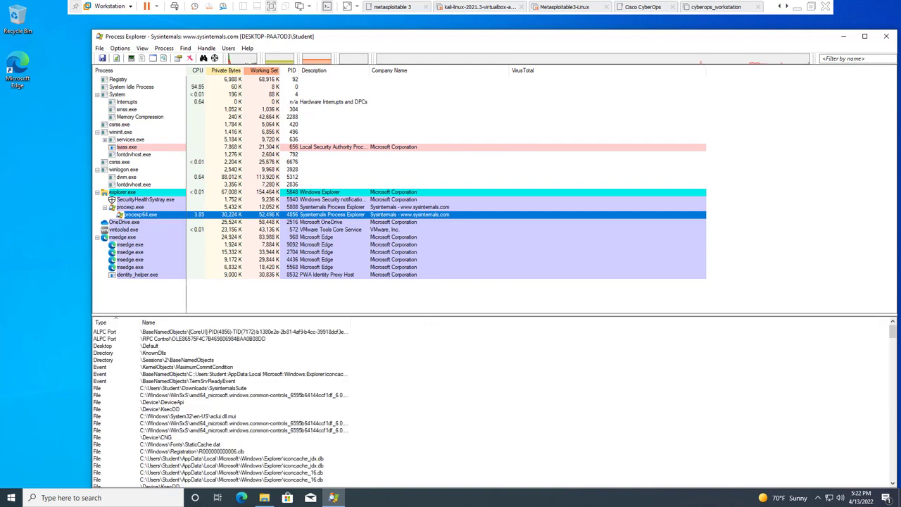
mouse_move(378, 426)
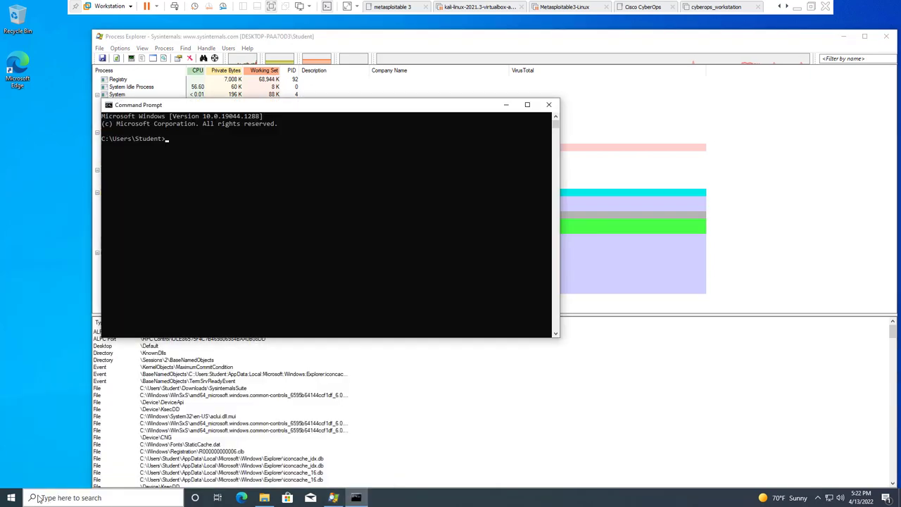
Run 'ping 8.8.8.8' in the new Command Prompt
type("ping 8.8.8.8")
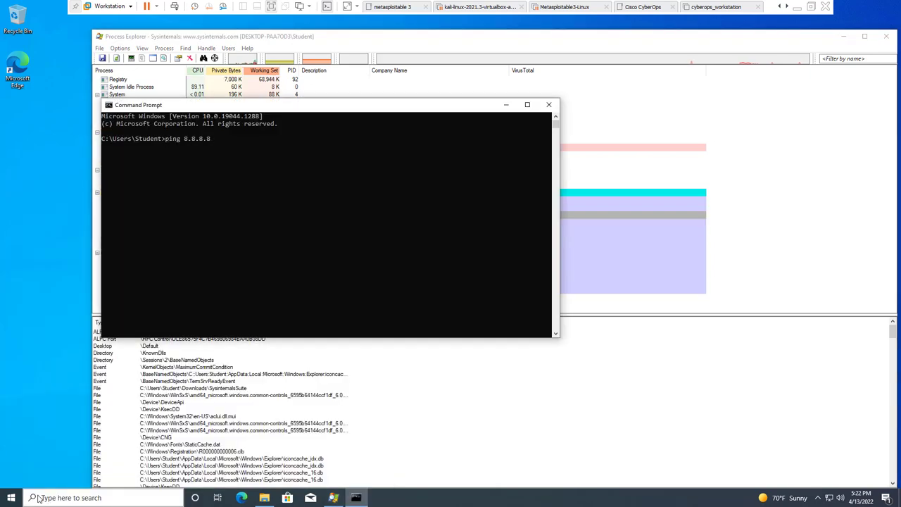
key("Return")
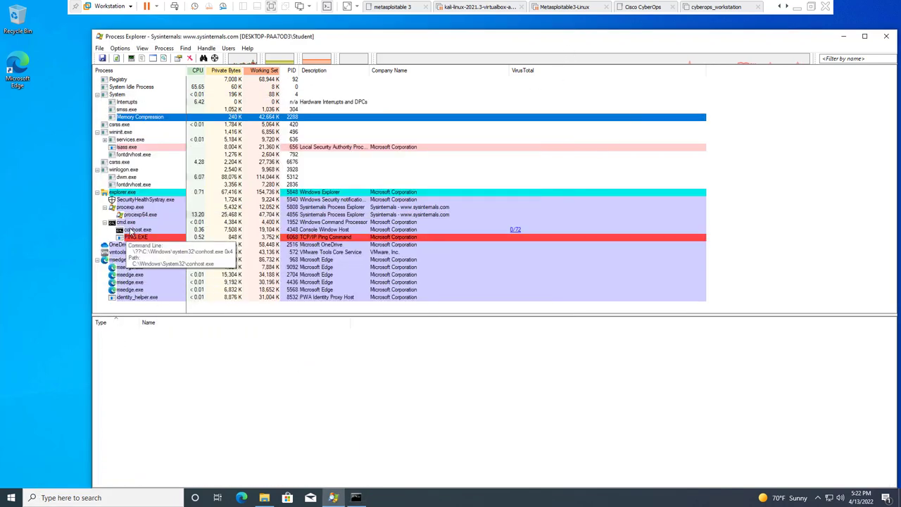
View conhost.exe's properties: image, performance counters, performance graph and threads
right_click(138, 229)
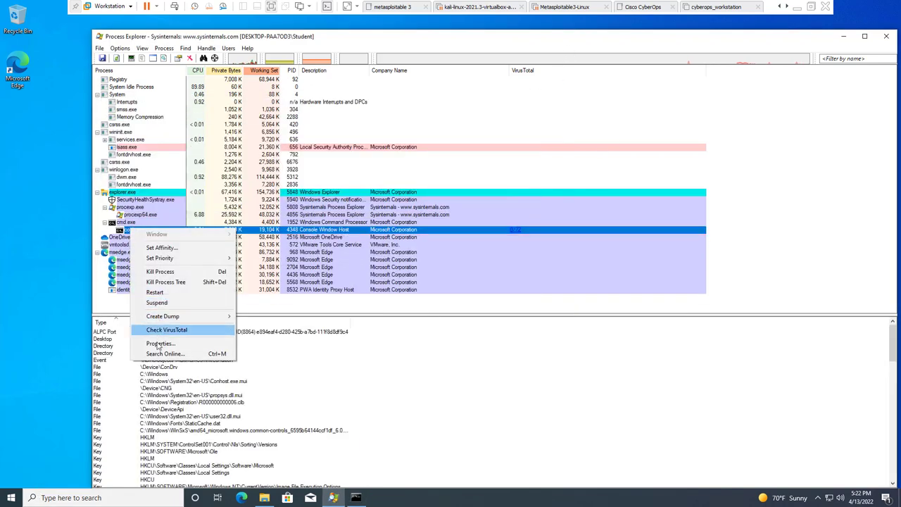
left_click(160, 344)
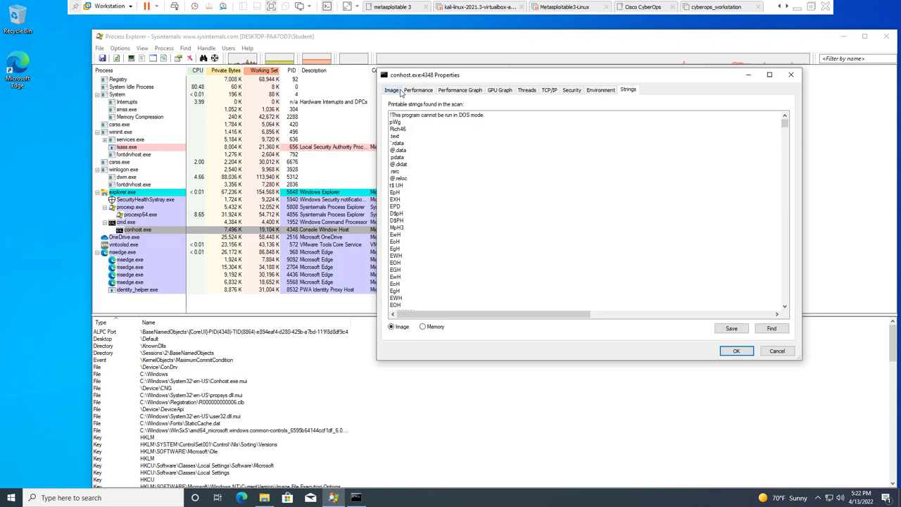
left_click(392, 90)
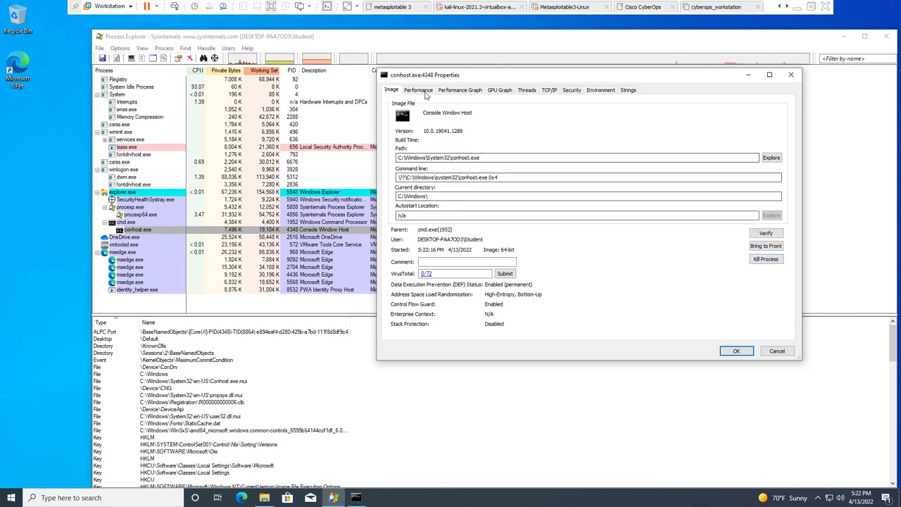
left_click(417, 90)
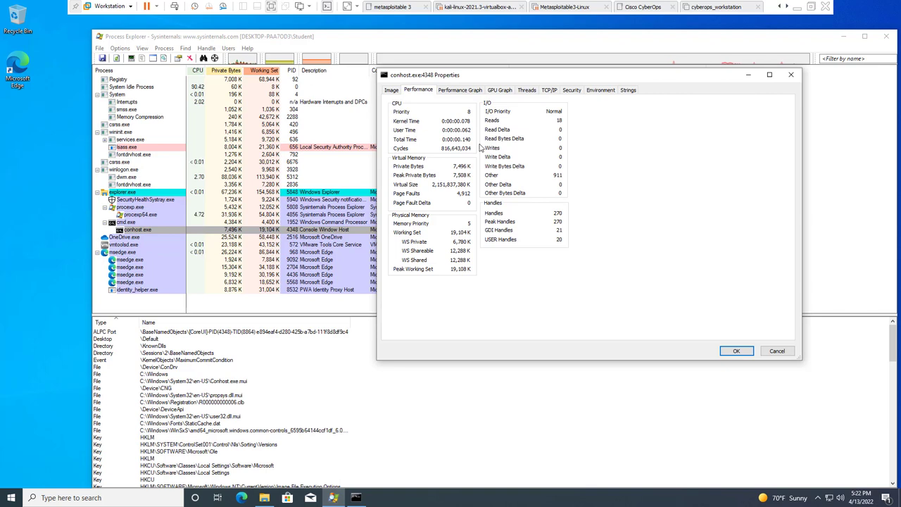
left_click(459, 90)
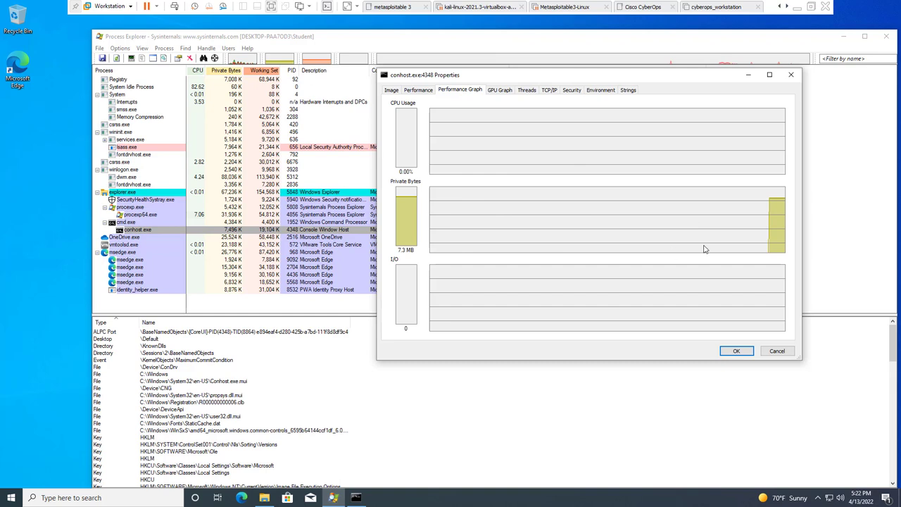
left_click(526, 90)
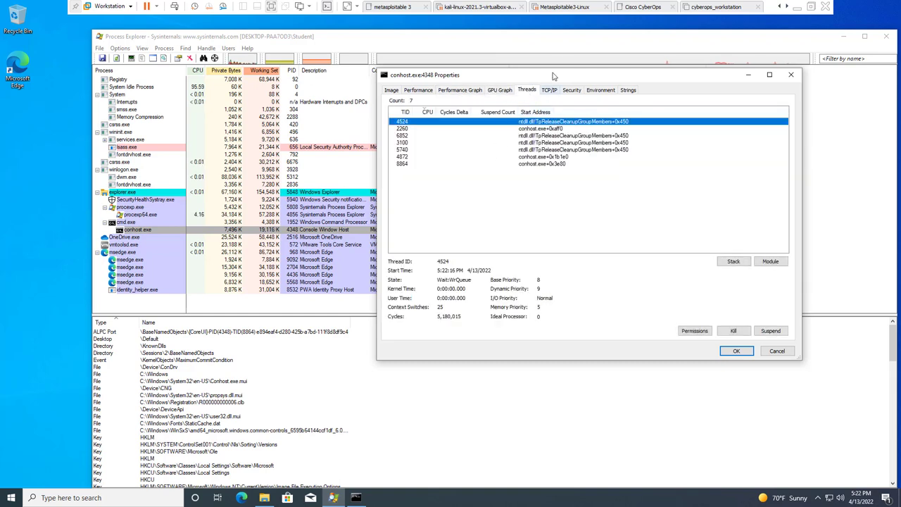
Review conhost.exe's TCP/IP, security, environment and strings pages, then close the properties
left_click(549, 91)
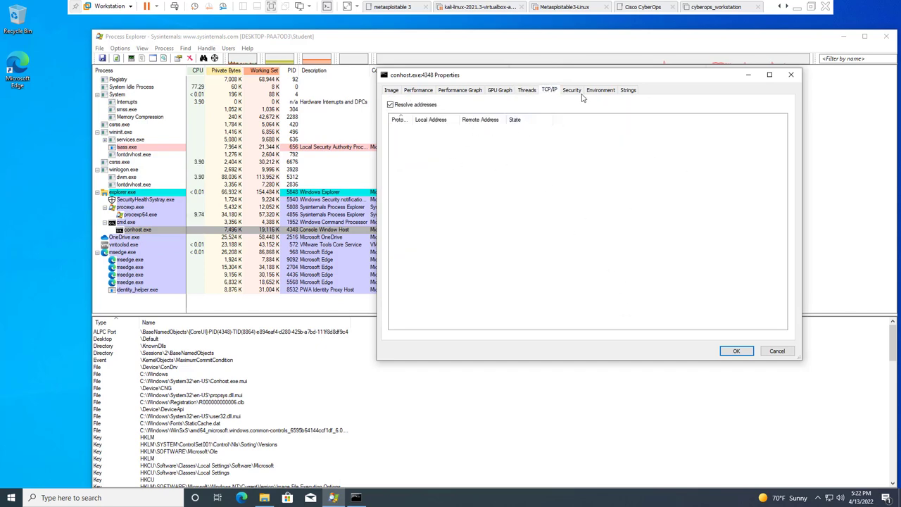
left_click(572, 90)
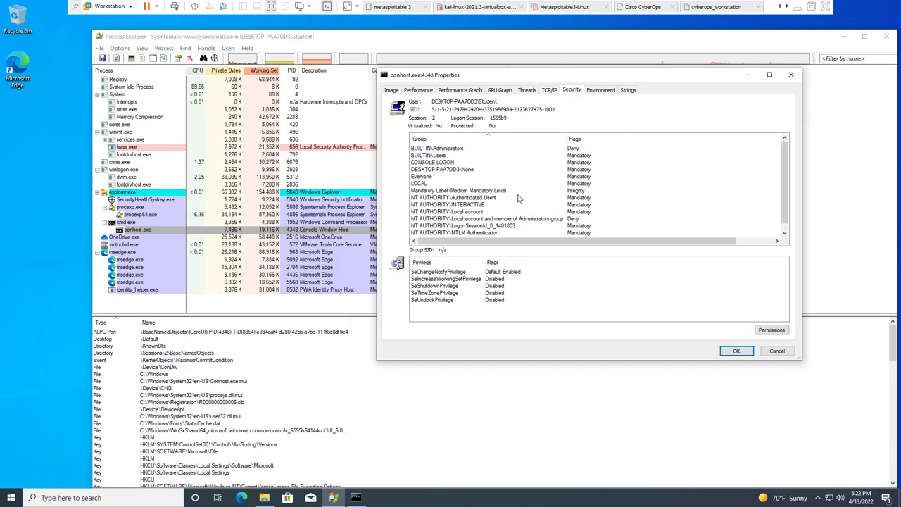
left_click(600, 91)
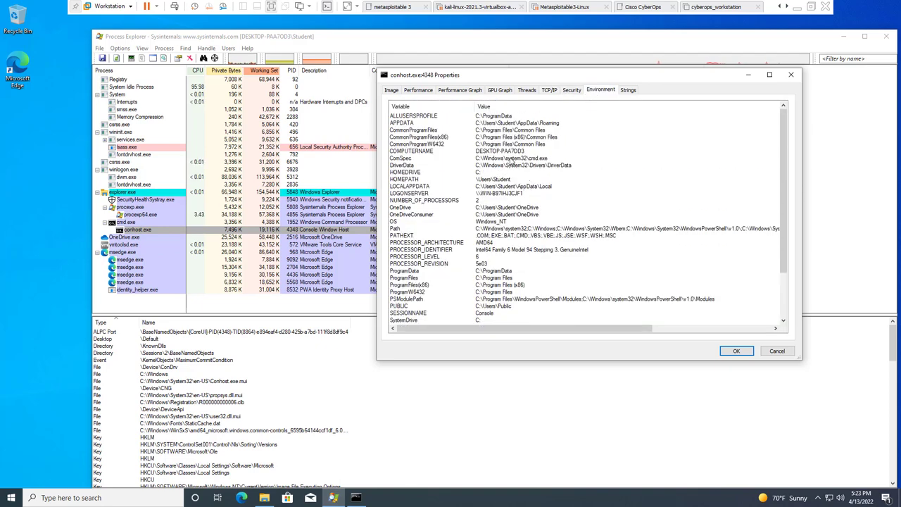
scroll("down", 3)
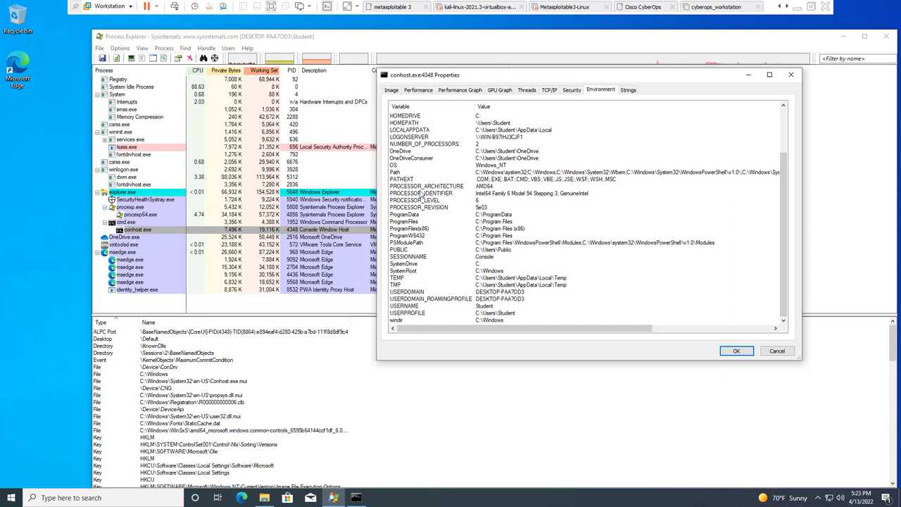
left_click(628, 91)
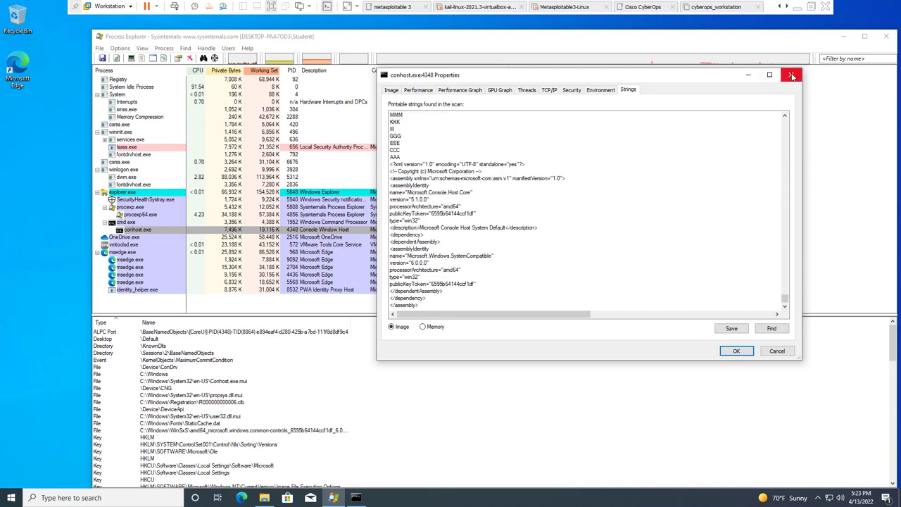
left_click(792, 75)
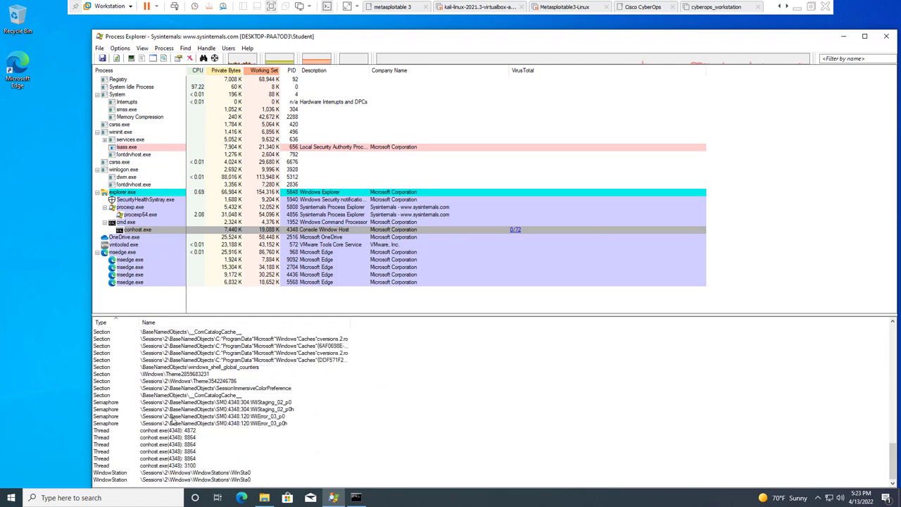
Close Process Explorer and the Command Prompt window
left_click(166, 451)
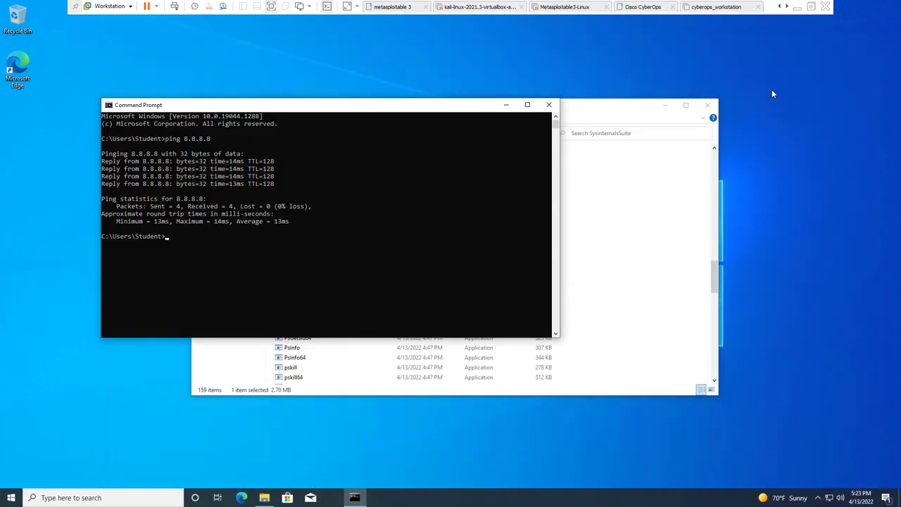
left_click(555, 110)
type("reg")
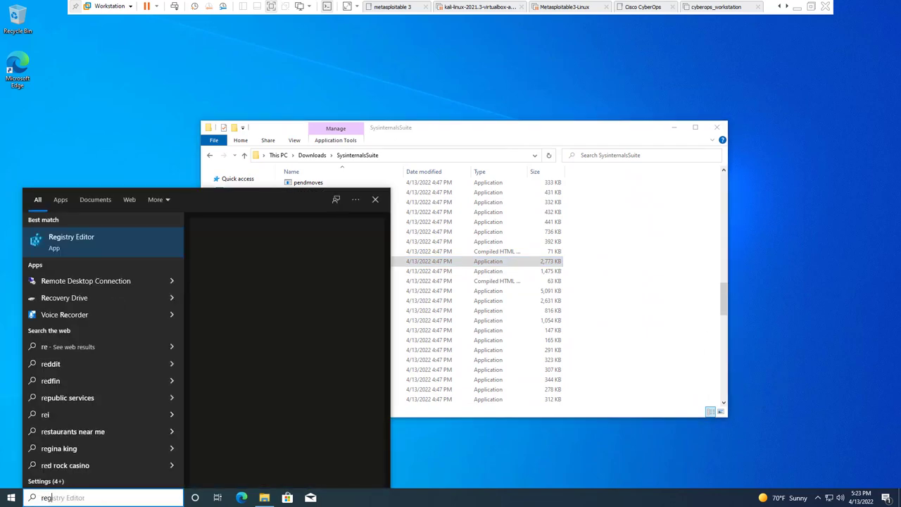
Launch Registry Editor with UAC approval and select the HKEY_CURRENT_USER and HKEY_CURRENT_CONFIG hives
left_click(457, 282)
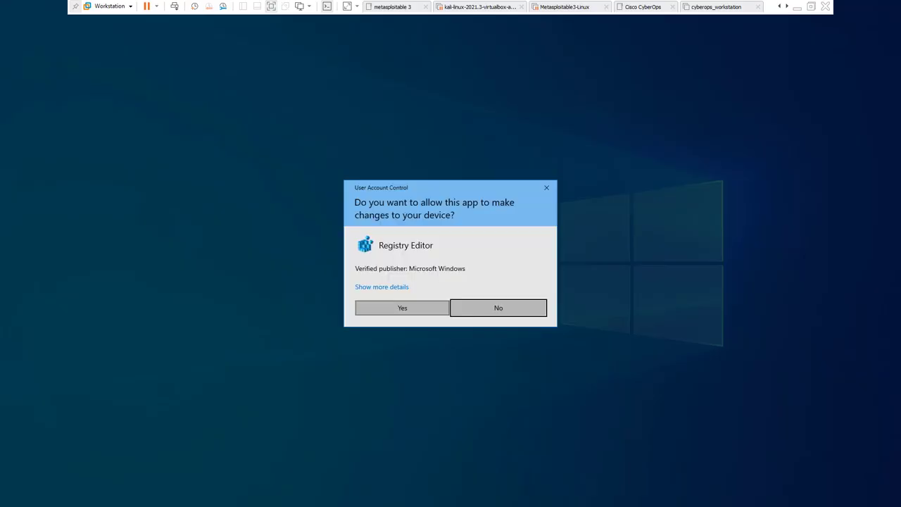
left_click(403, 307)
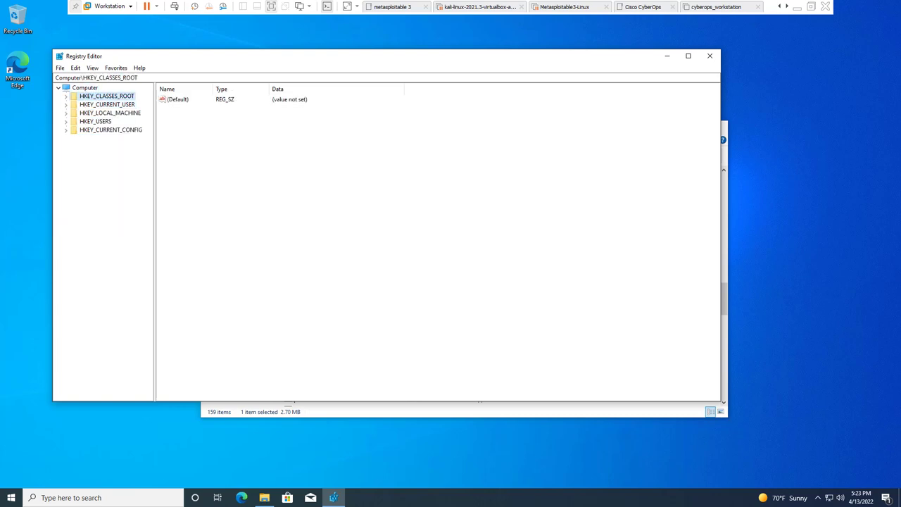
left_click(107, 104)
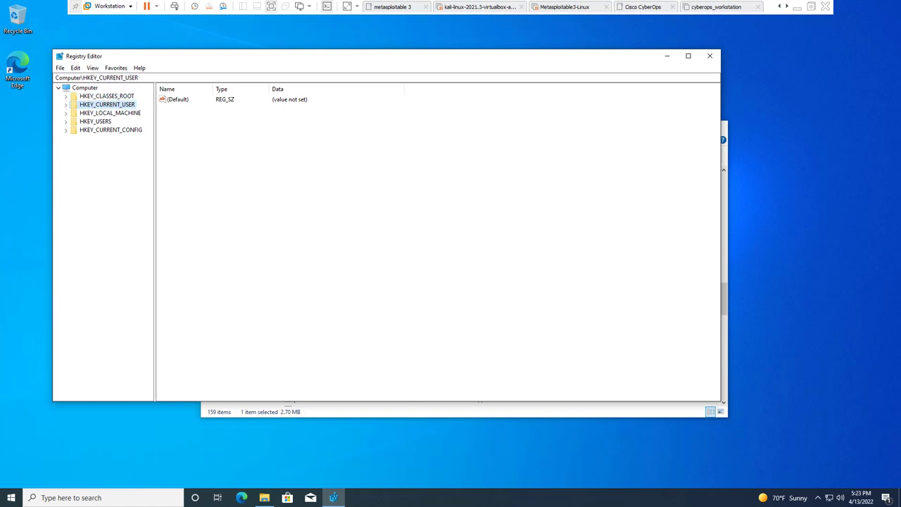
left_click(95, 121)
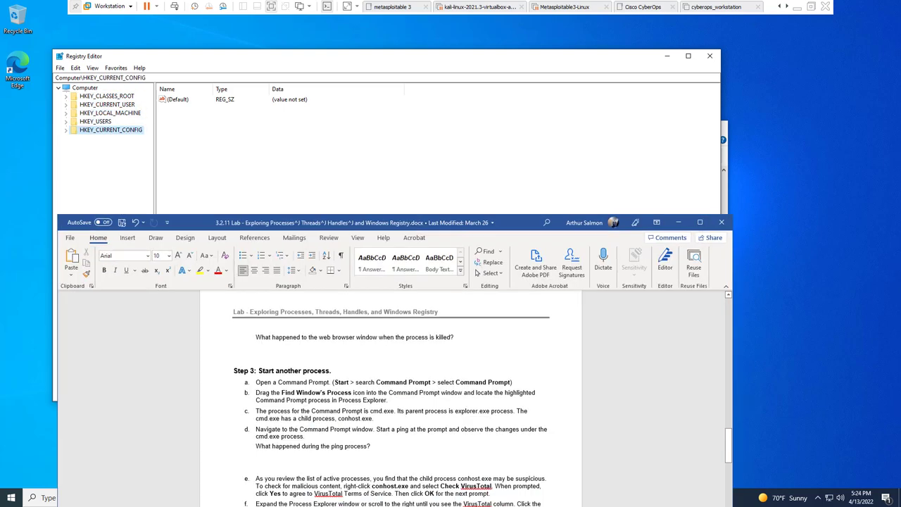
Bring the Word lab instructions document into focus to read the steps
left_click(700, 222)
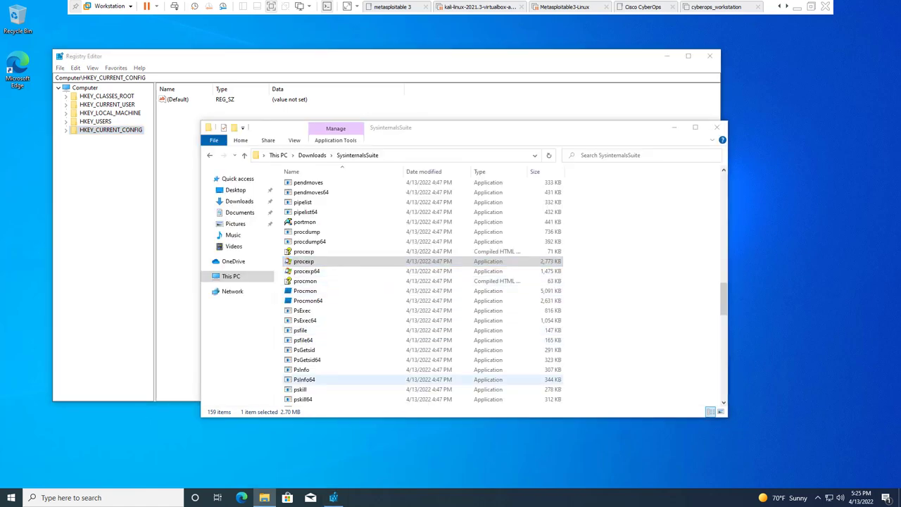
Bring Registry Editor to the front over the SysinternalsSuite folder
double_click(304, 261)
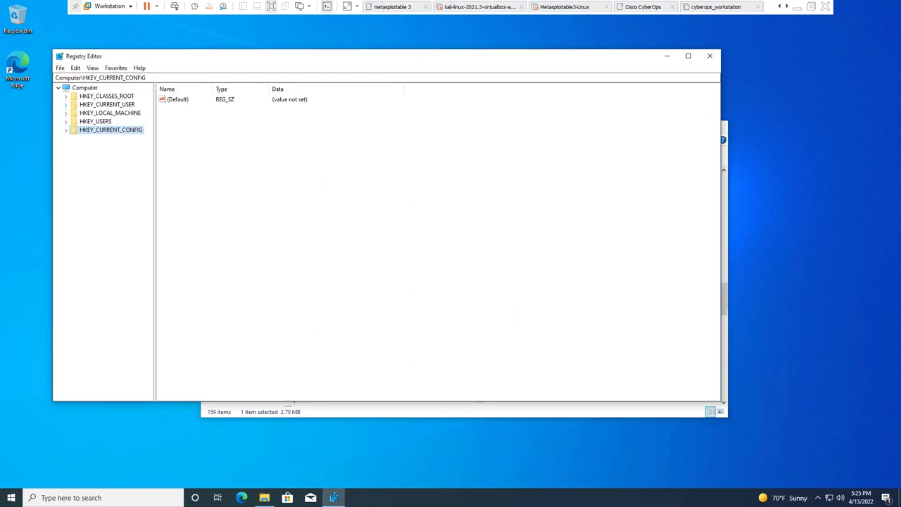
Navigate to HKEY_CURRENT_USER\SOFTWARE\Sysinternals\Process Explorer and edit the EulaAccepted value
left_click(65, 104)
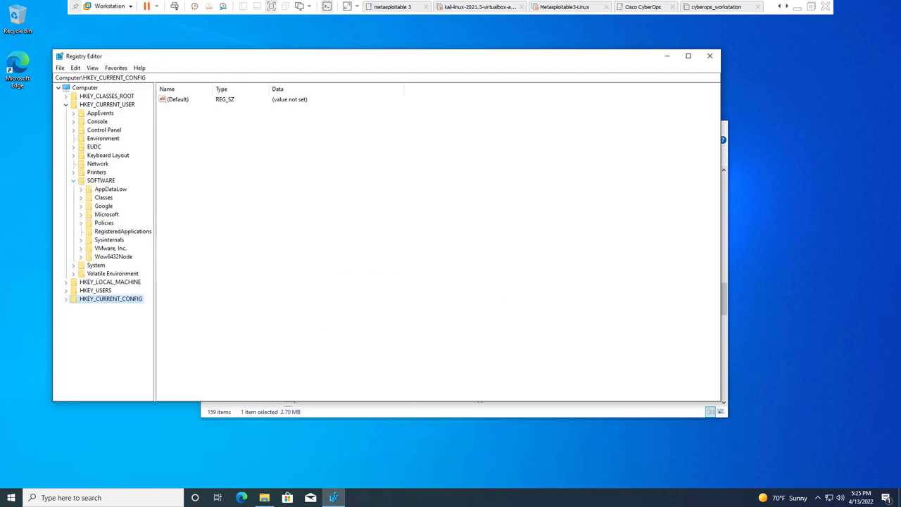
left_click(108, 240)
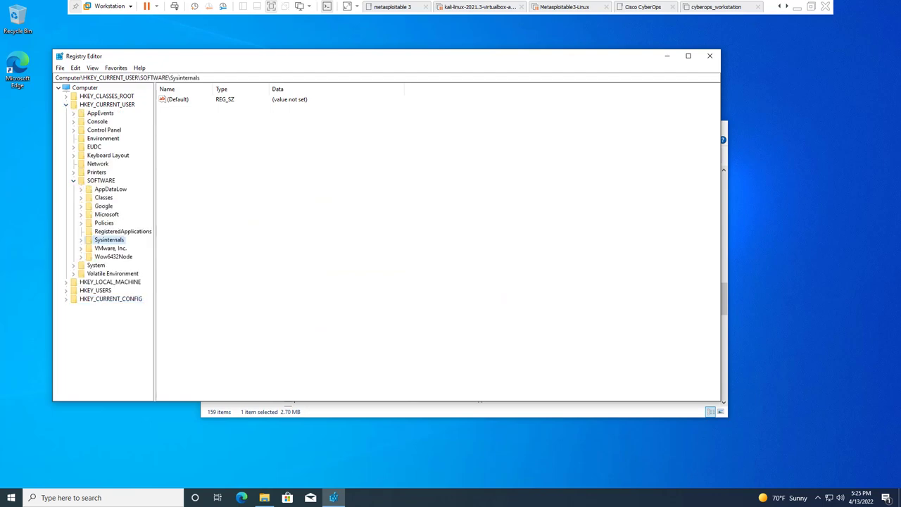
left_click(121, 248)
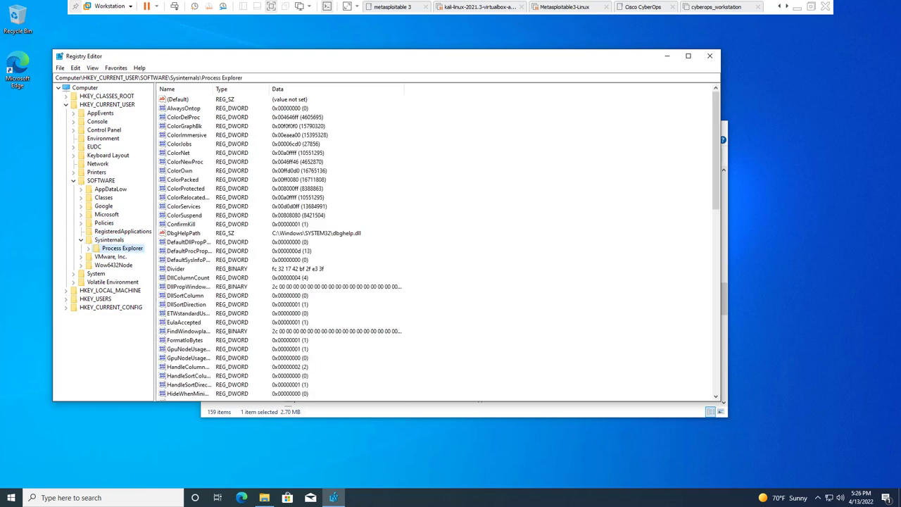
left_click(183, 321)
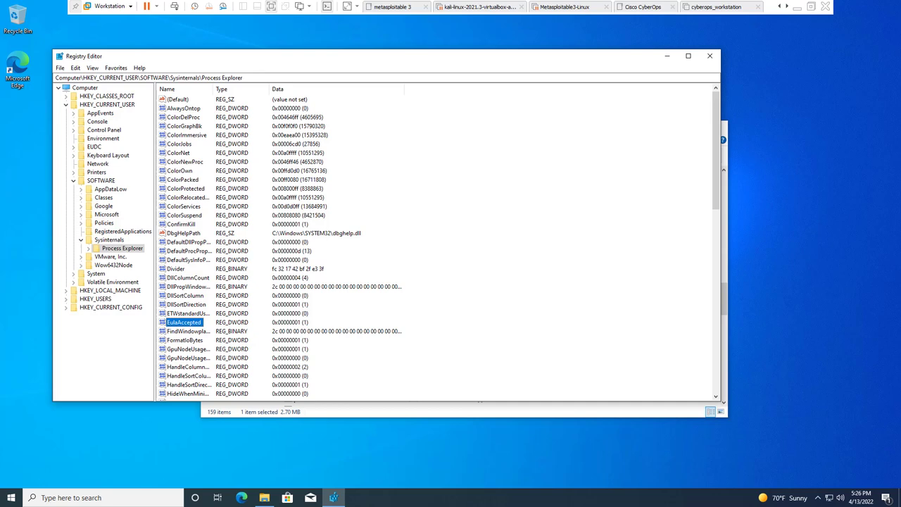
double_click(183, 321)
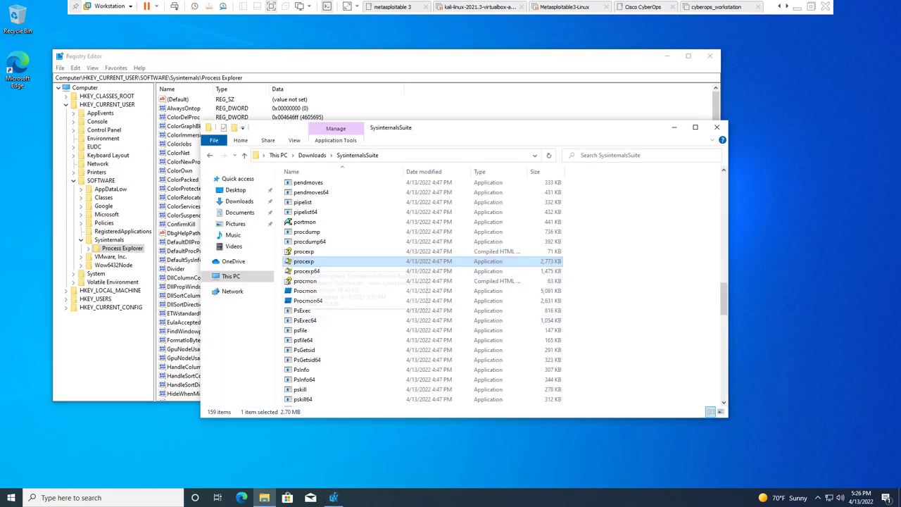
Relaunch procexp to show its license agreement, dismiss it, and bring Registry Editor forward
double_click(305, 260)
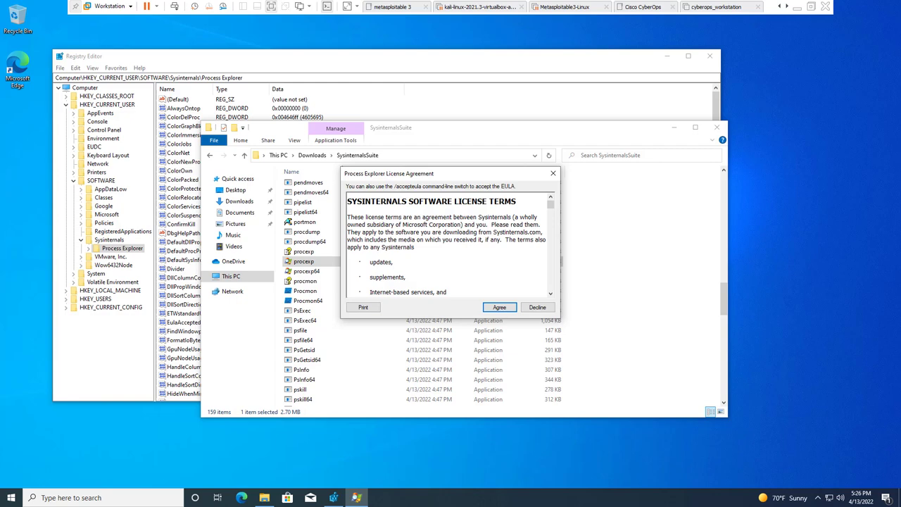
left_click(498, 307)
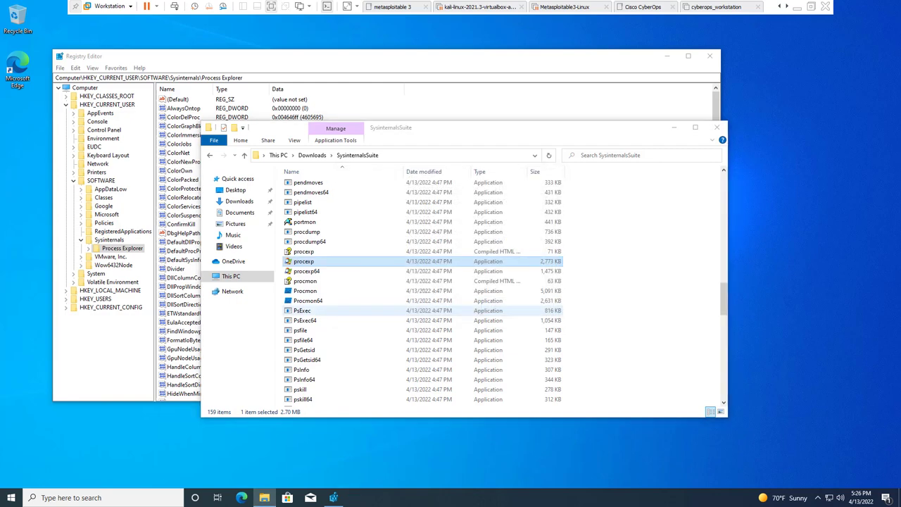
double_click(305, 261)
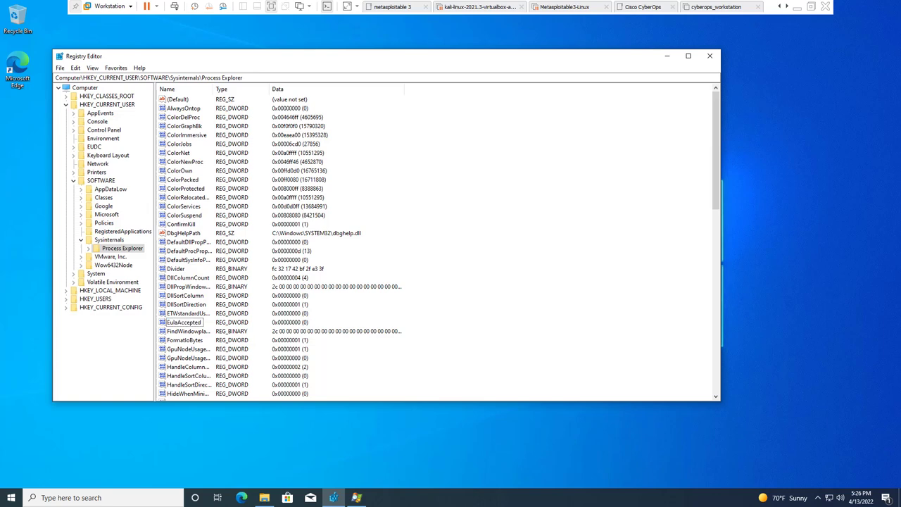
double_click(184, 321)
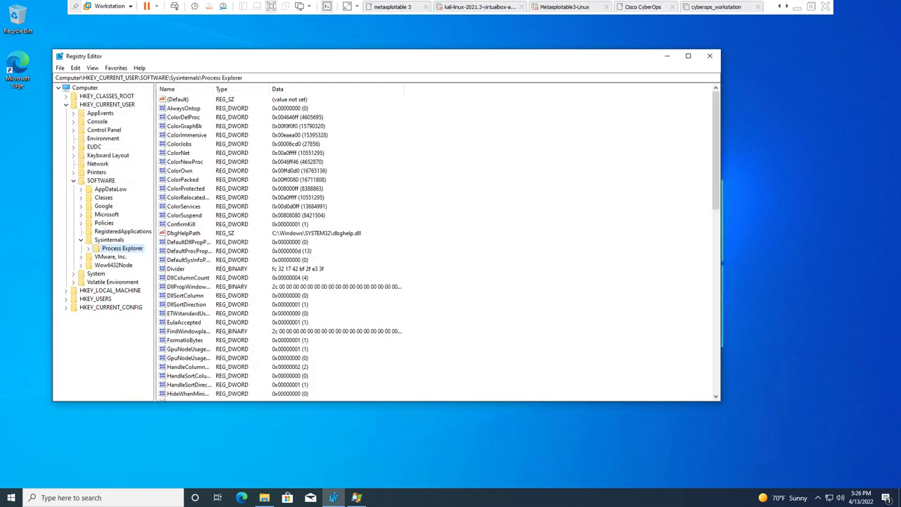
left_click(183, 321)
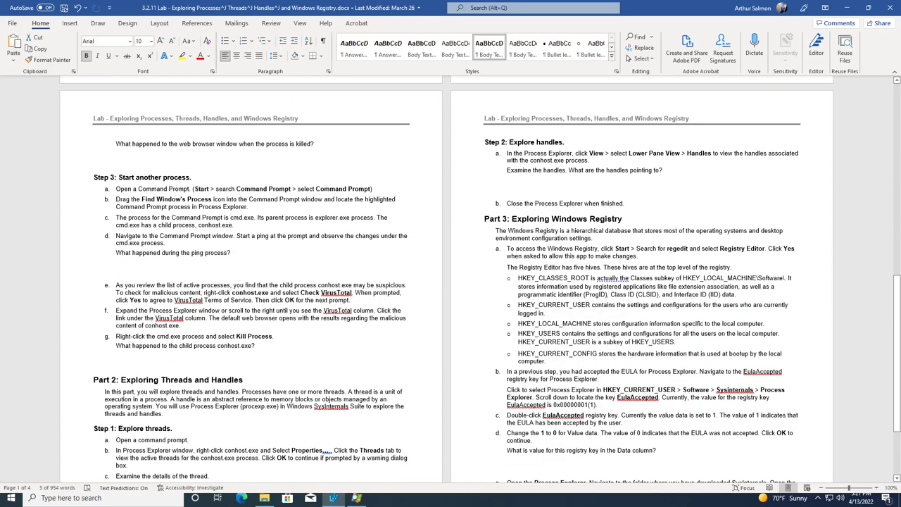
Scroll the lab document to the Part 3 step on reopening Process Explorer
scroll("down", 3)
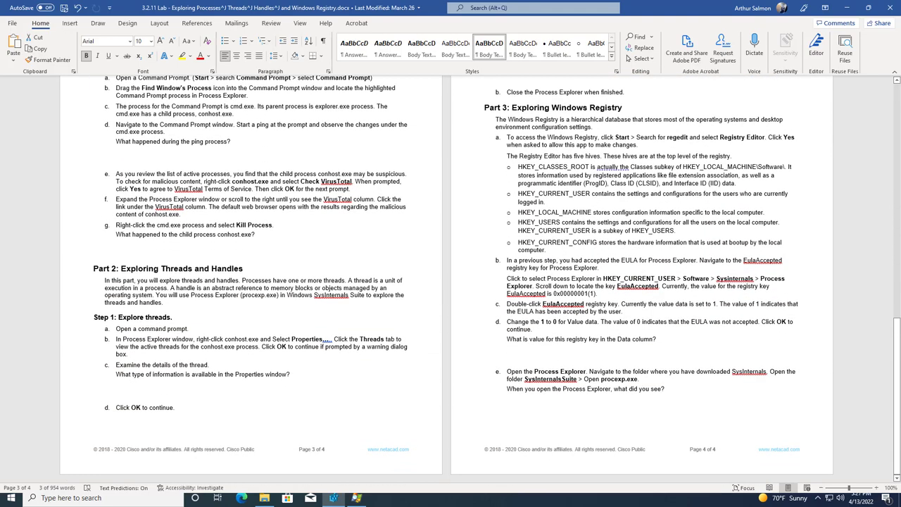